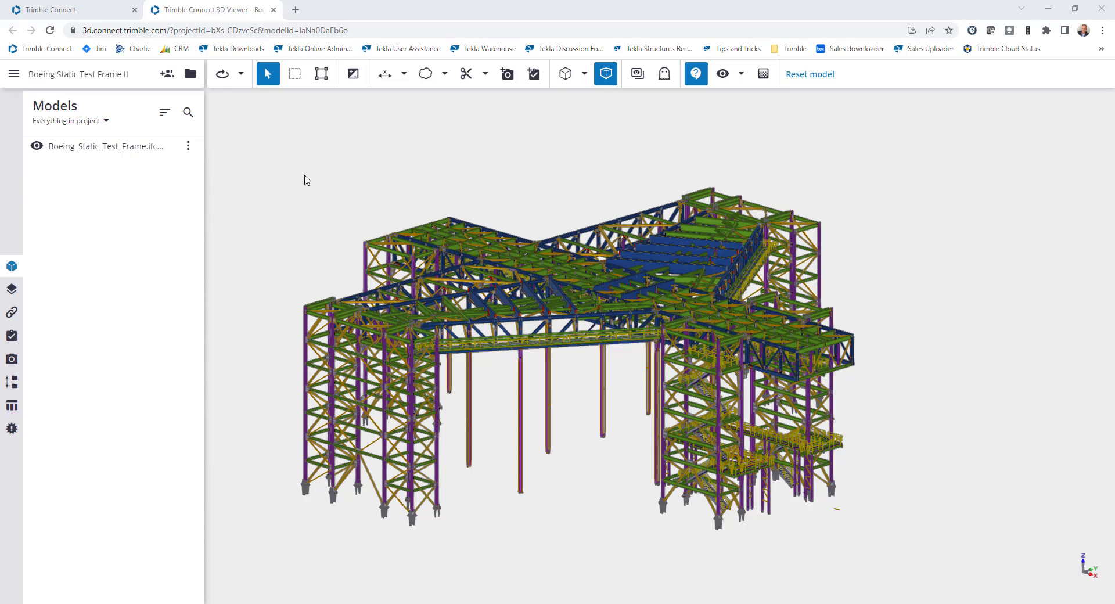
{"action": "mouse_move", "coordinate": [37, 391]}
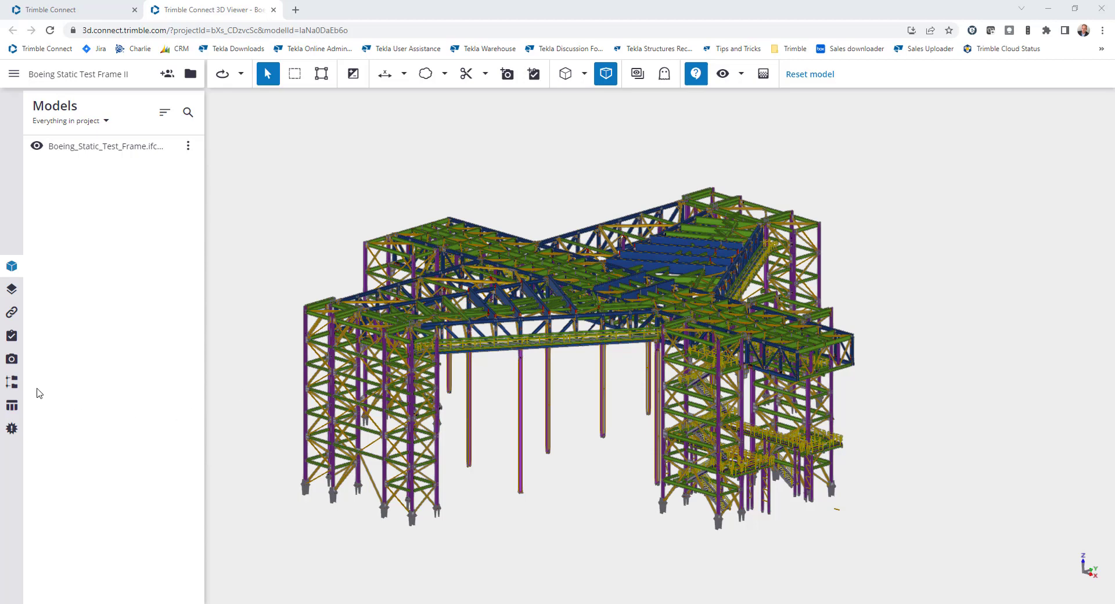
- Show the Organizer's options for adding a manual or rule-based group
{"action": "left_click", "coordinate": [12, 382]}
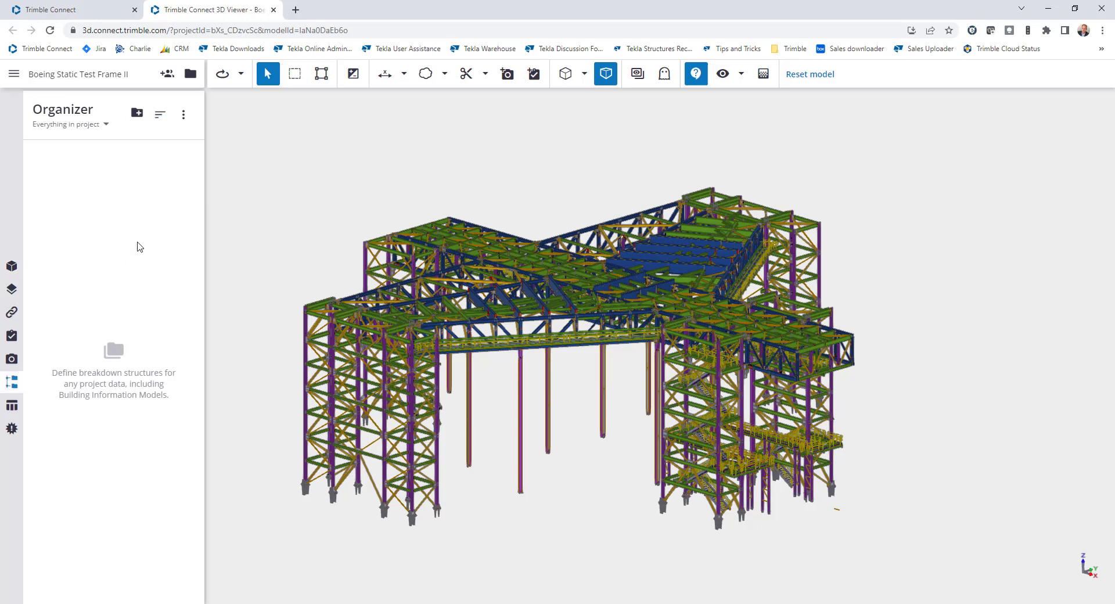
{"action": "left_click", "coordinate": [137, 114]}
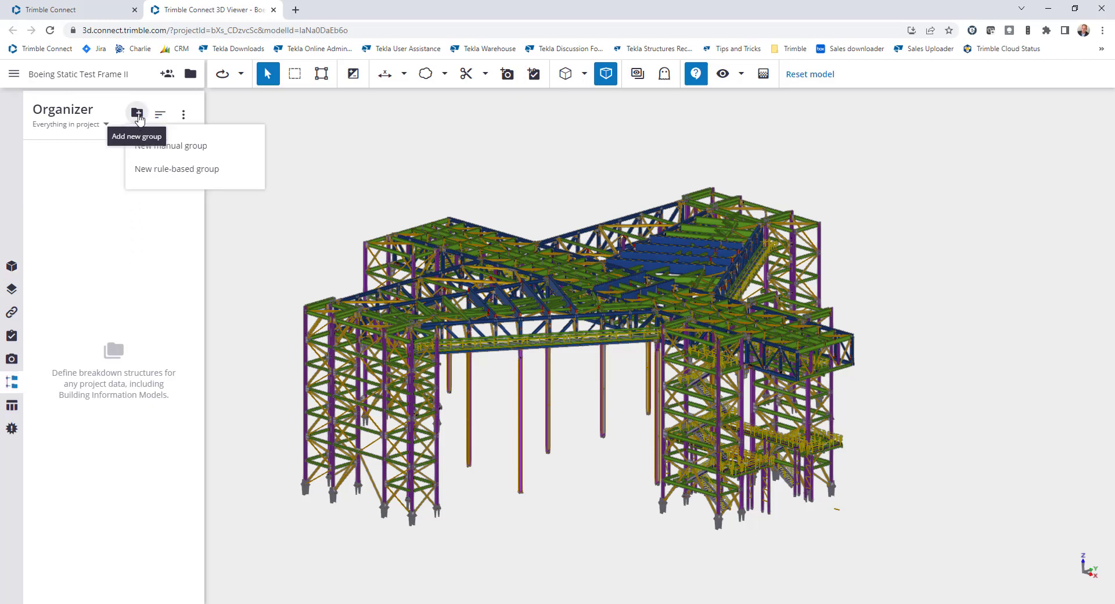
{"action": "mouse_move", "coordinate": [230, 177]}
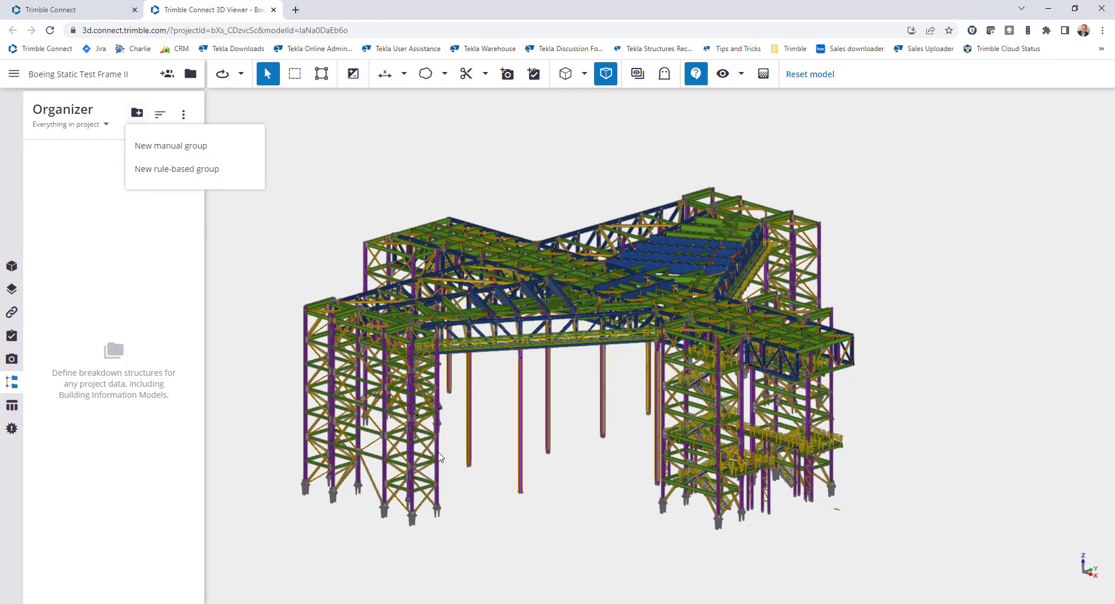
- Select a wide-flange column and read its Tekla Common Phase value (Phase 3)
{"action": "left_click", "coordinate": [415, 424]}
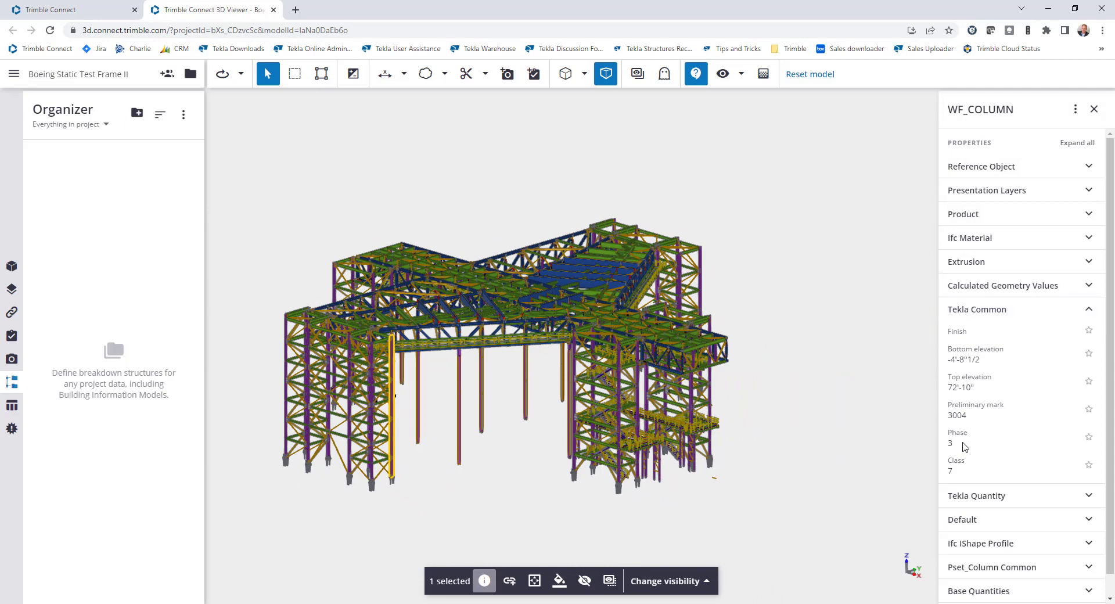
{"action": "mouse_move", "coordinate": [960, 440]}
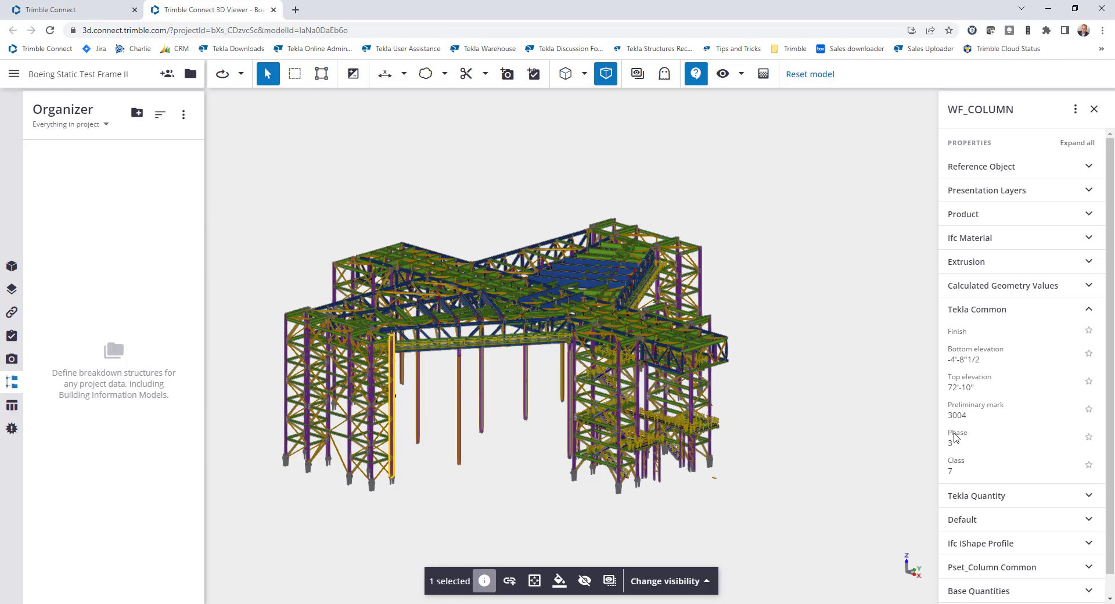
{"action": "mouse_move", "coordinate": [967, 439]}
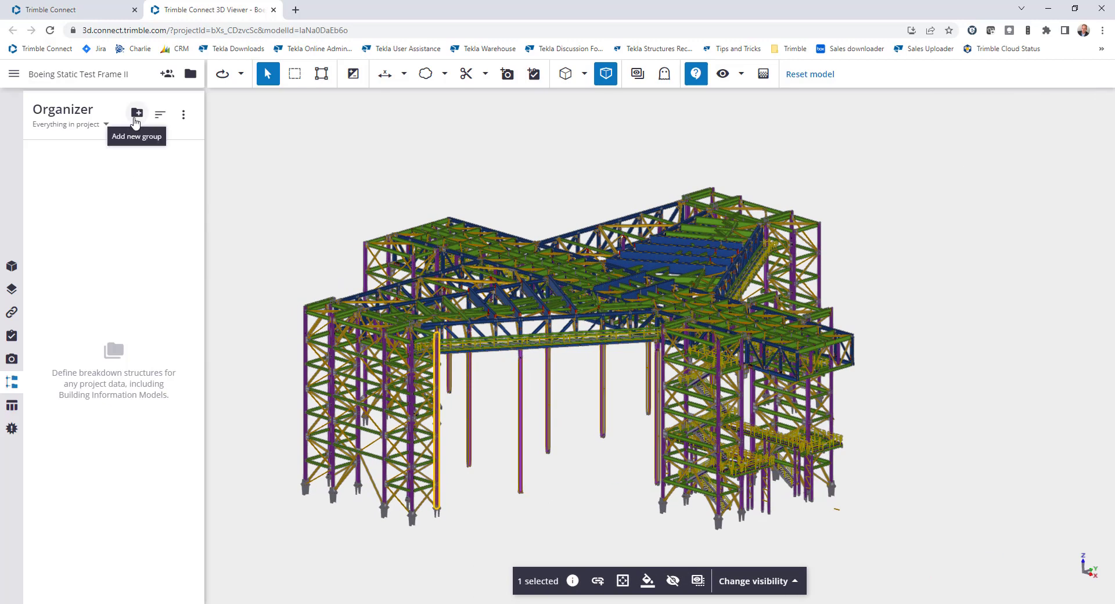
- Begin a rule-based group including the steel frame model and search the 'phase' property
{"action": "left_click", "coordinate": [137, 112]}
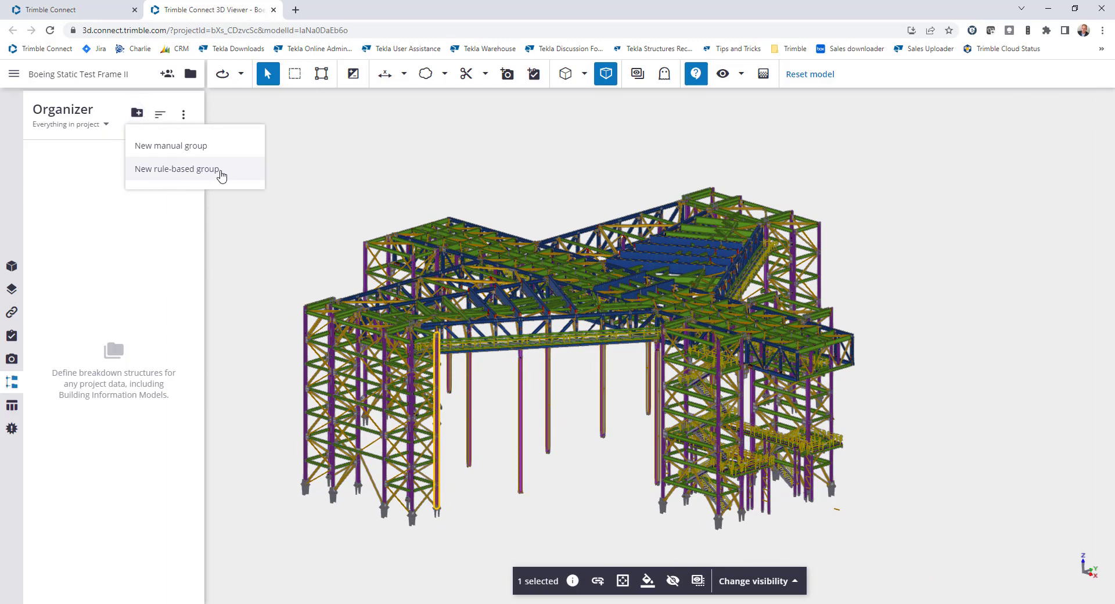
{"action": "left_click", "coordinate": [177, 170]}
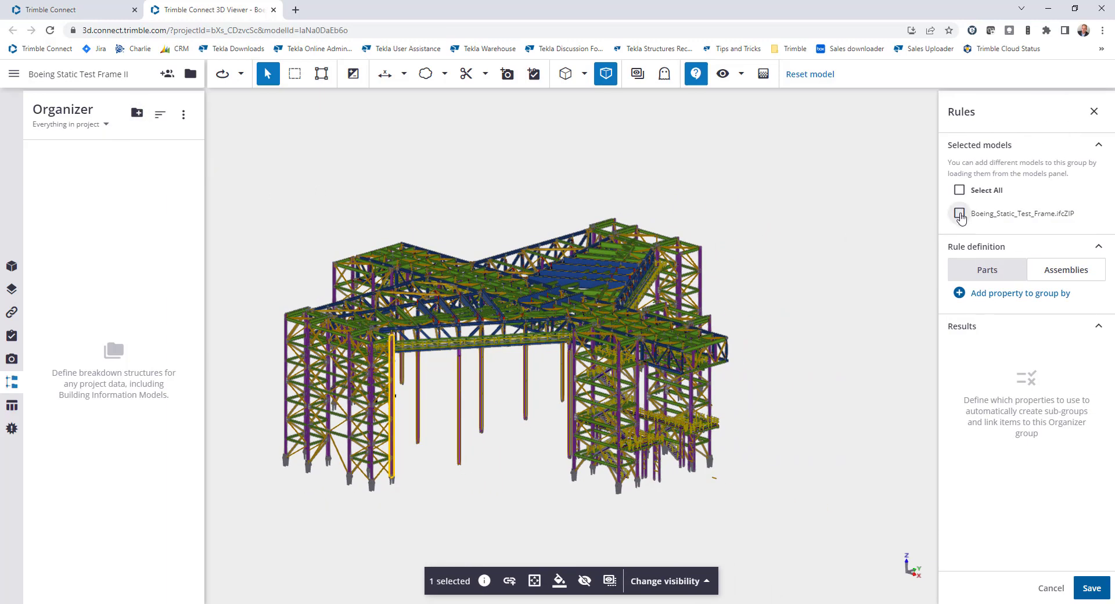
{"action": "left_click", "coordinate": [960, 214]}
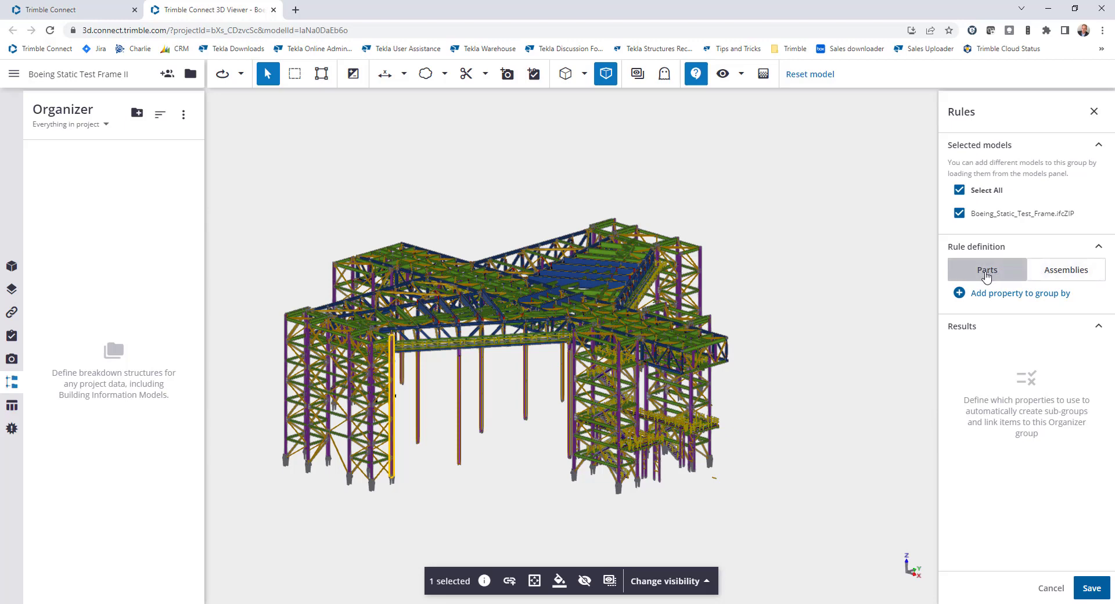
{"action": "mouse_move", "coordinate": [987, 285]}
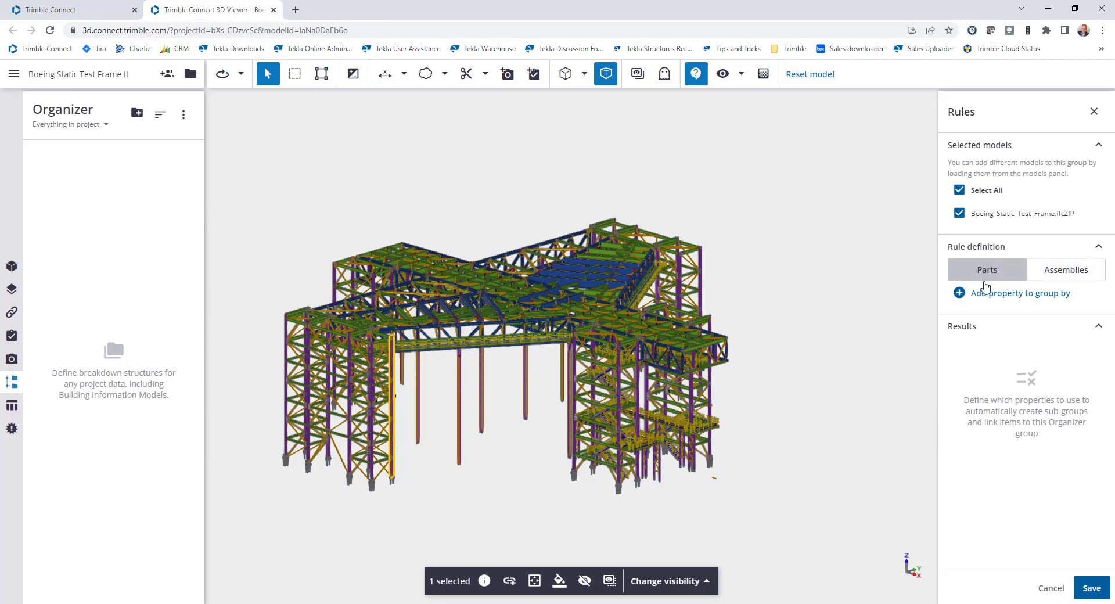
{"action": "left_click", "coordinate": [1015, 294]}
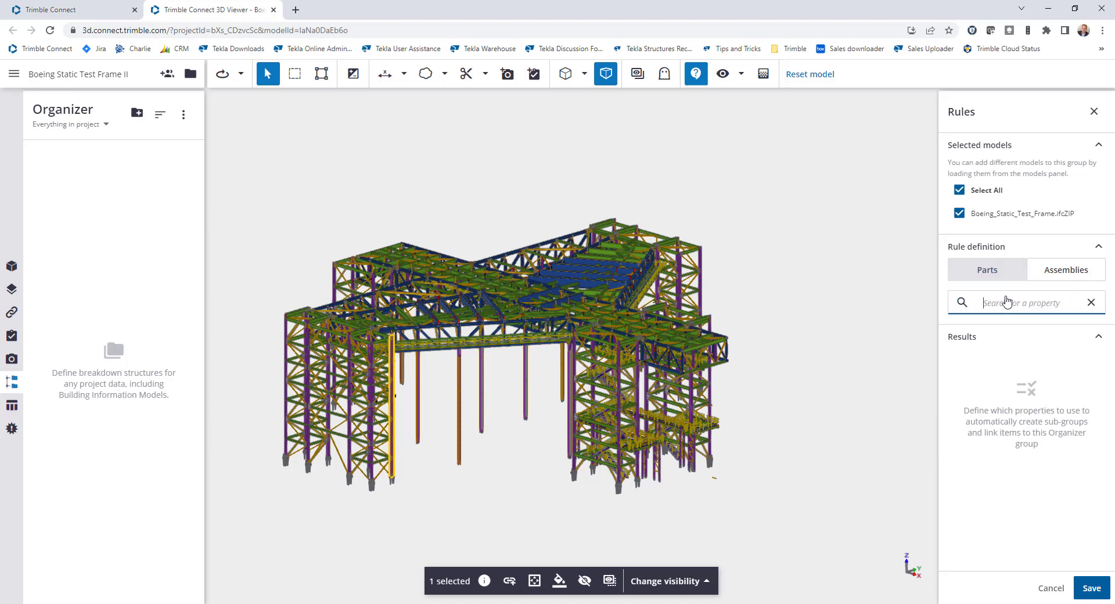
{"action": "mouse_move", "coordinate": [1011, 300]}
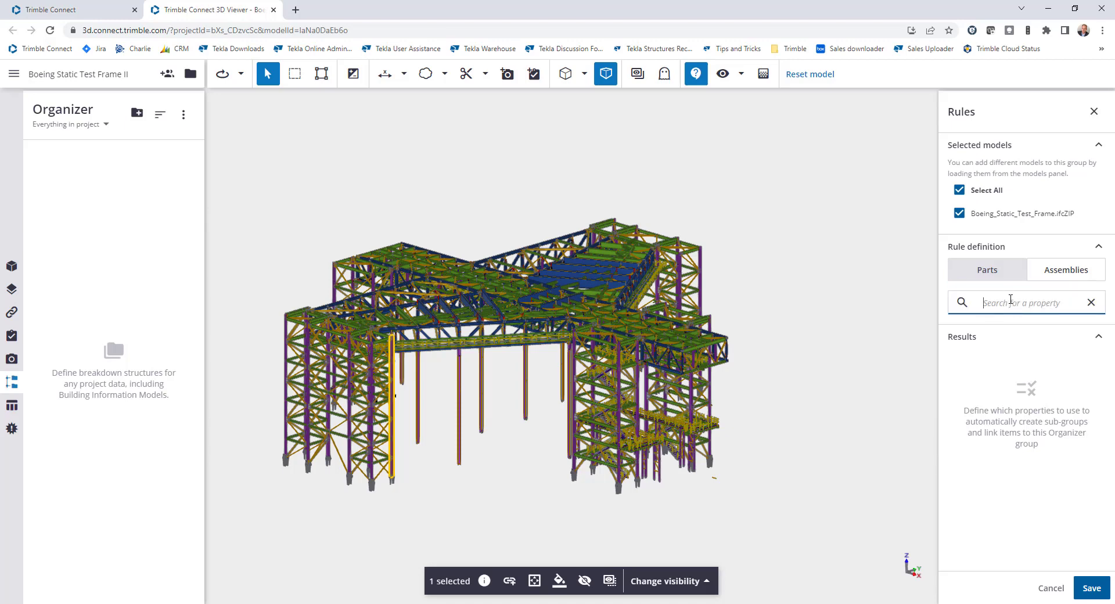
{"action": "type", "text": "phase"}
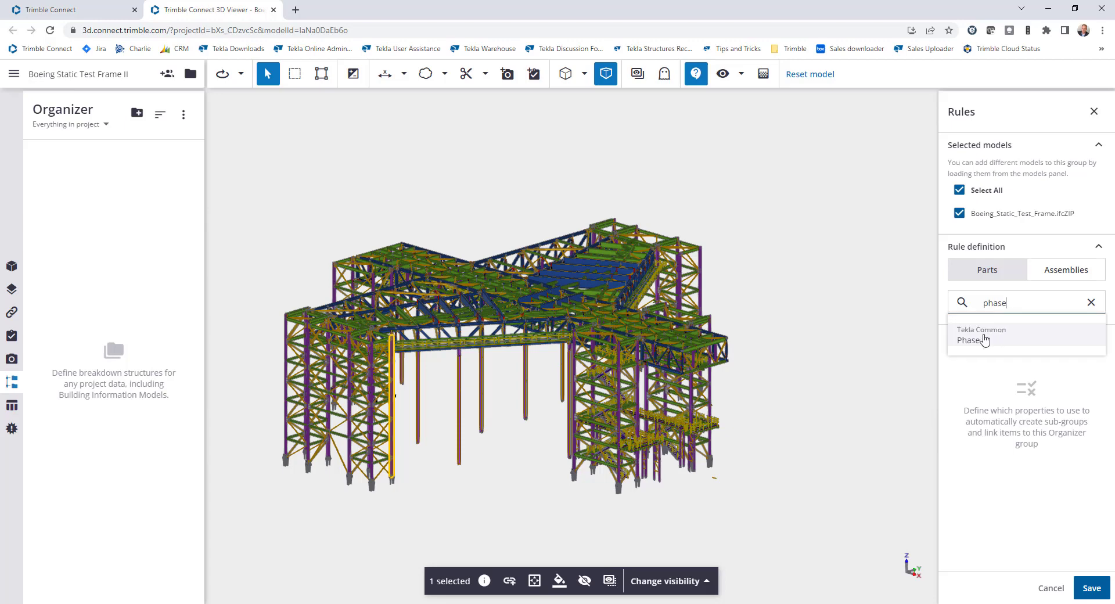
- Group by Tekla Common Phase, colorize subgroups with the -- one grey, and save
{"action": "left_click", "coordinate": [968, 340]}
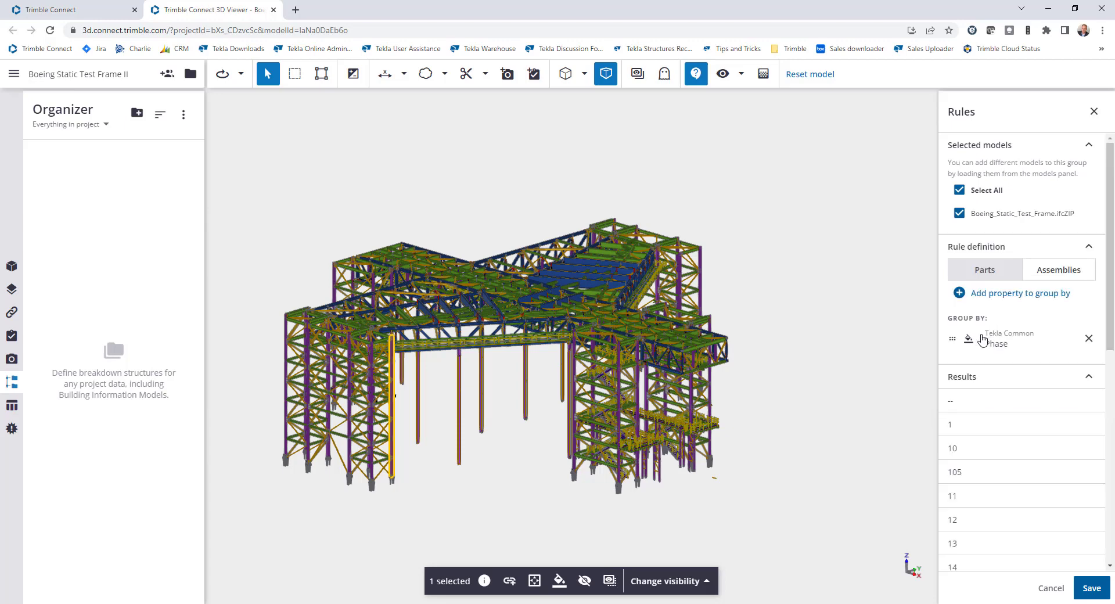
{"action": "scroll", "scroll_direction": "down", "scroll_amount": 3}
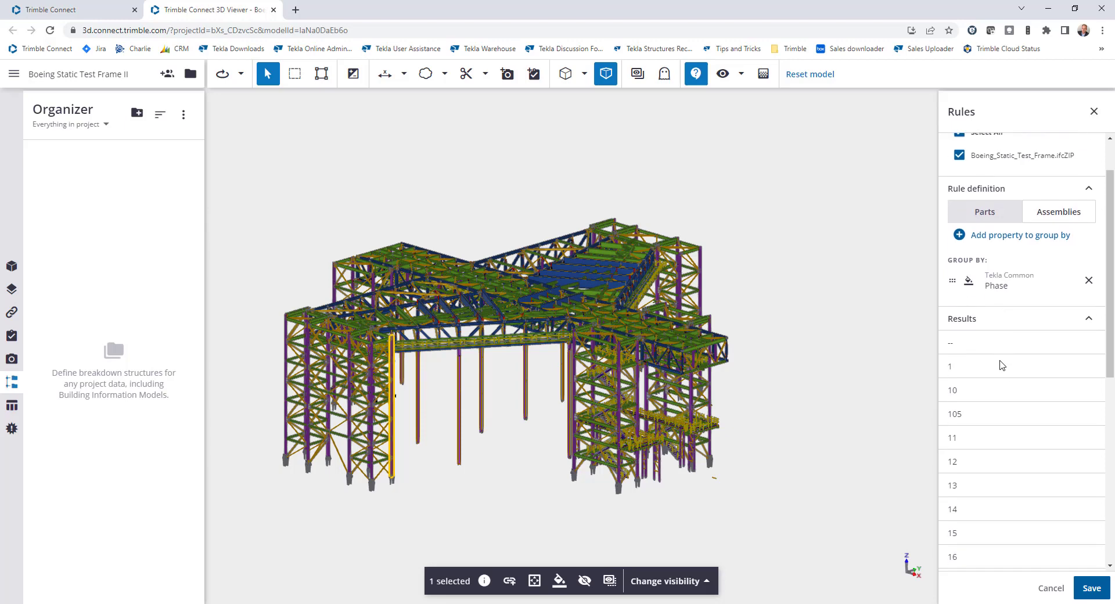
{"action": "scroll", "scroll_direction": "down", "scroll_amount": 3}
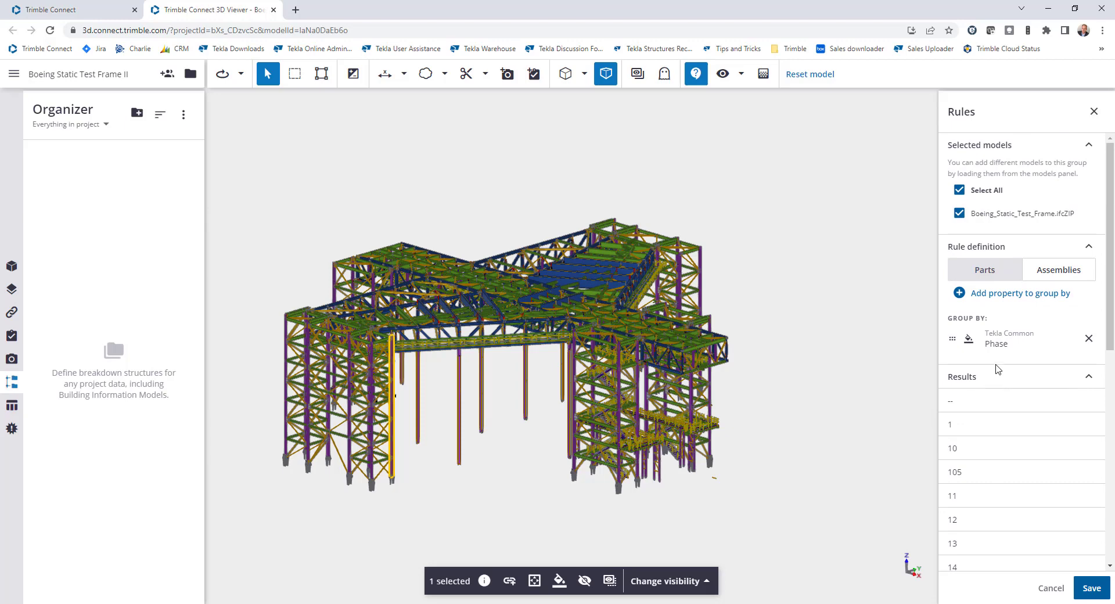
{"action": "left_click", "coordinate": [968, 339]}
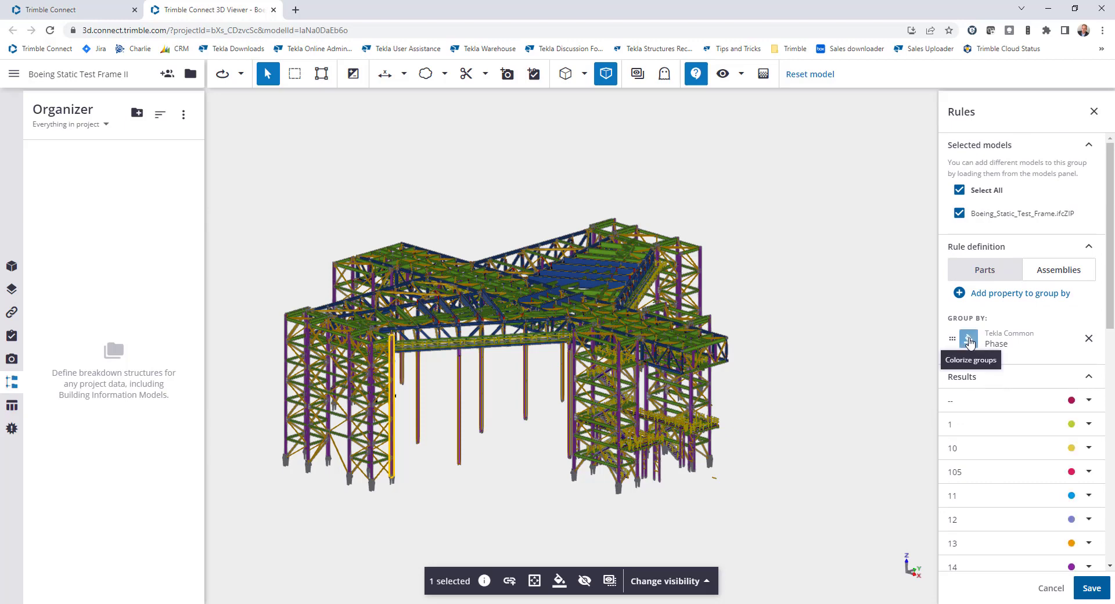
{"action": "mouse_move", "coordinate": [1072, 399]}
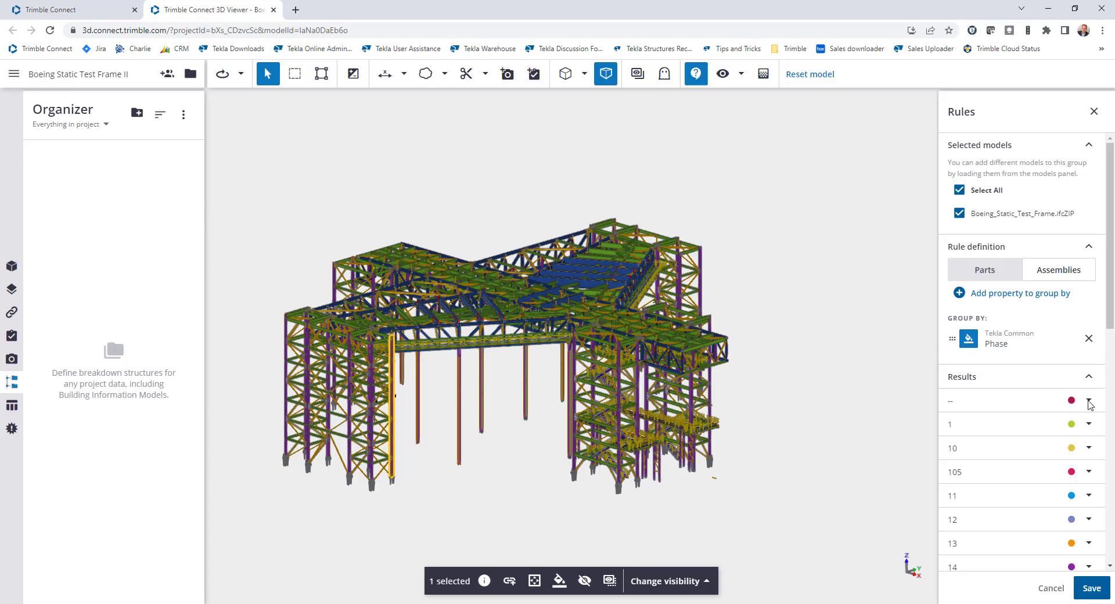
{"action": "left_click", "coordinate": [1090, 402]}
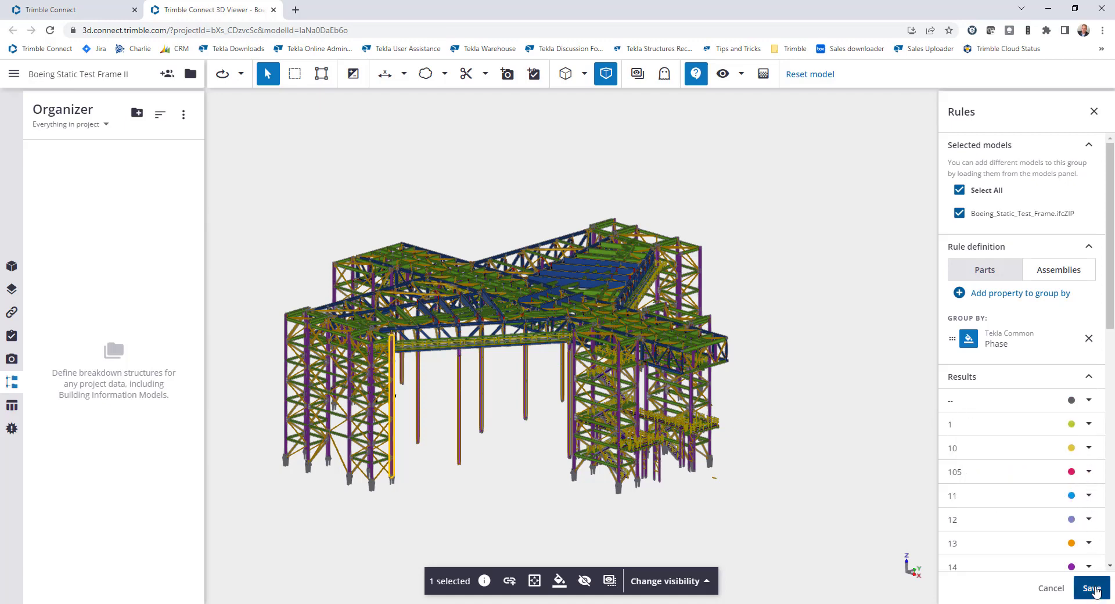
{"action": "left_click", "coordinate": [1094, 588]}
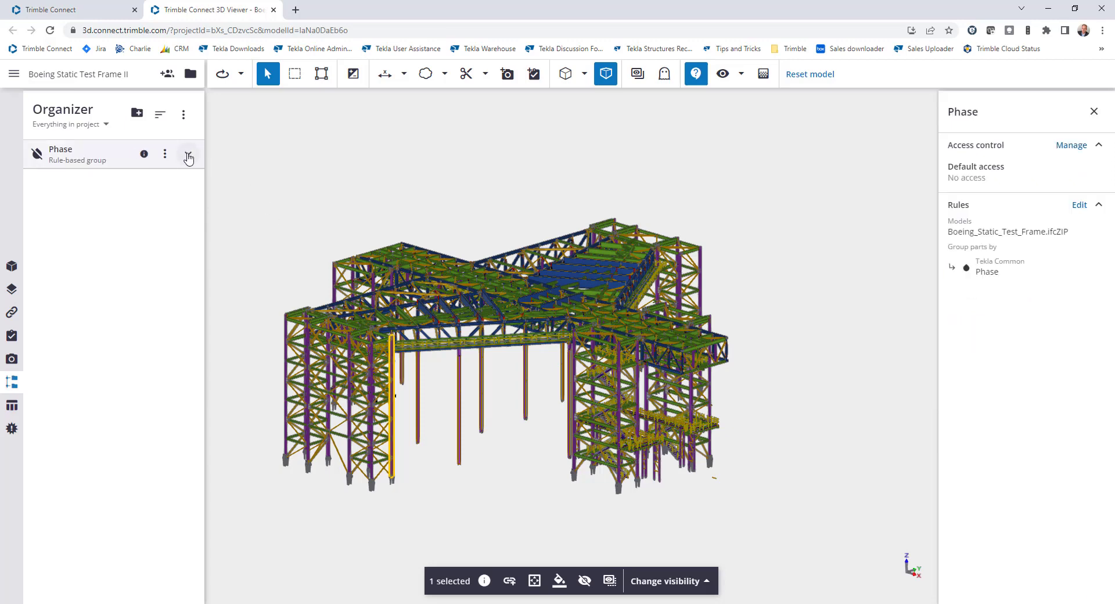
- Expand the Phase group and highlight phases 16, 19, then 25 (114 parts)
{"action": "left_click", "coordinate": [188, 154]}
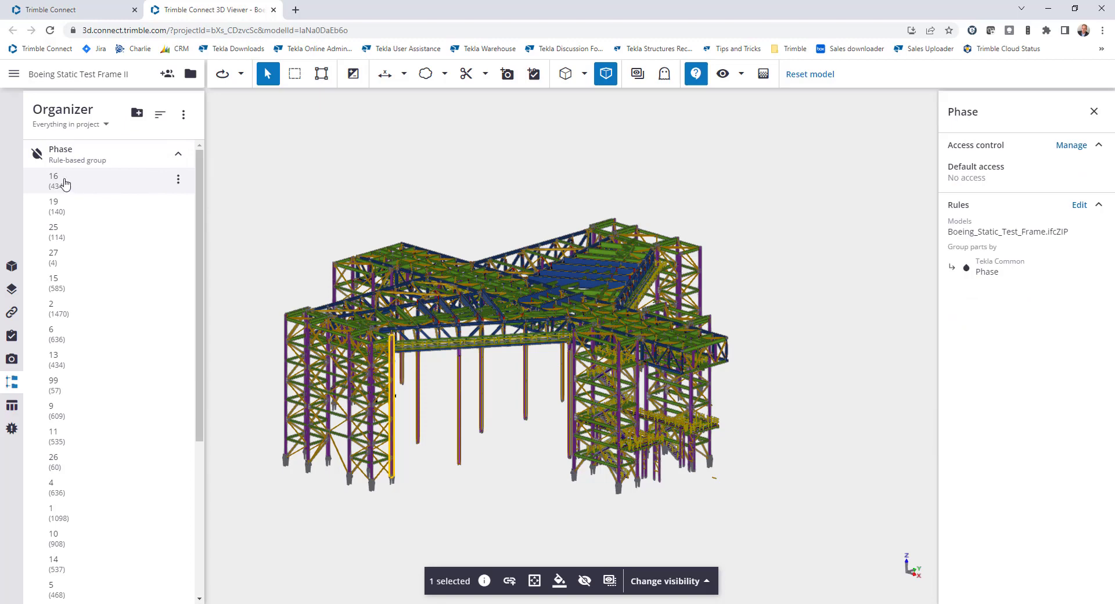
{"action": "mouse_move", "coordinate": [64, 187]}
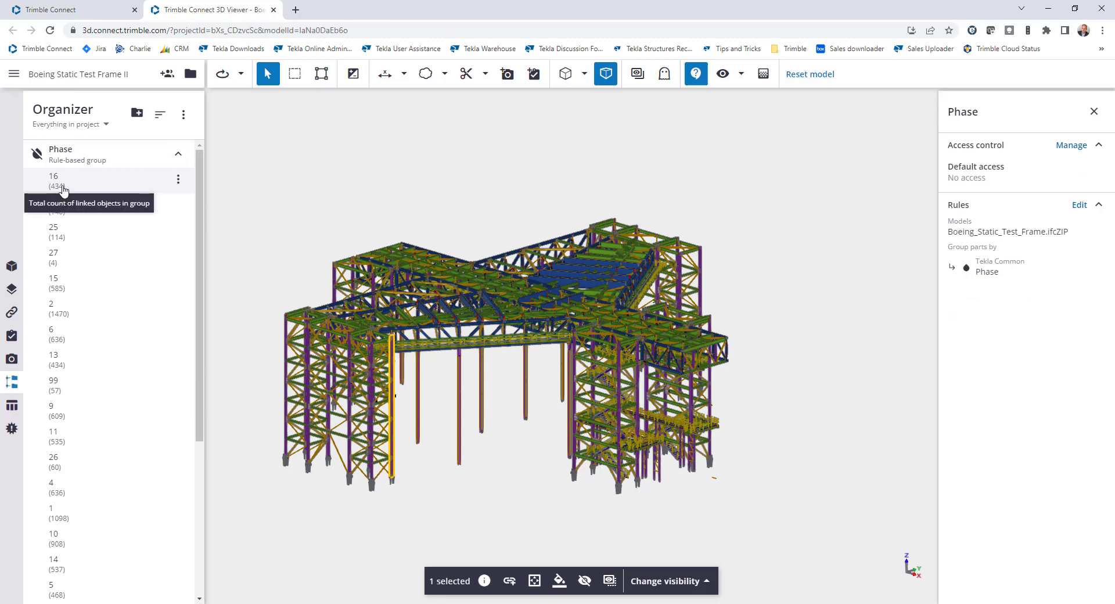
{"action": "left_click", "coordinate": [70, 180]}
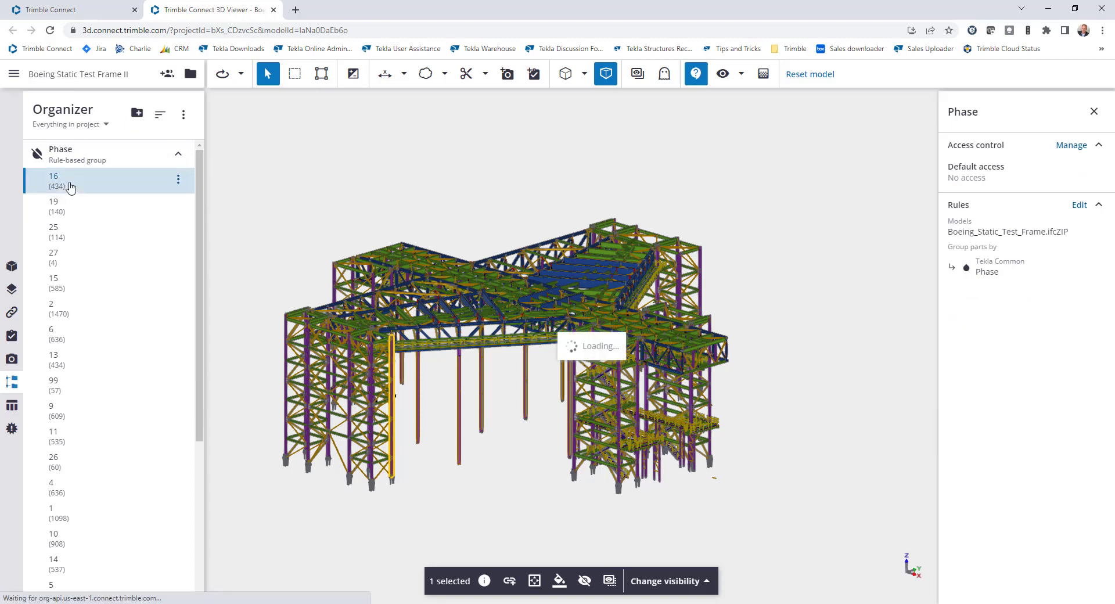
{"action": "left_click", "coordinate": [53, 177]}
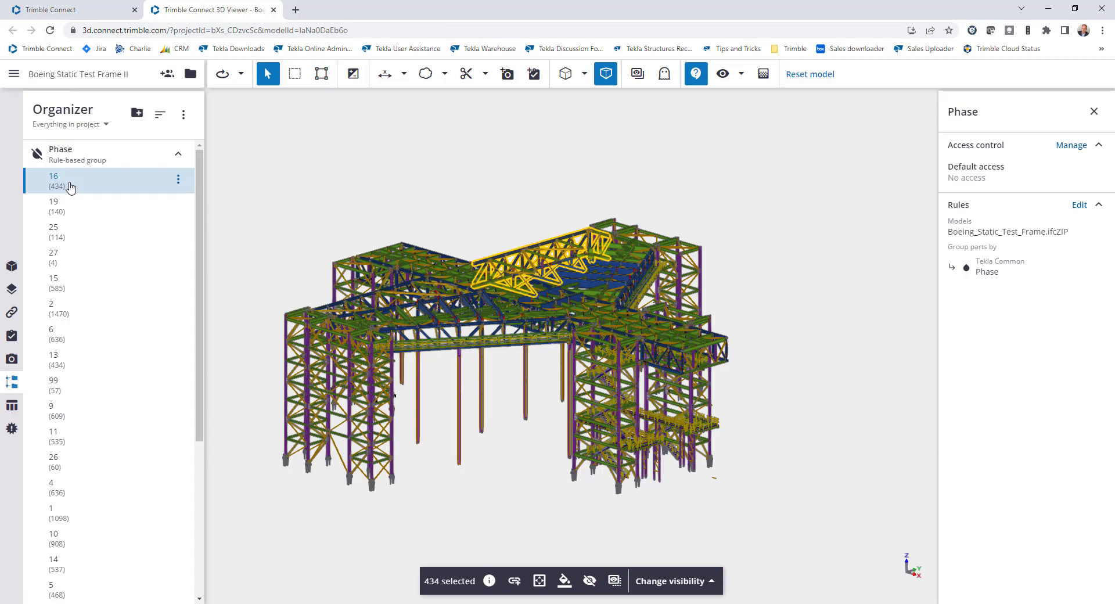
{"action": "mouse_move", "coordinate": [97, 196]}
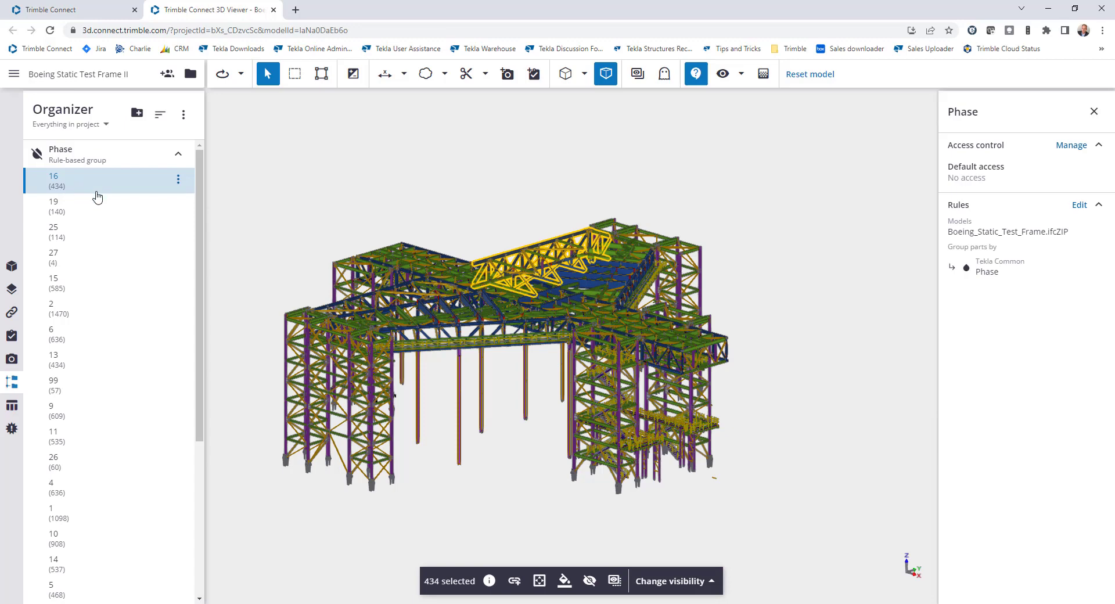
{"action": "mouse_move", "coordinate": [589, 581]}
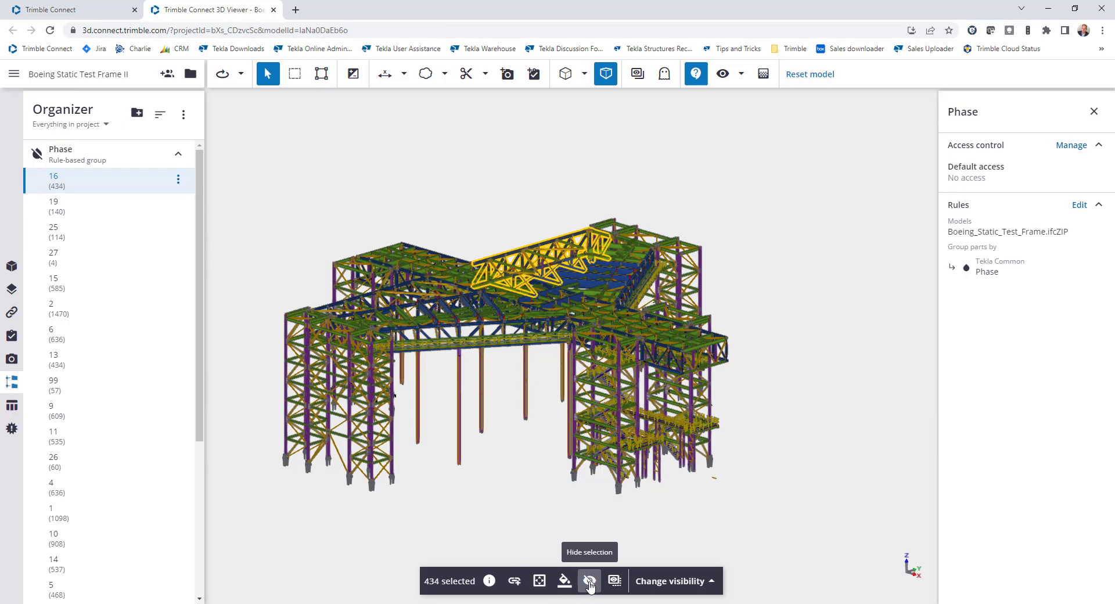
{"action": "mouse_move", "coordinate": [614, 581]}
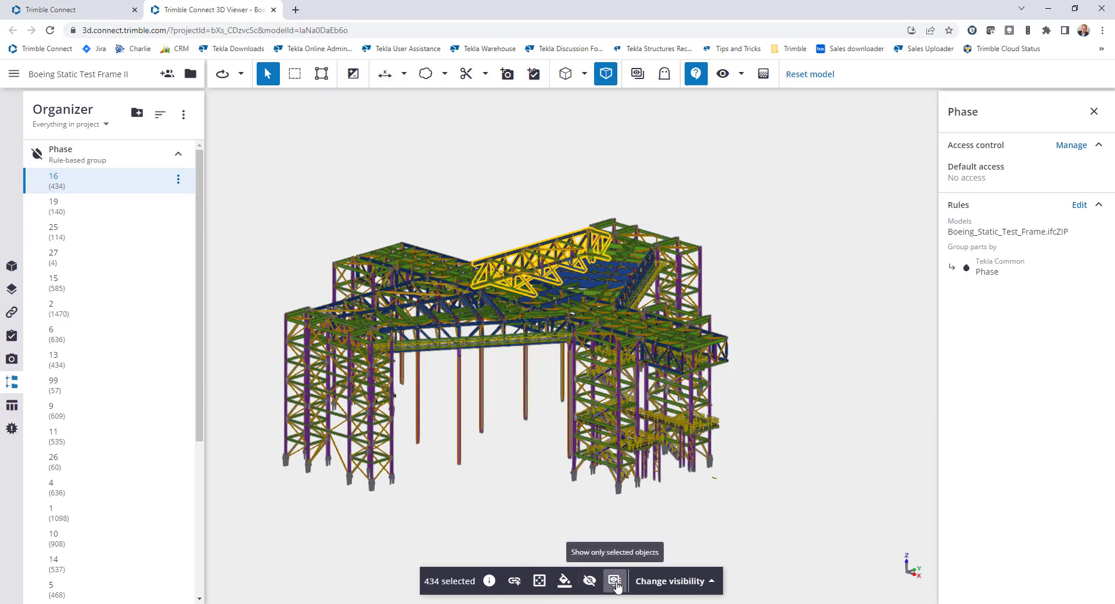
{"action": "mouse_move", "coordinate": [539, 581]}
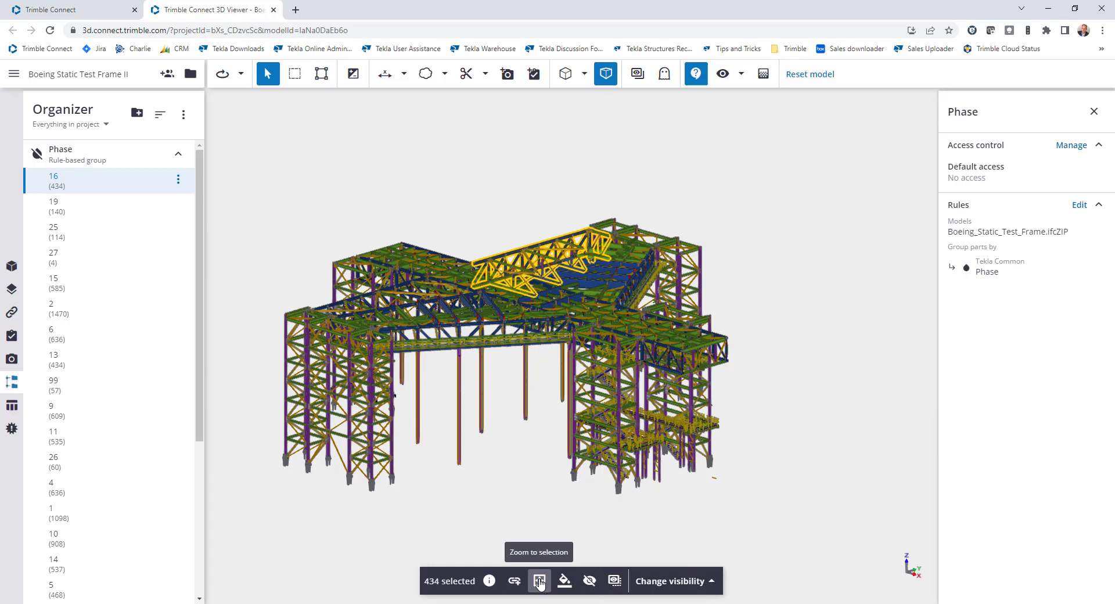
{"action": "left_click", "coordinate": [53, 205]}
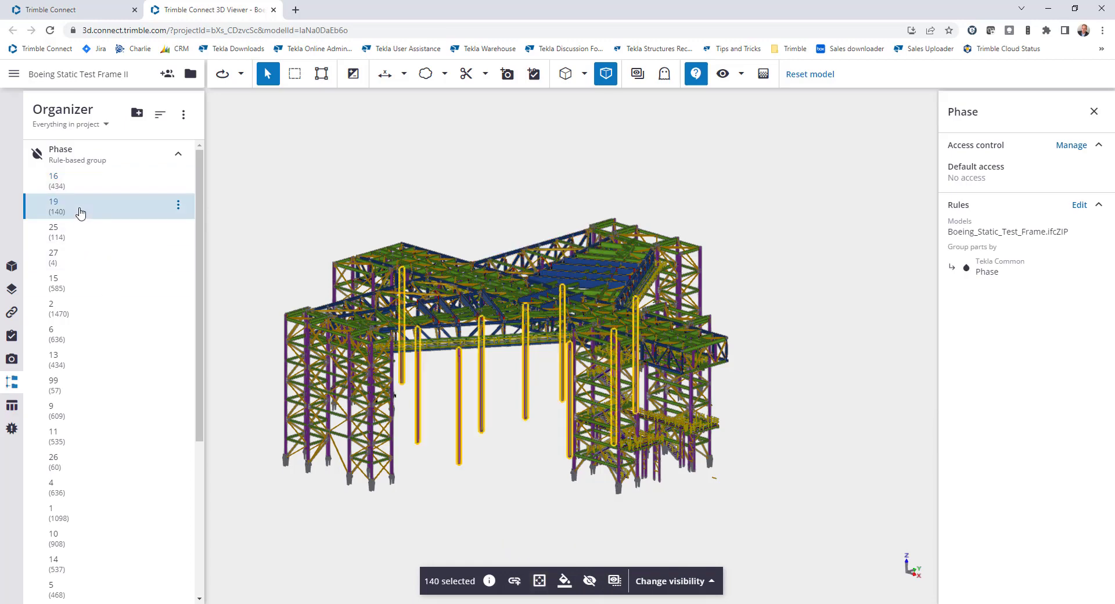
{"action": "left_click", "coordinate": [54, 226]}
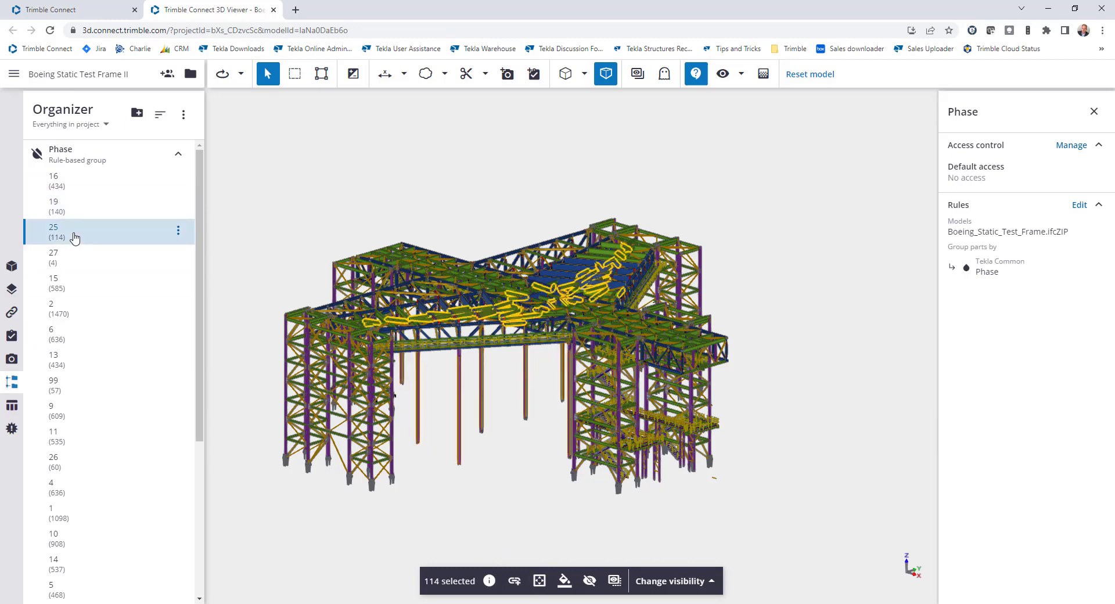
{"action": "mouse_move", "coordinate": [36, 154]}
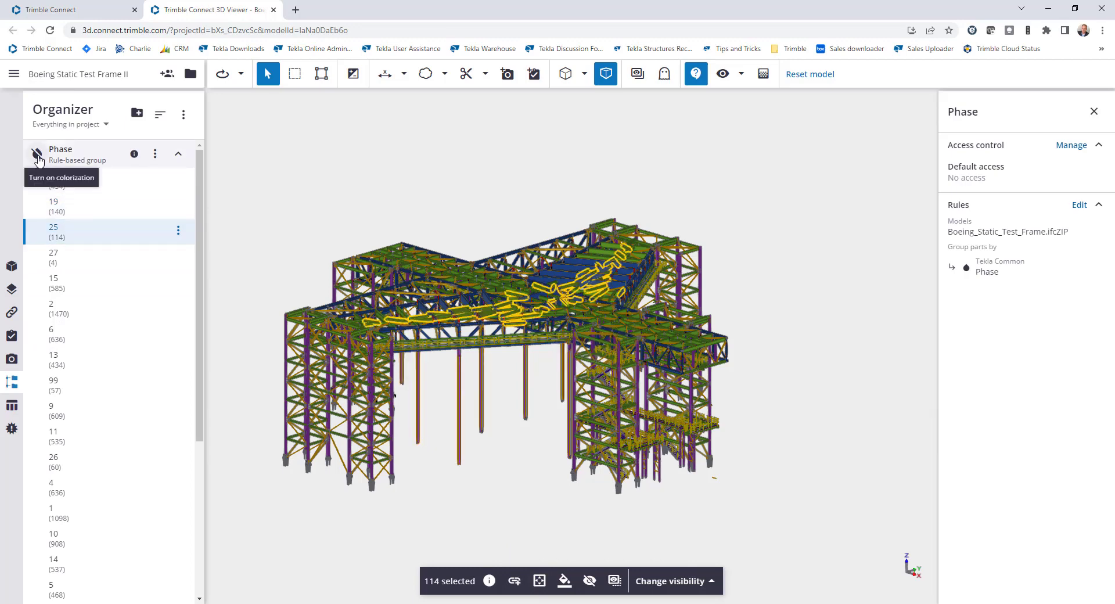
- Switch on Phase colorization and collapse the phase list
{"action": "left_click", "coordinate": [36, 156]}
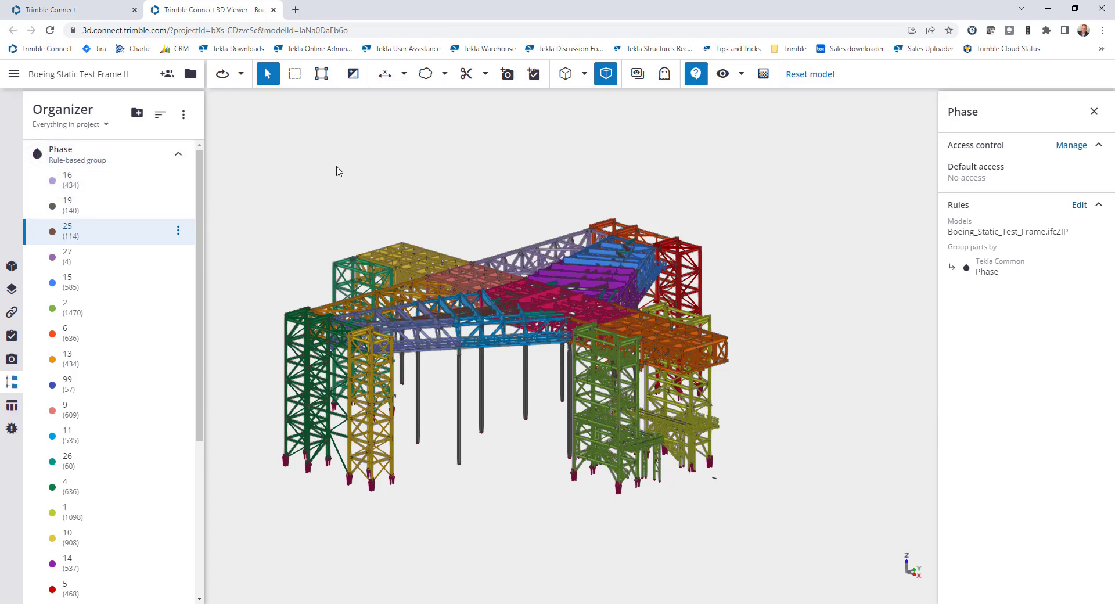
{"action": "left_click", "coordinate": [187, 155]}
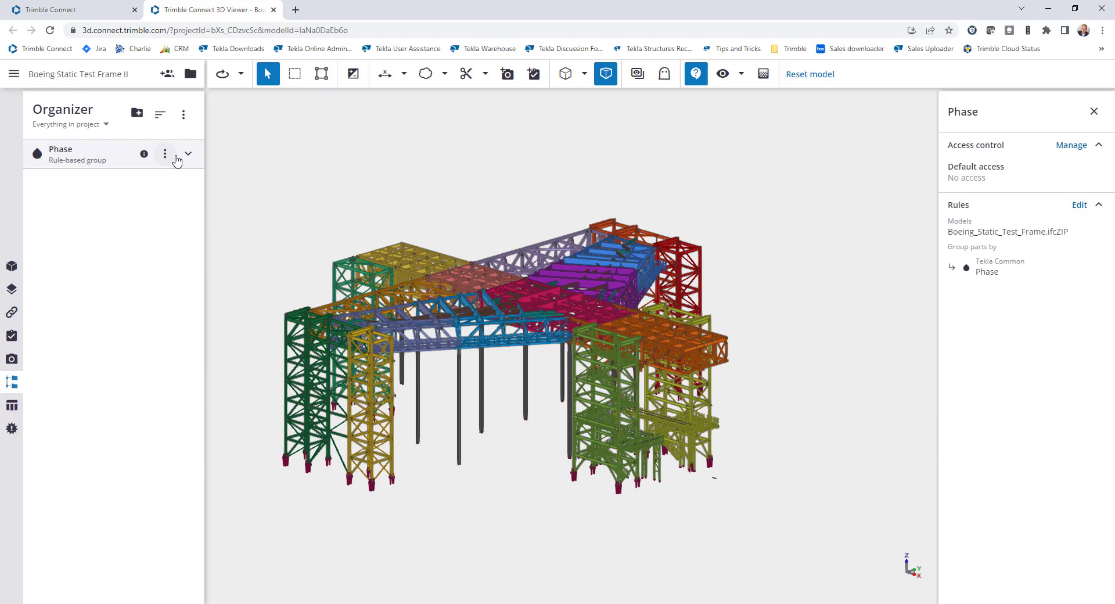
{"action": "mouse_move", "coordinate": [127, 120]}
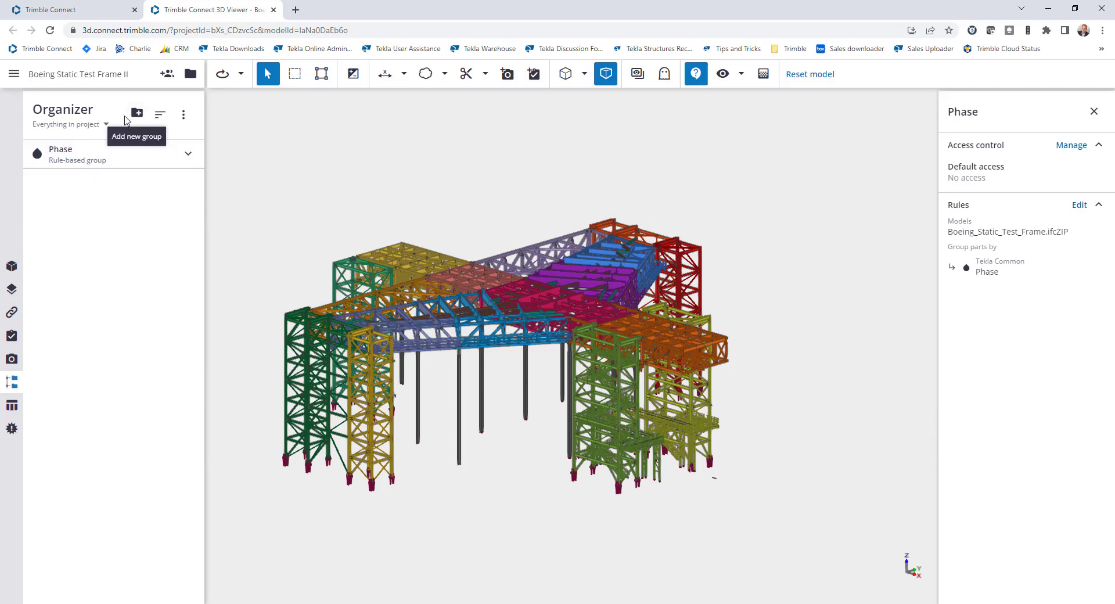
- Save a rule-based group by Default MATERIAL with each material colorized
{"action": "left_click", "coordinate": [137, 114]}
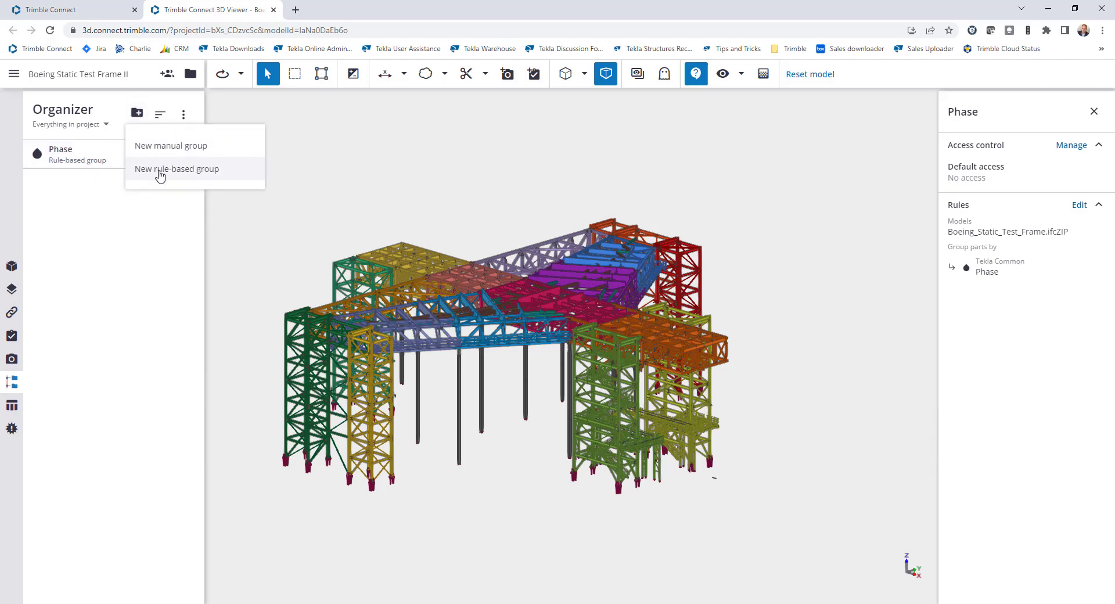
{"action": "left_click", "coordinate": [177, 168]}
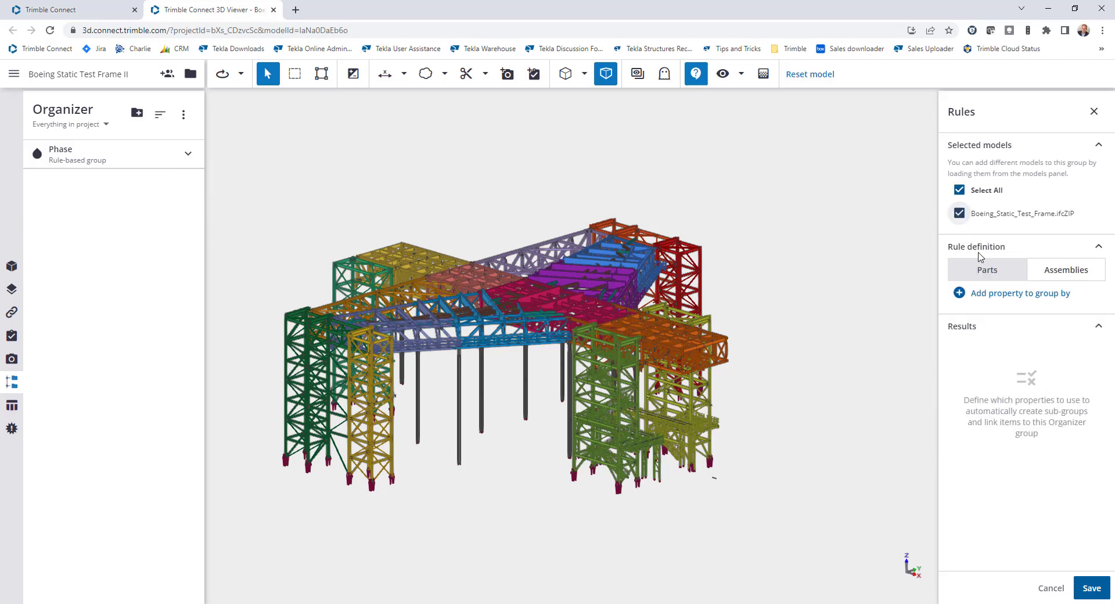
{"action": "left_click", "coordinate": [1020, 292]}
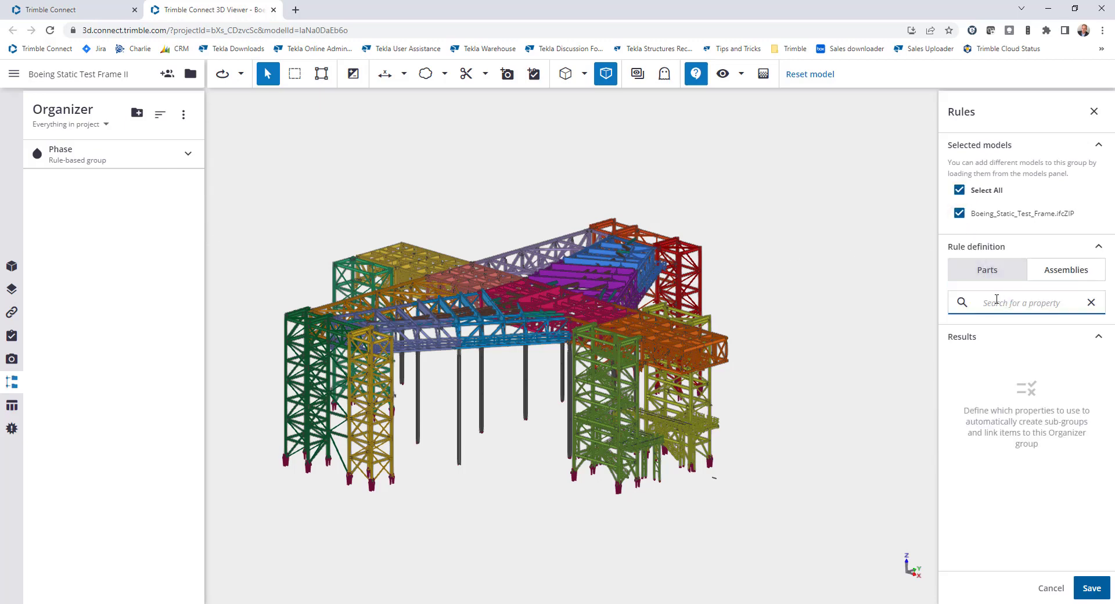
{"action": "type", "text": "material"}
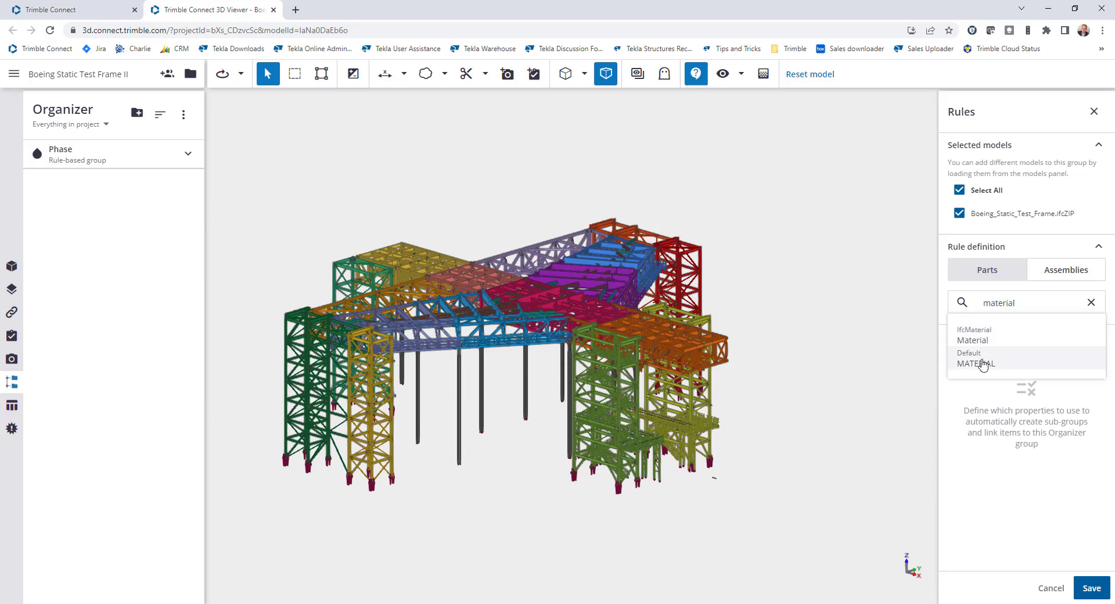
{"action": "left_click", "coordinate": [975, 363]}
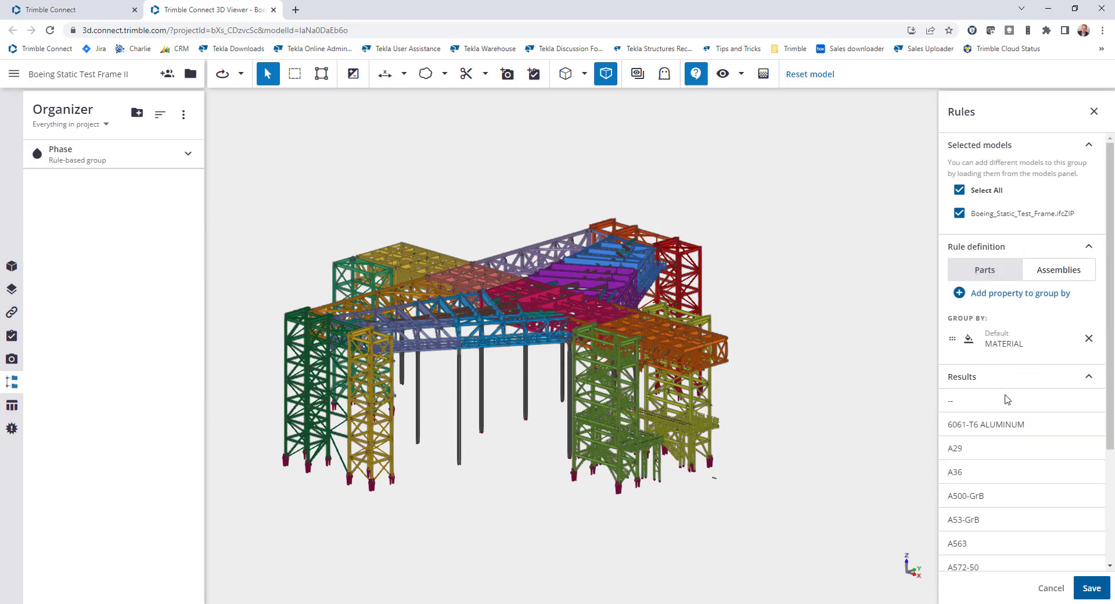
{"action": "scroll", "scroll_direction": "down", "scroll_amount": 3}
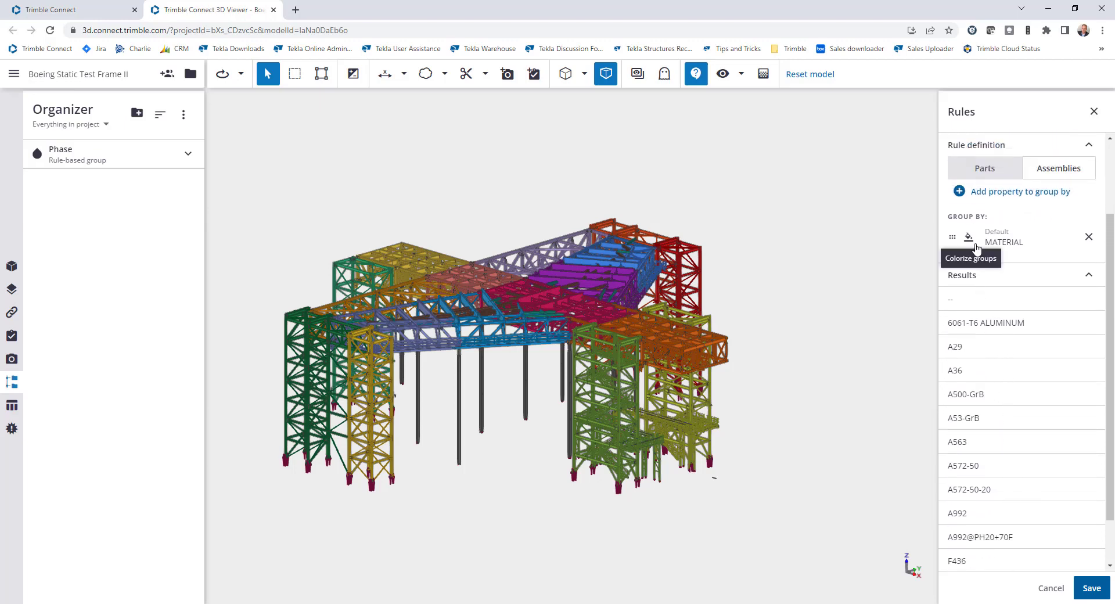
{"action": "left_click", "coordinate": [969, 237]}
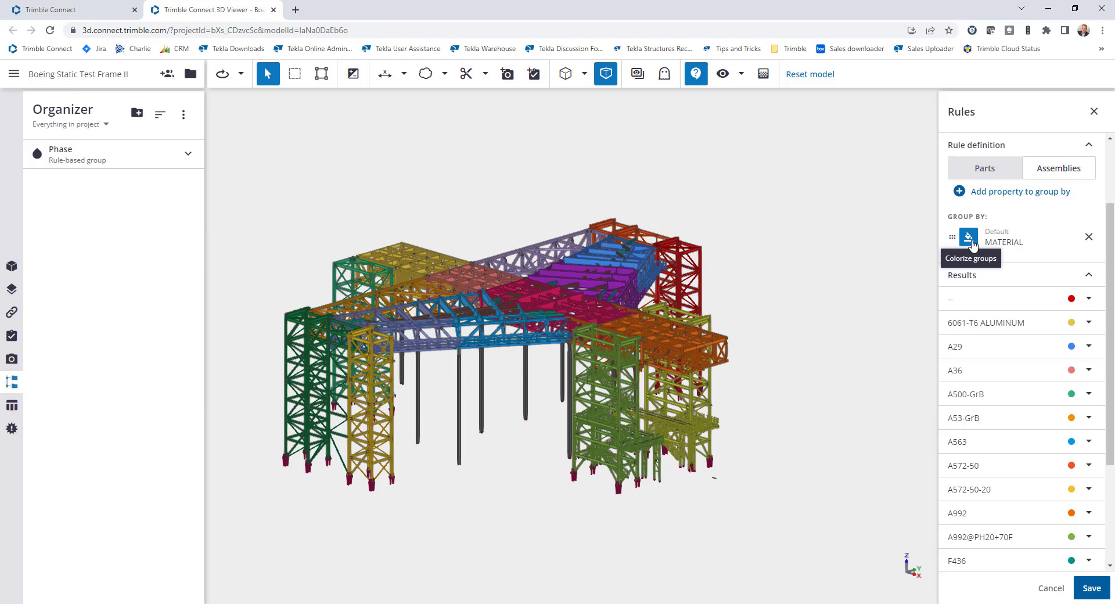
{"action": "left_click", "coordinate": [1092, 587]}
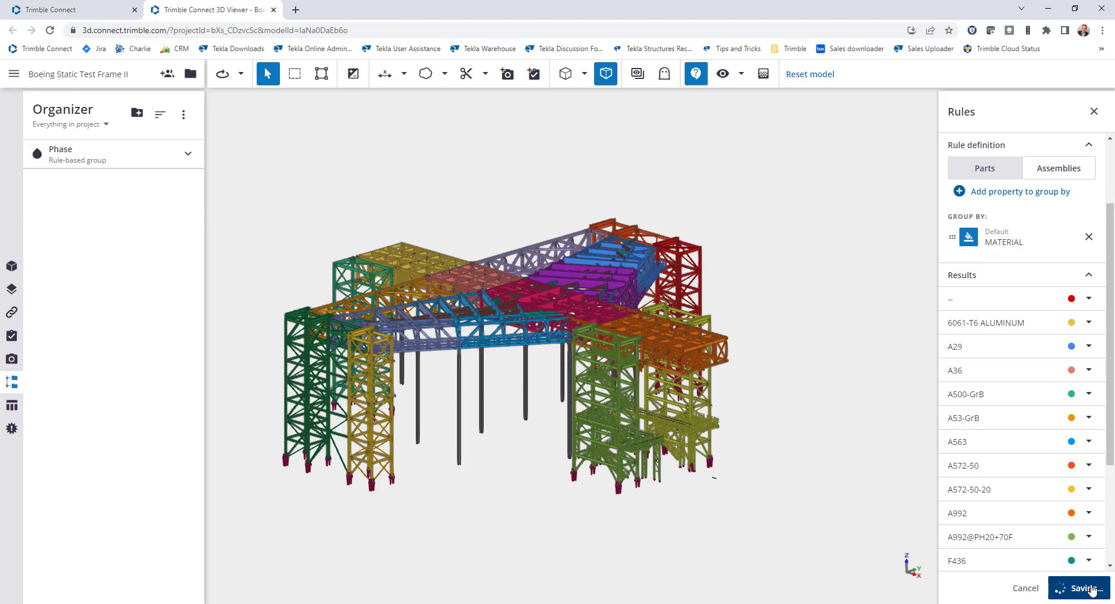
{"action": "left_click", "coordinate": [1083, 588]}
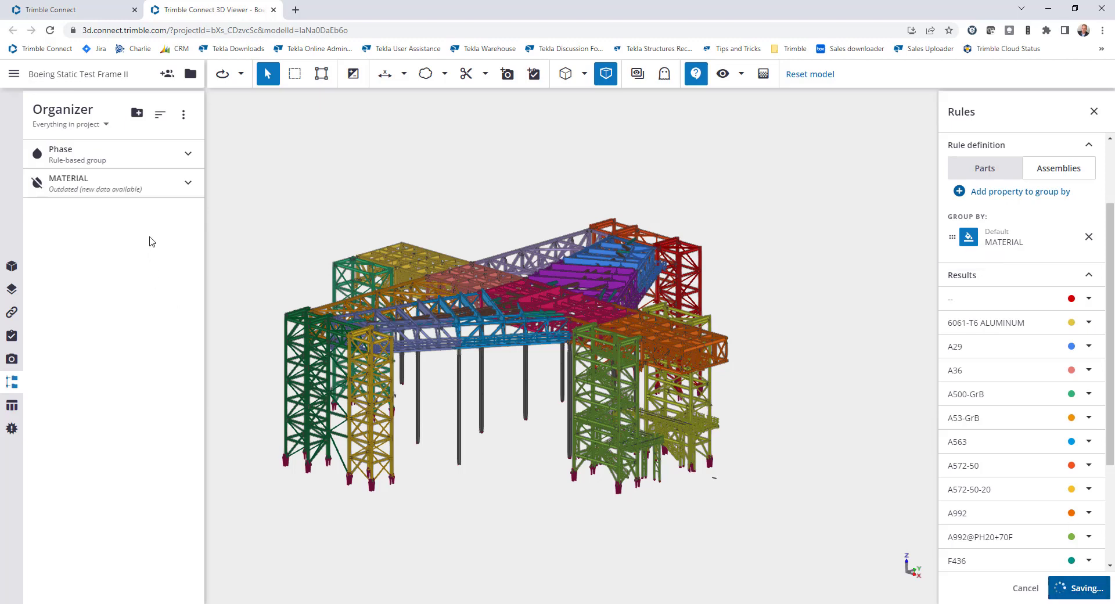
{"action": "mouse_move", "coordinate": [118, 220]}
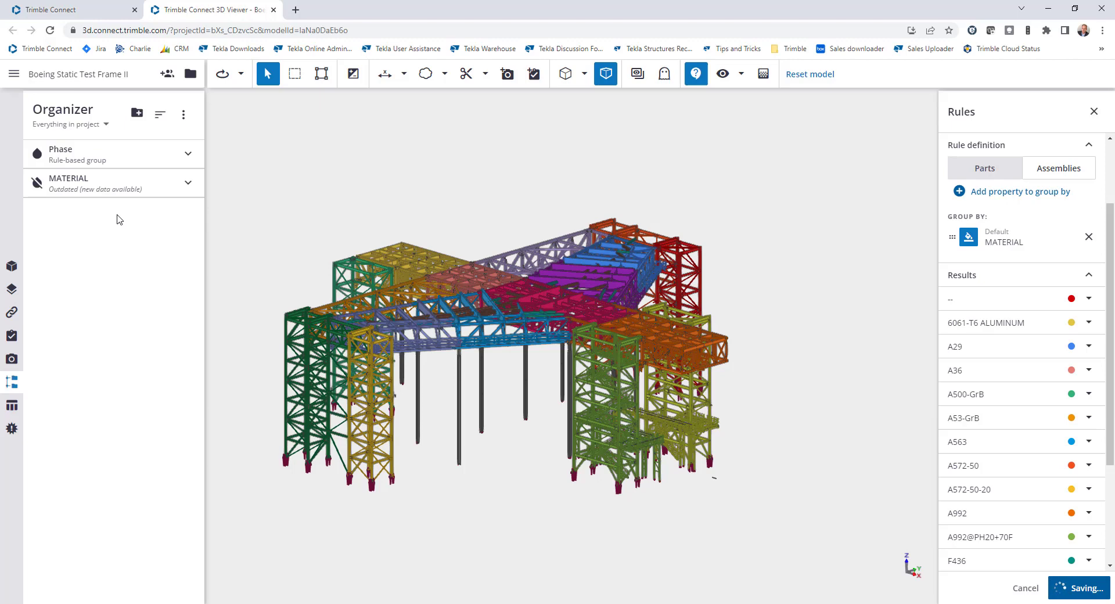
{"action": "mouse_move", "coordinate": [151, 215]}
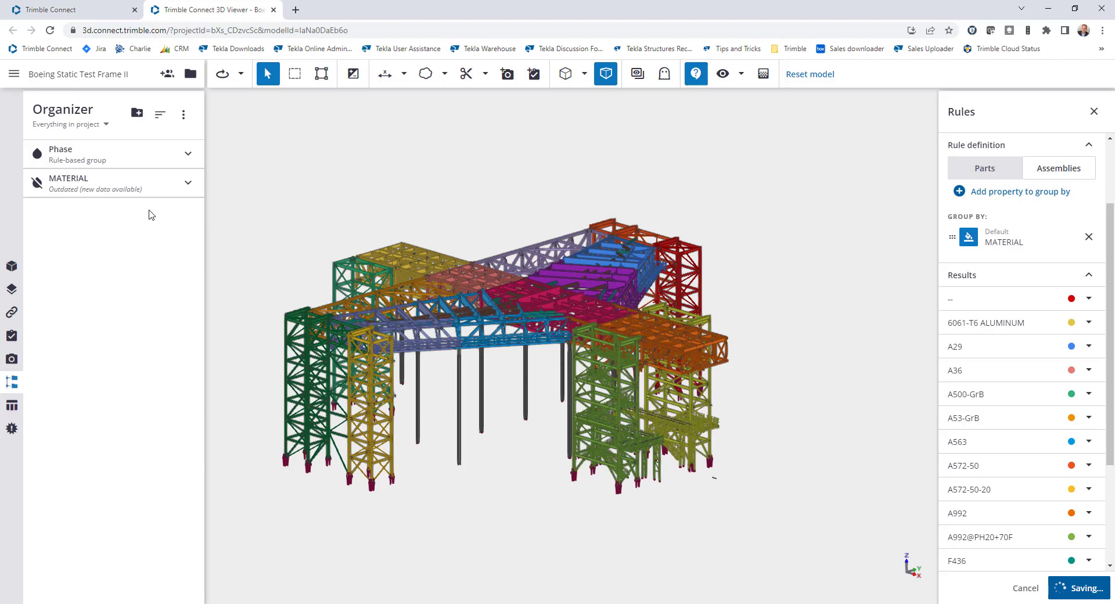
- Expand the MATERIAL group and highlight A992, A563, then A36 (2779 parts)
{"action": "left_click", "coordinate": [189, 186]}
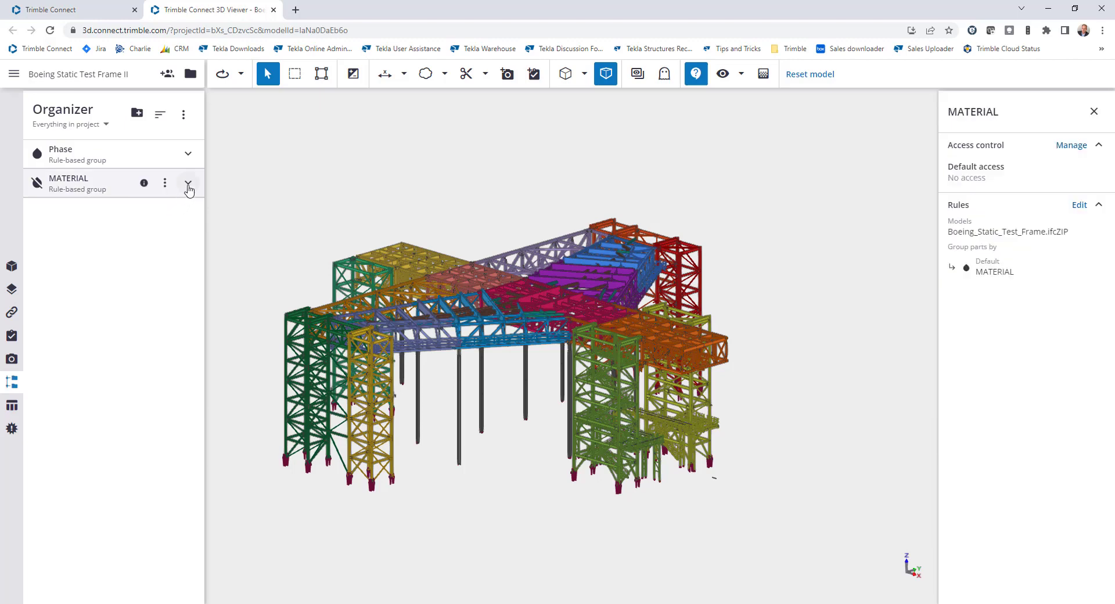
{"action": "left_click", "coordinate": [188, 184]}
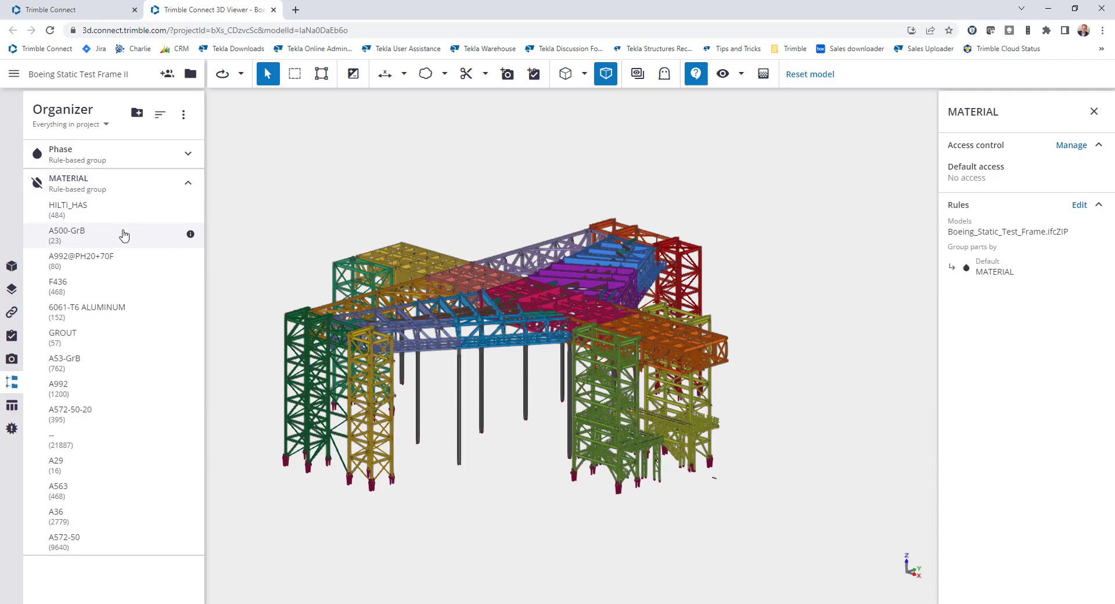
{"action": "mouse_move", "coordinate": [100, 386]}
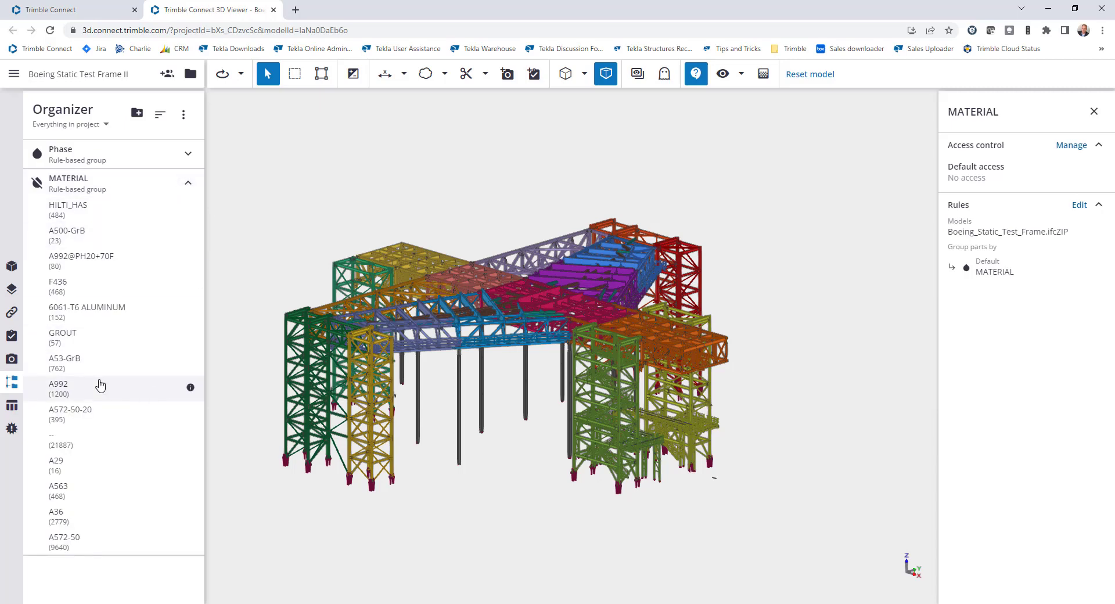
{"action": "left_click", "coordinate": [59, 385]}
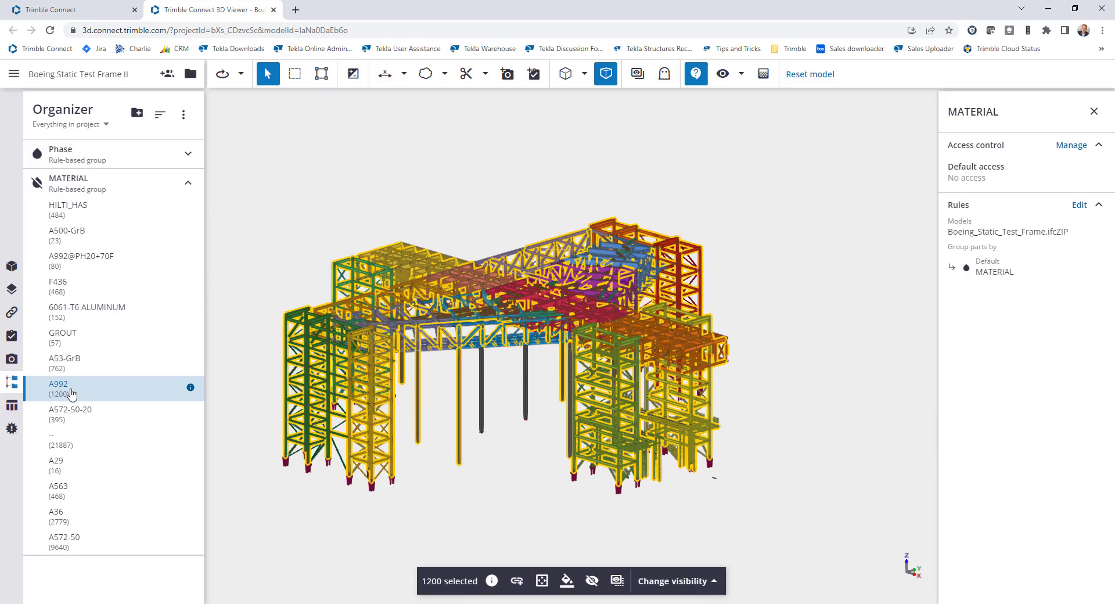
{"action": "mouse_move", "coordinate": [591, 581]}
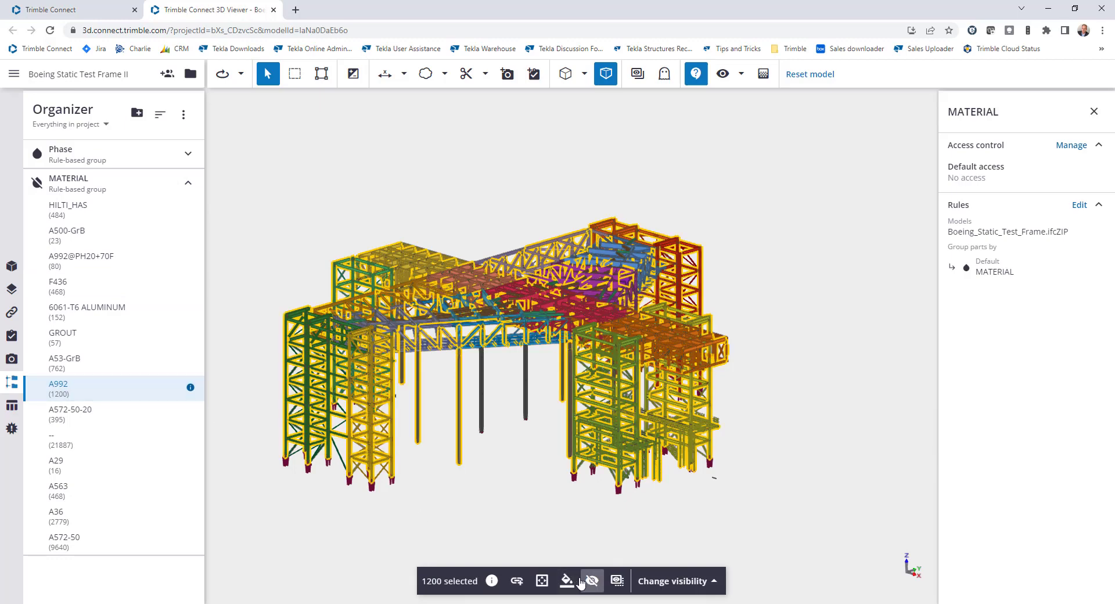
{"action": "mouse_move", "coordinate": [591, 581]}
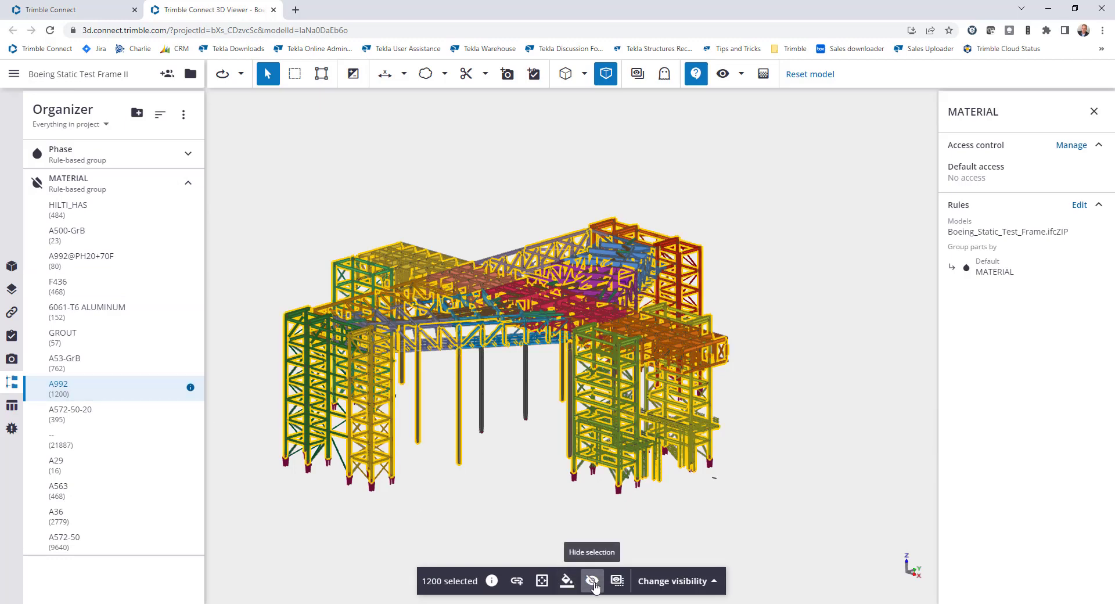
{"action": "left_click", "coordinate": [58, 490]}
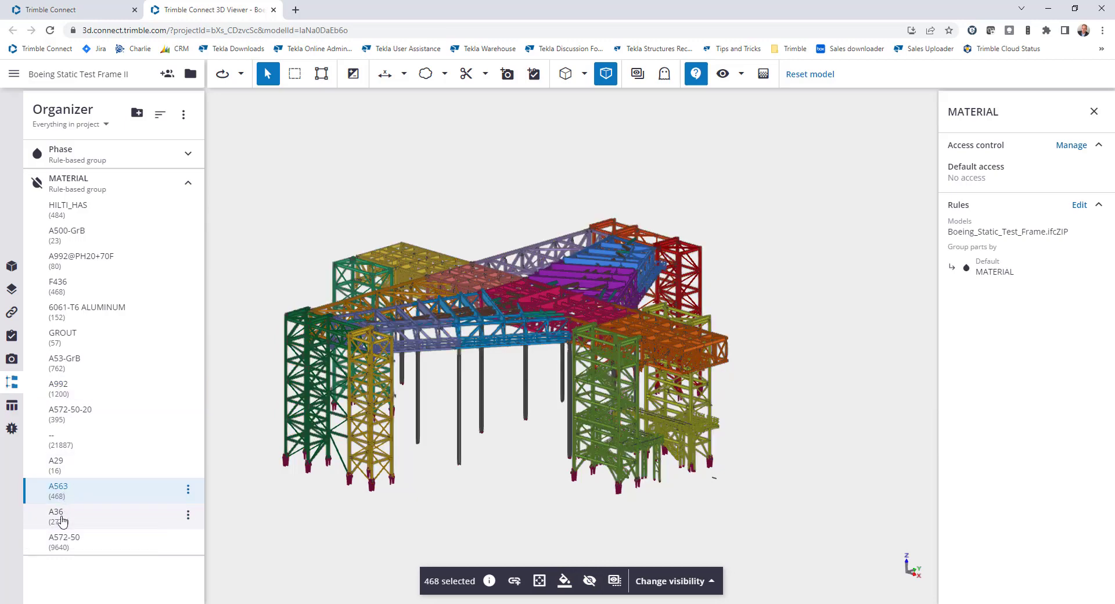
{"action": "left_click", "coordinate": [56, 512]}
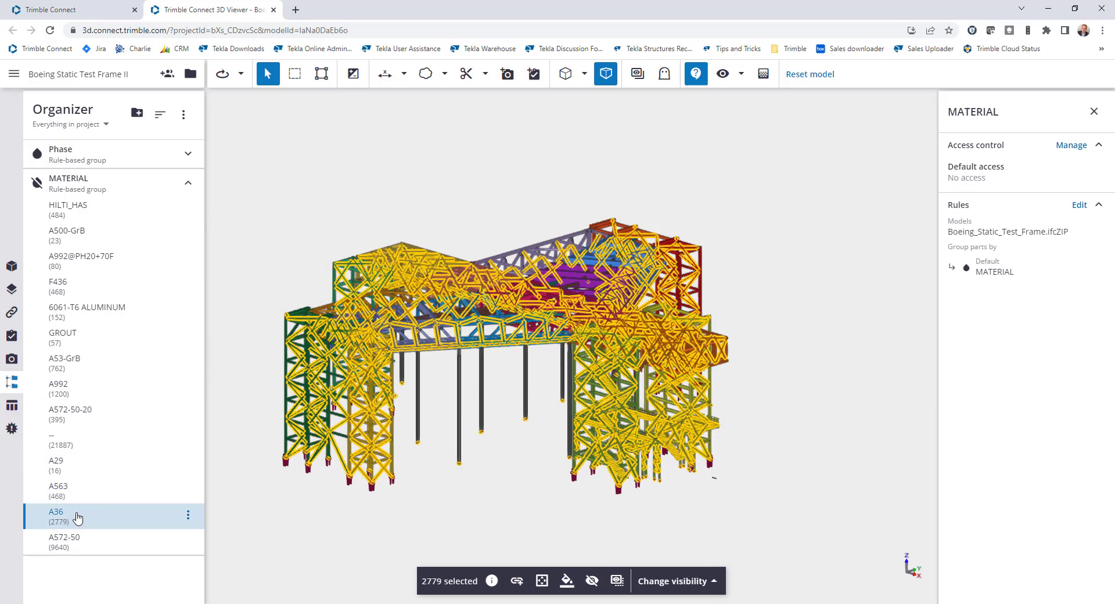
{"action": "mouse_move", "coordinate": [36, 183]}
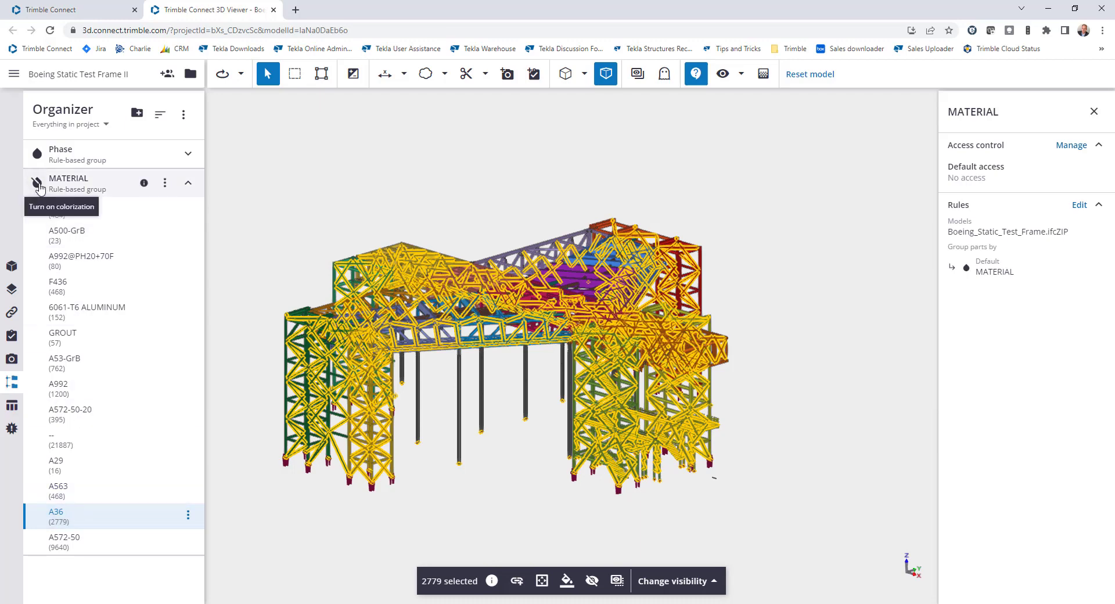
- Switch on MATERIAL colorization and clear the highlighted parts
{"action": "left_click", "coordinate": [36, 184]}
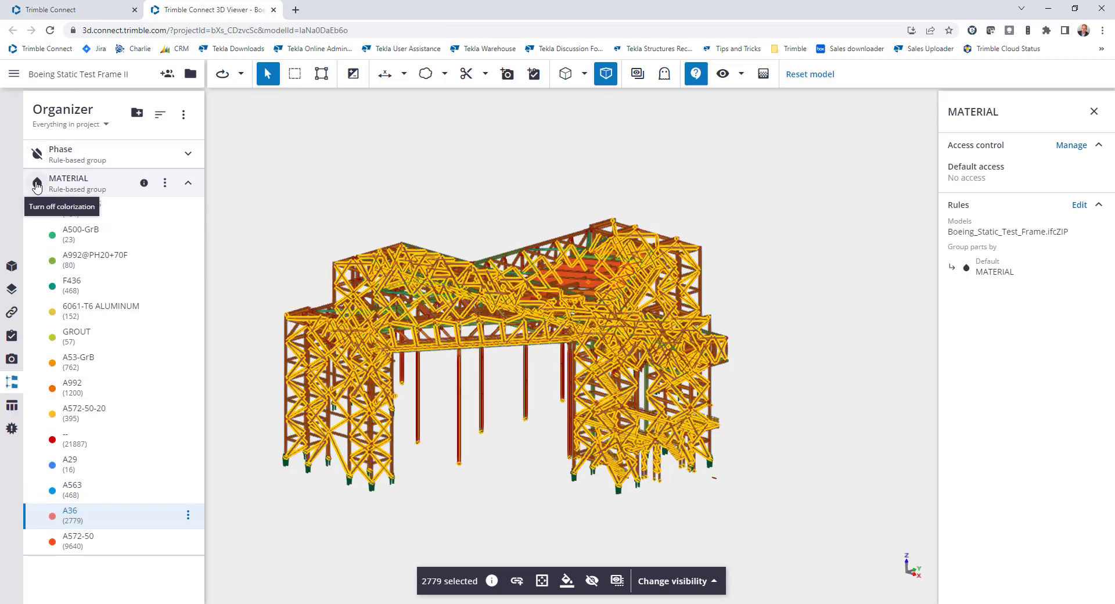
{"action": "left_click", "coordinate": [36, 185]}
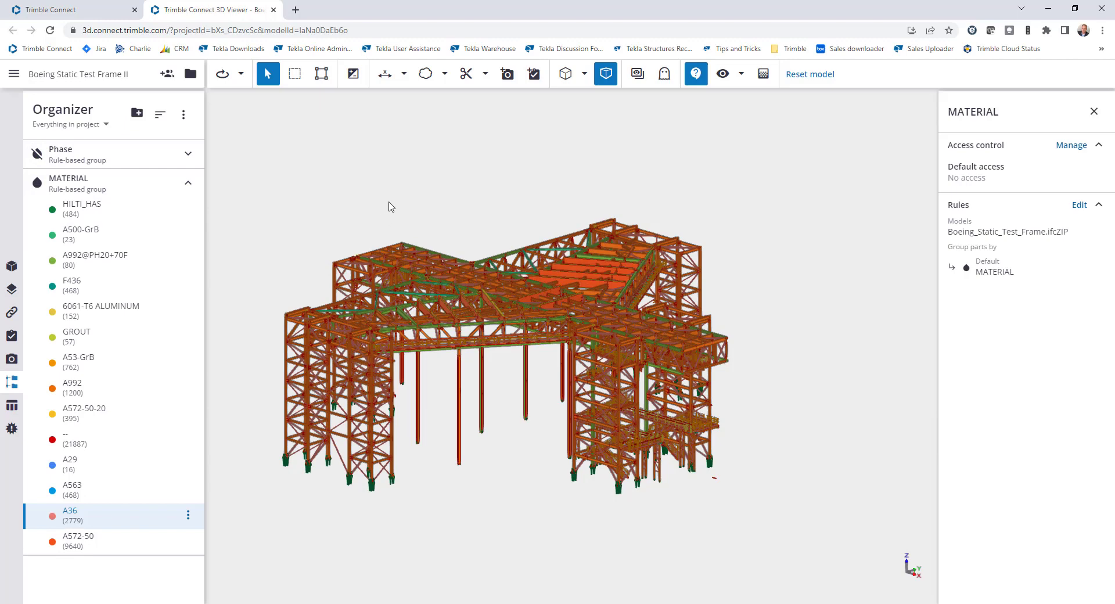
{"action": "mouse_move", "coordinate": [385, 182]}
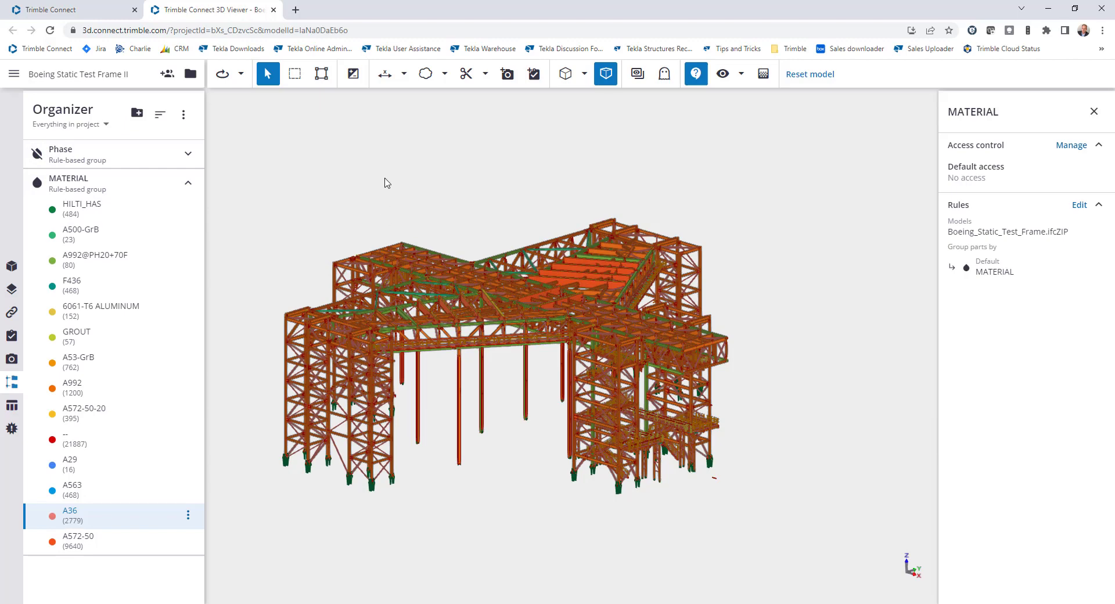
{"action": "mouse_move", "coordinate": [320, 193]}
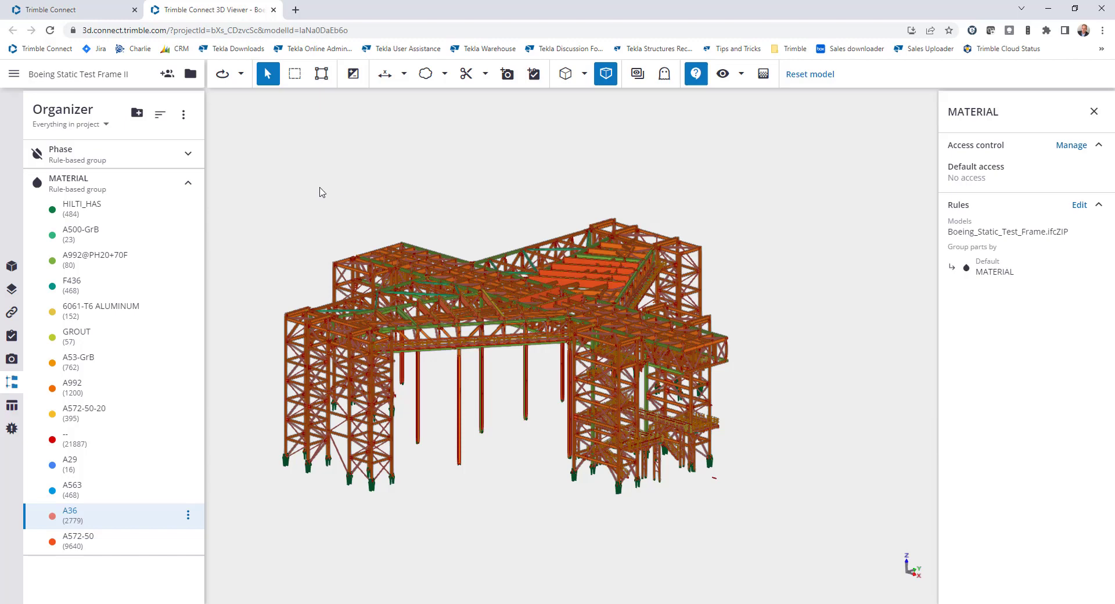
{"action": "left_click", "coordinate": [165, 182]}
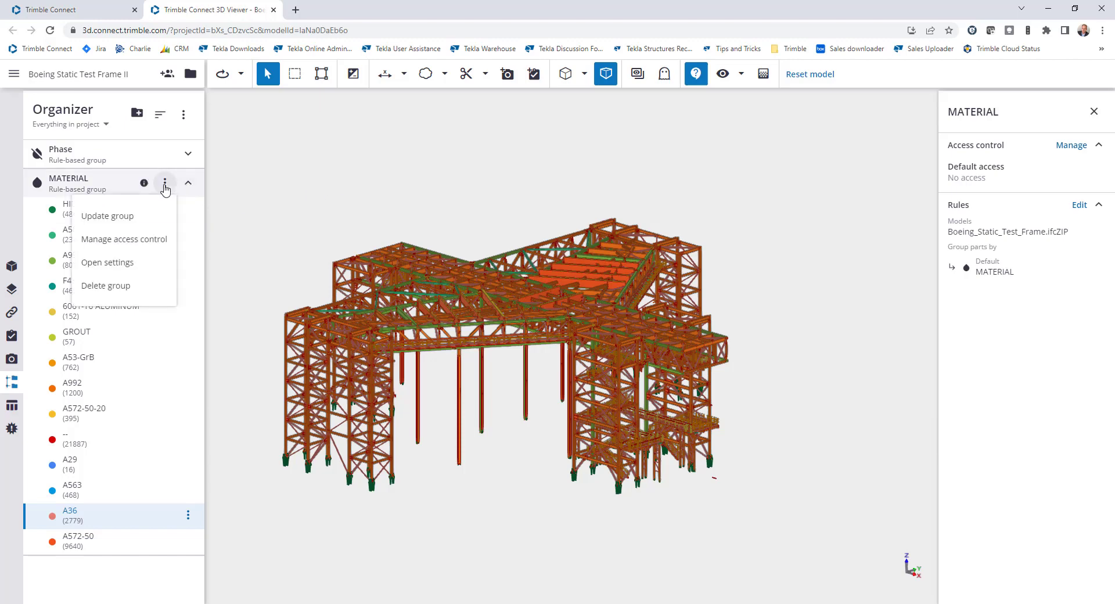
{"action": "mouse_move", "coordinate": [167, 190]}
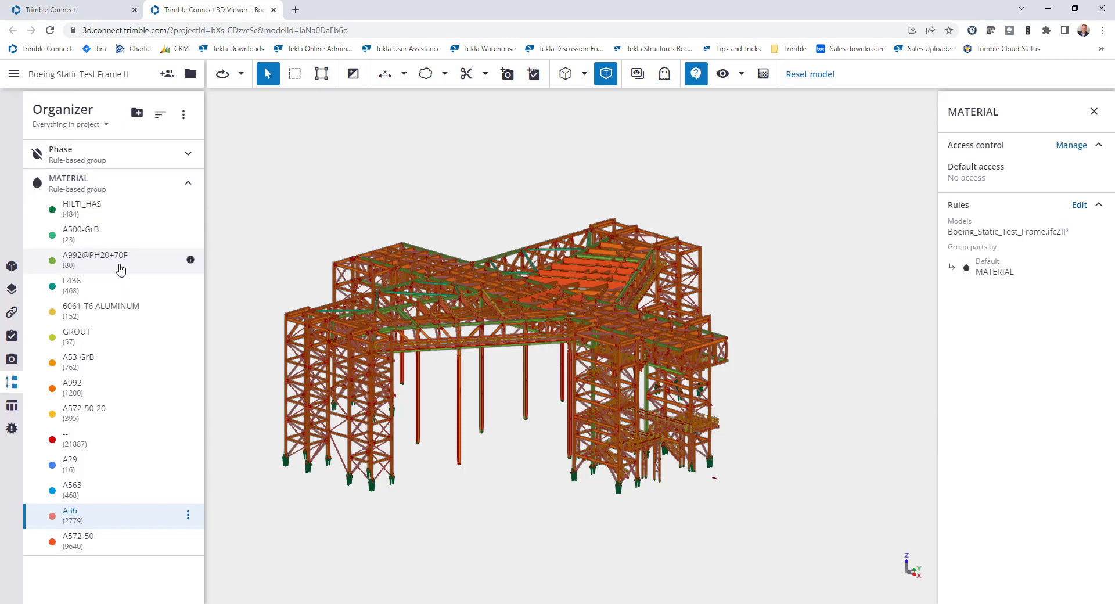
{"action": "left_click", "coordinate": [1079, 205]}
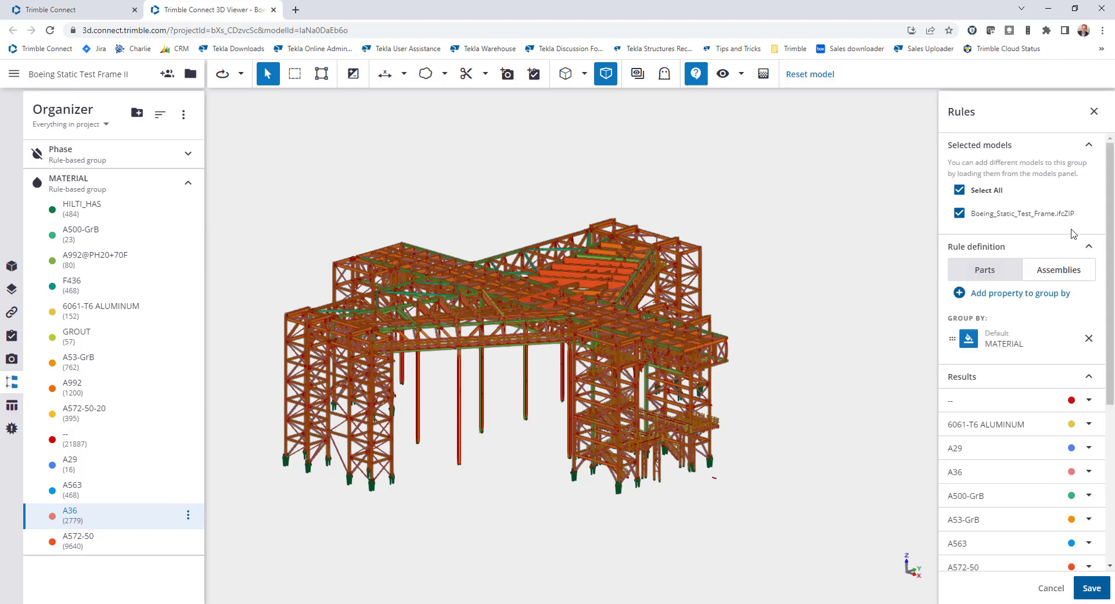
{"action": "left_click", "coordinate": [1088, 401]}
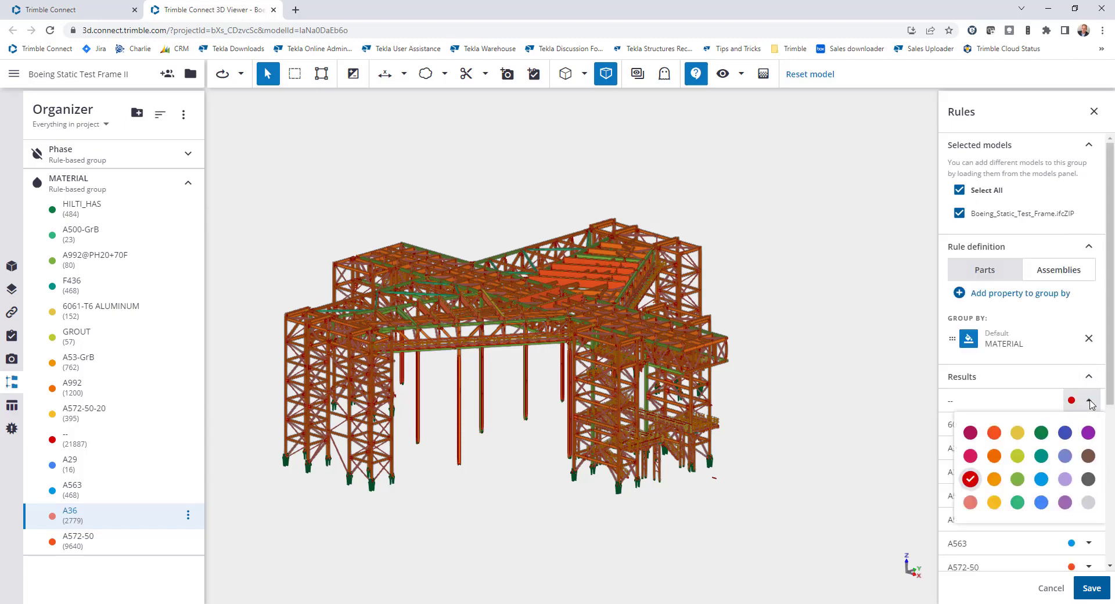
{"action": "left_click", "coordinate": [970, 479]}
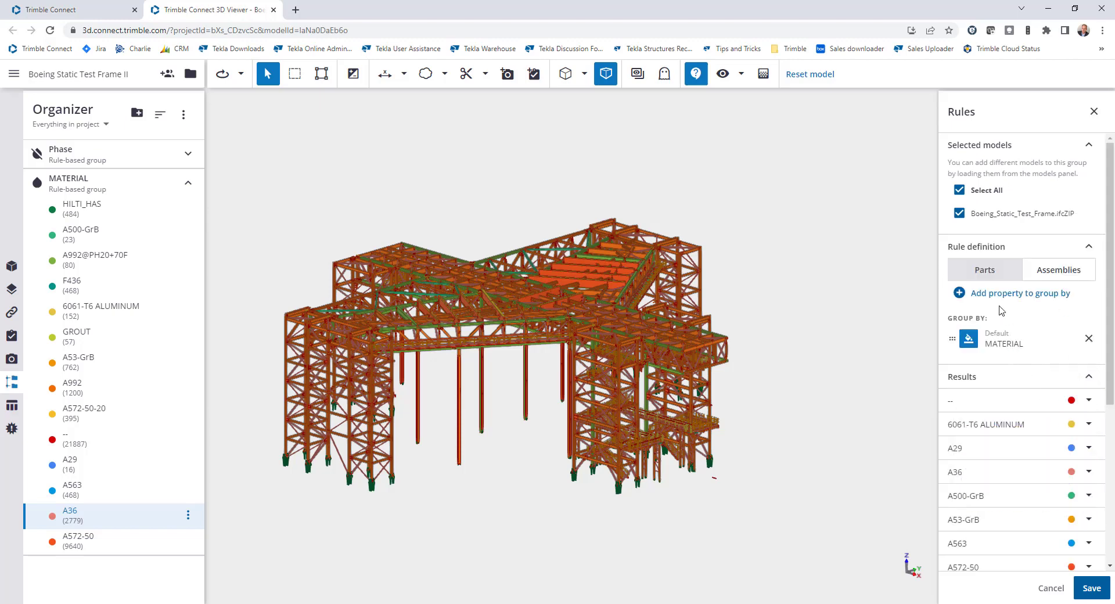
{"action": "mouse_move", "coordinate": [1002, 375]}
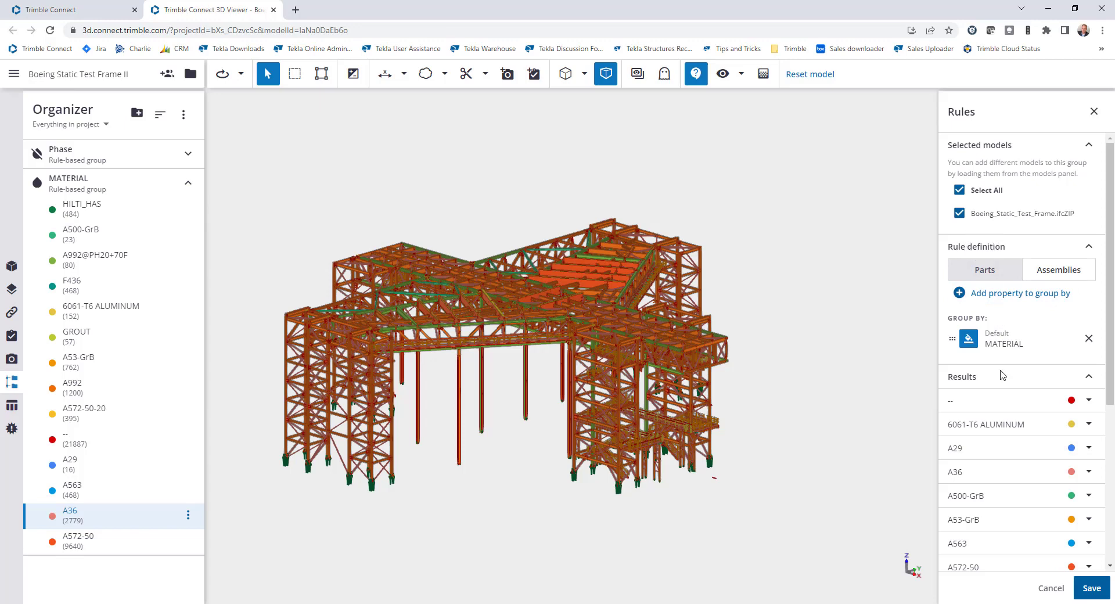
{"action": "mouse_move", "coordinate": [1008, 285]}
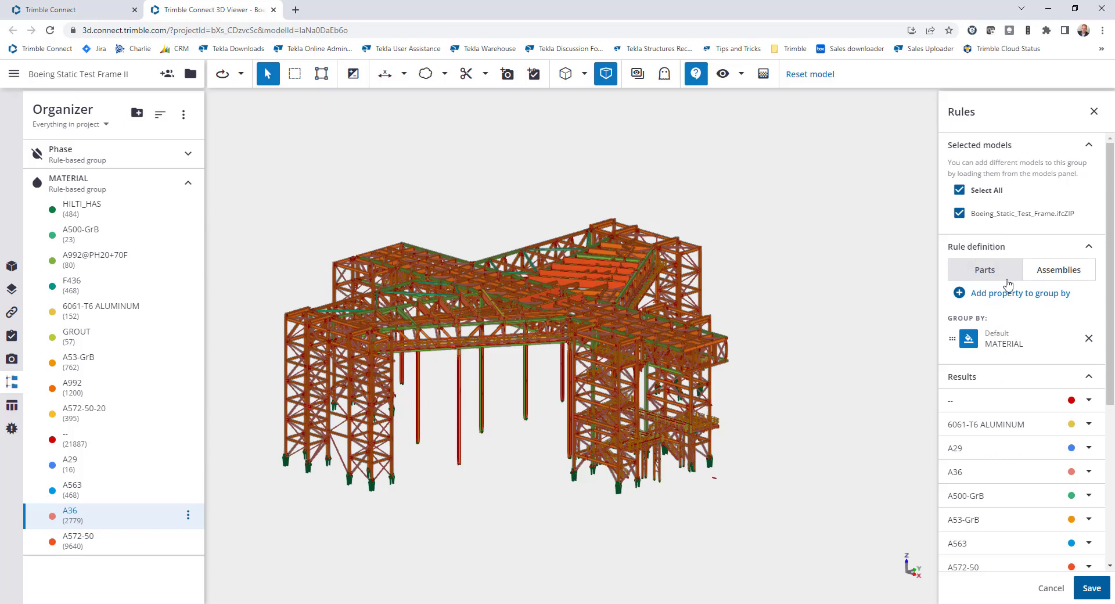
{"action": "mouse_move", "coordinate": [1094, 112]}
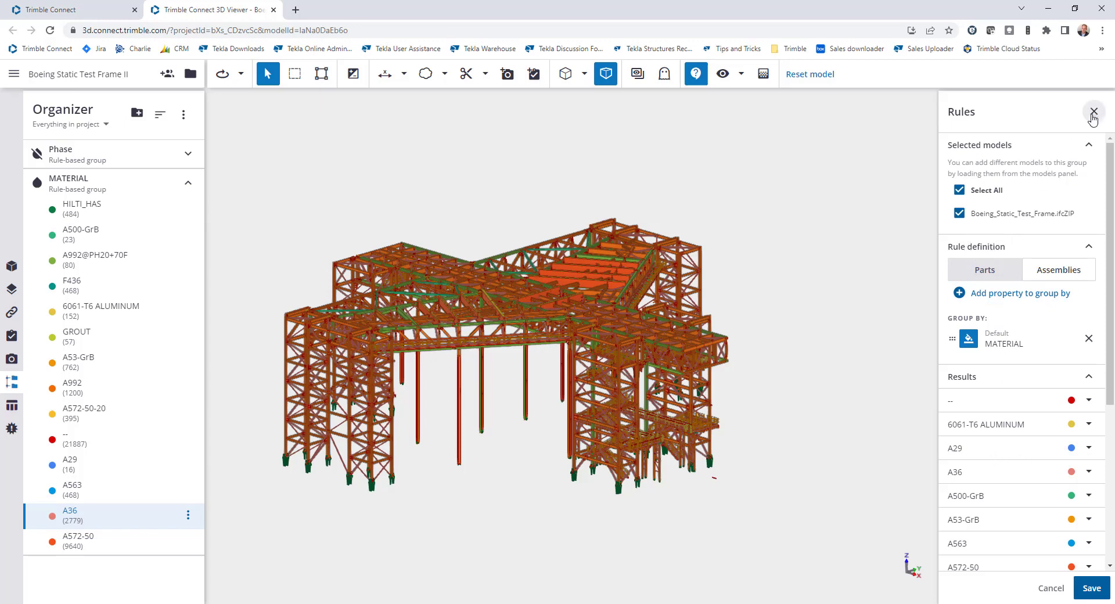
{"action": "left_click", "coordinate": [1095, 111]}
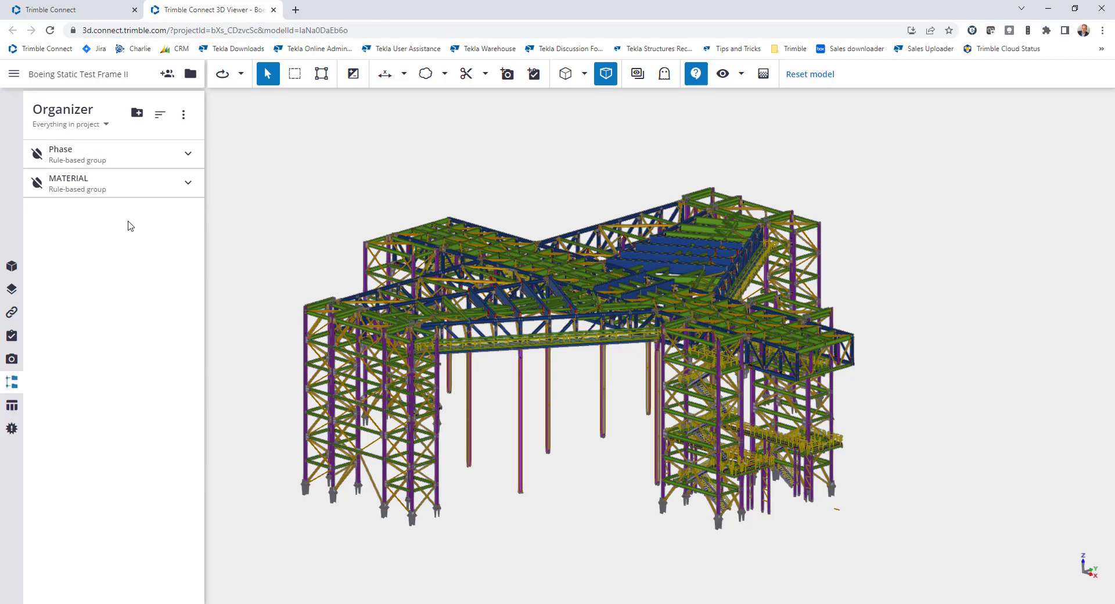
{"action": "mouse_move", "coordinate": [587, 73]}
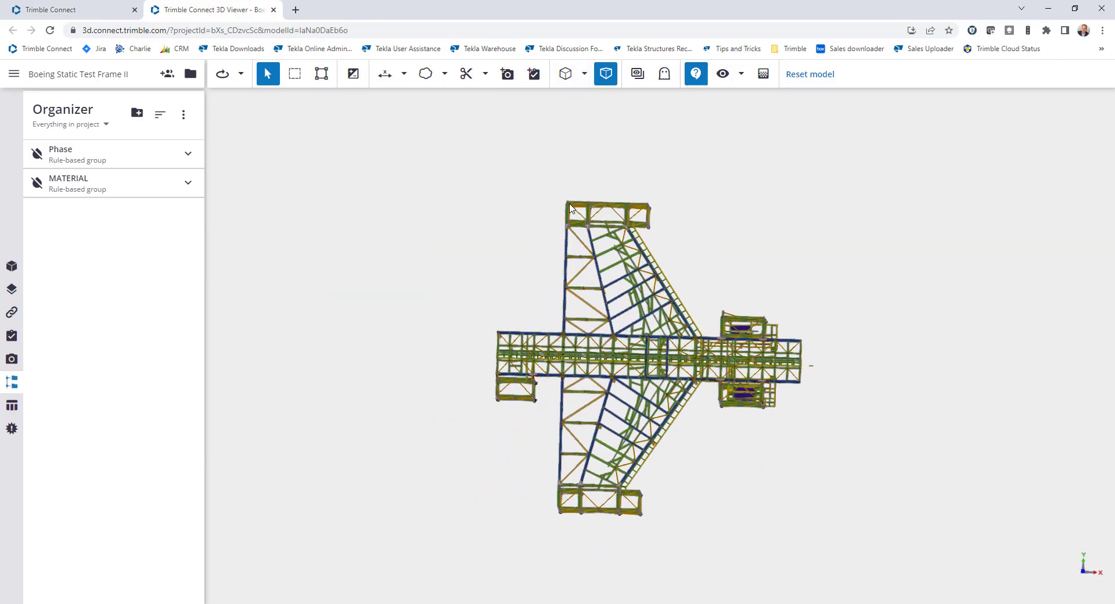
- Area-select the top-end framing assembly (560 objects) and show its shared properties
{"action": "left_click", "coordinate": [321, 75]}
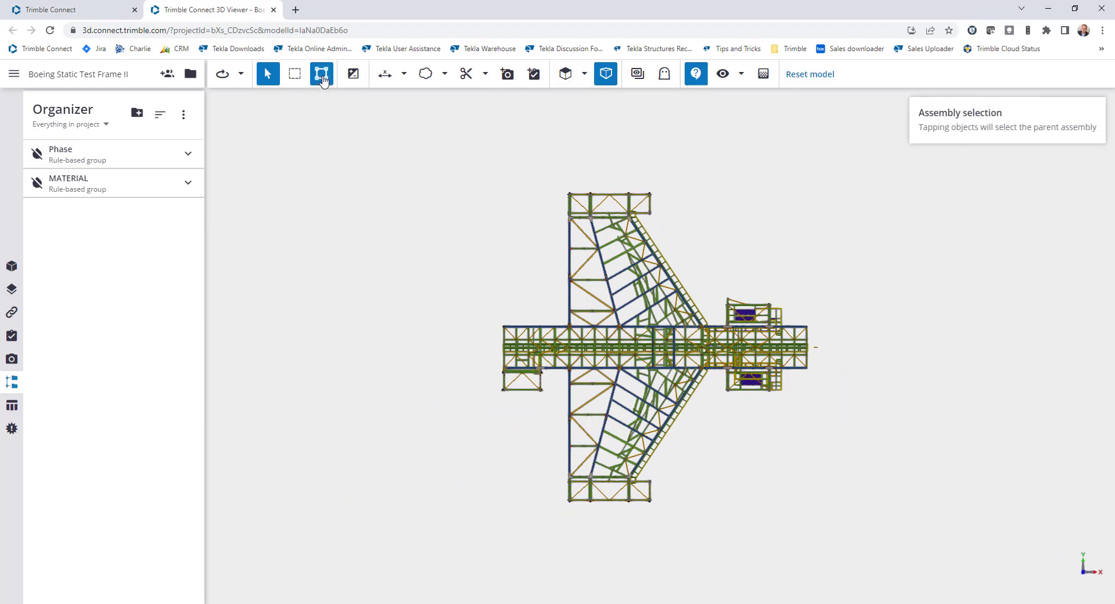
{"action": "left_click", "coordinate": [297, 75]}
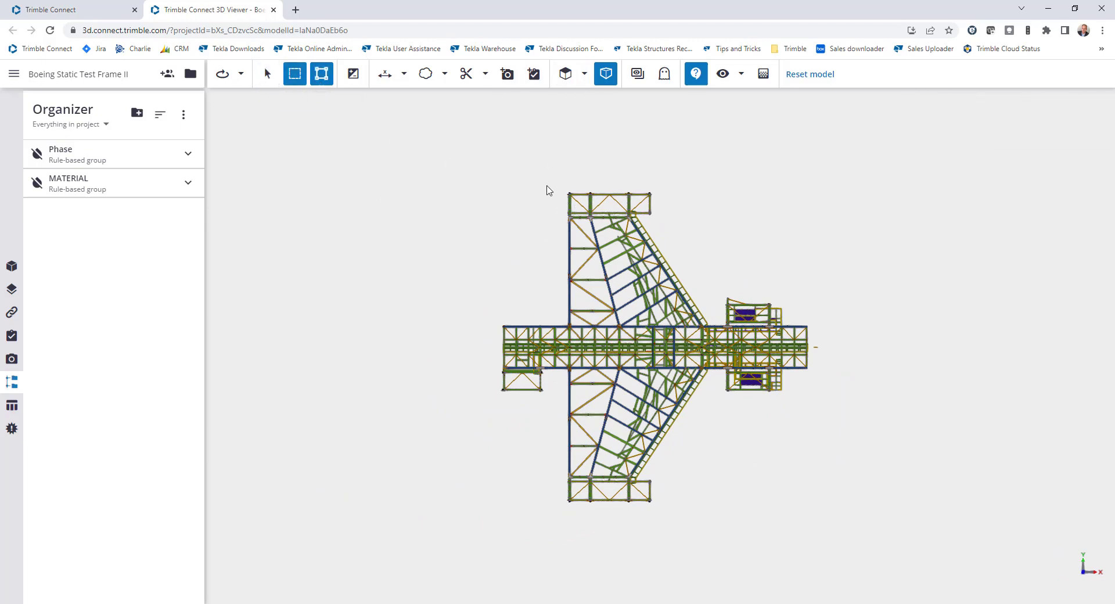
{"action": "left_click", "coordinate": [604, 218]}
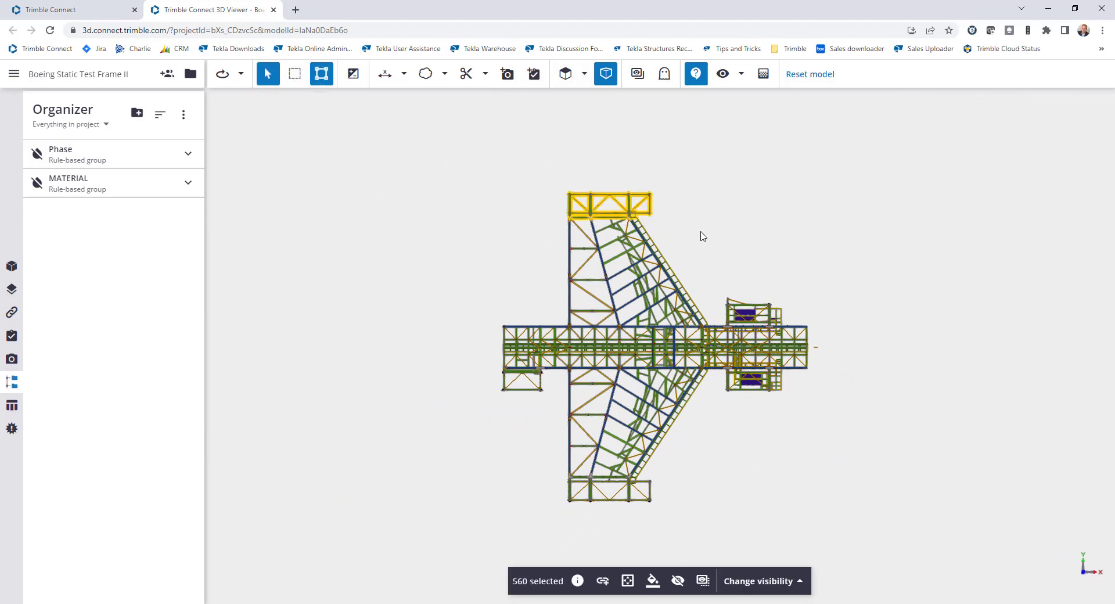
{"action": "left_click", "coordinate": [579, 581]}
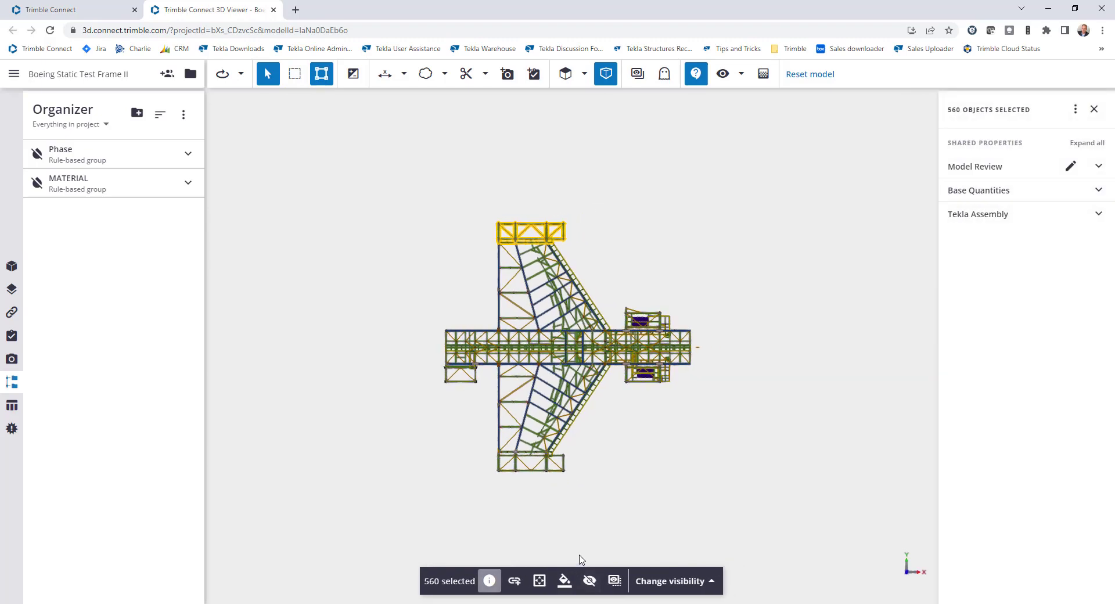
{"action": "mouse_move", "coordinate": [874, 244]}
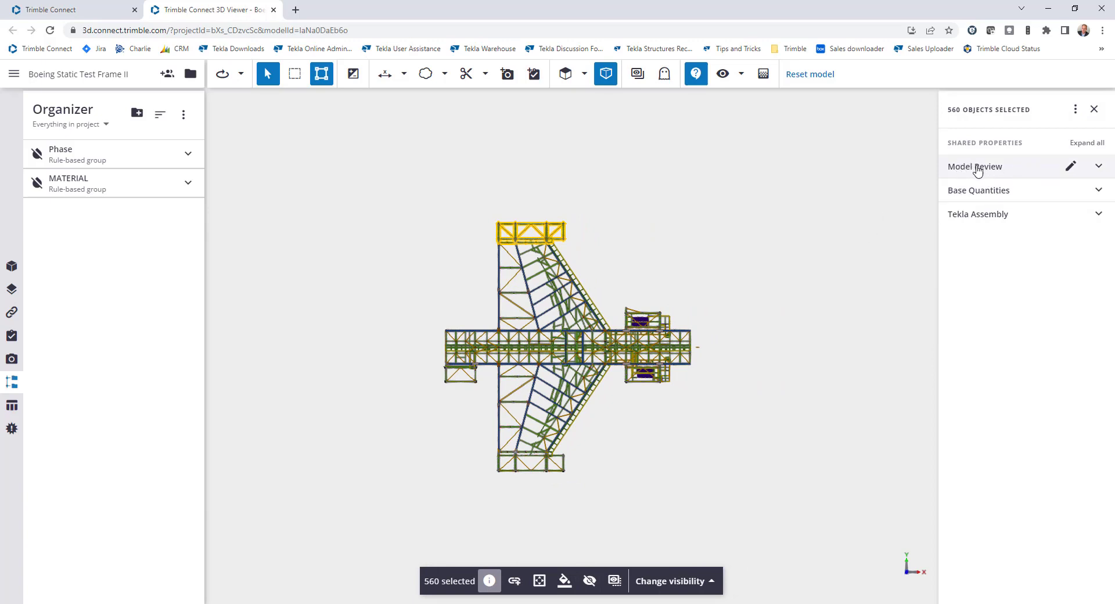
{"action": "mouse_move", "coordinate": [1099, 167]}
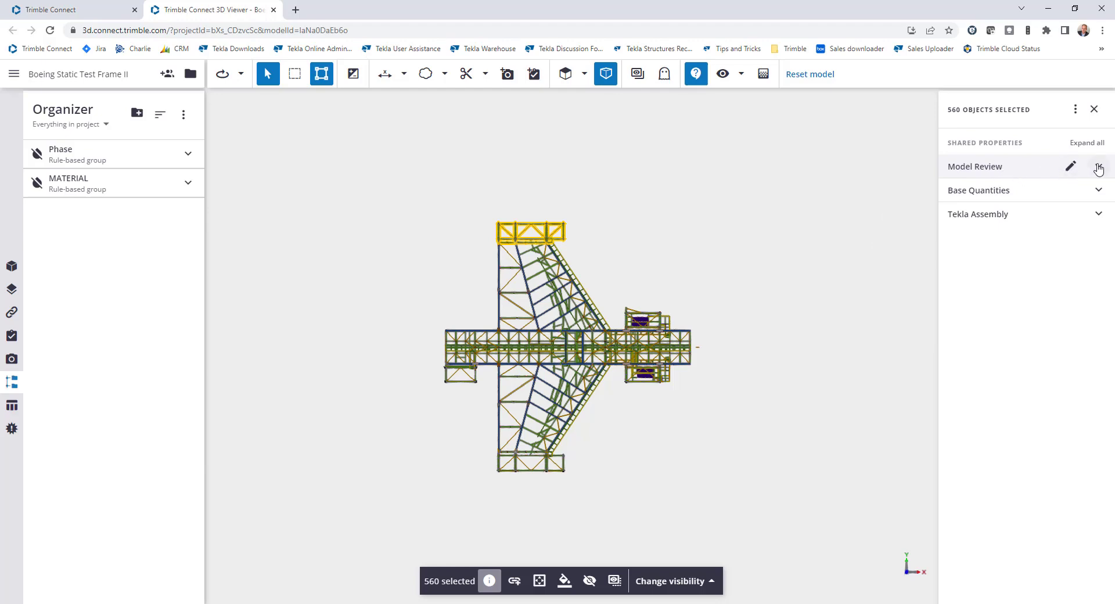
- Mark the 560 selected top-end framing objects as Approved and save the review status
{"action": "left_click", "coordinate": [1071, 167]}
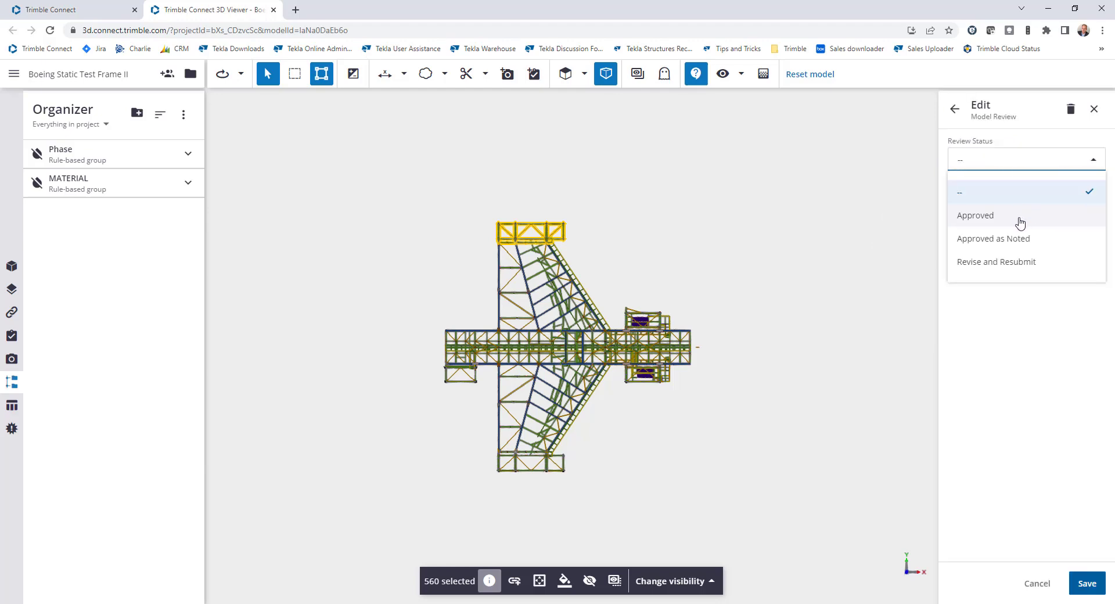
{"action": "mouse_move", "coordinate": [1004, 220]}
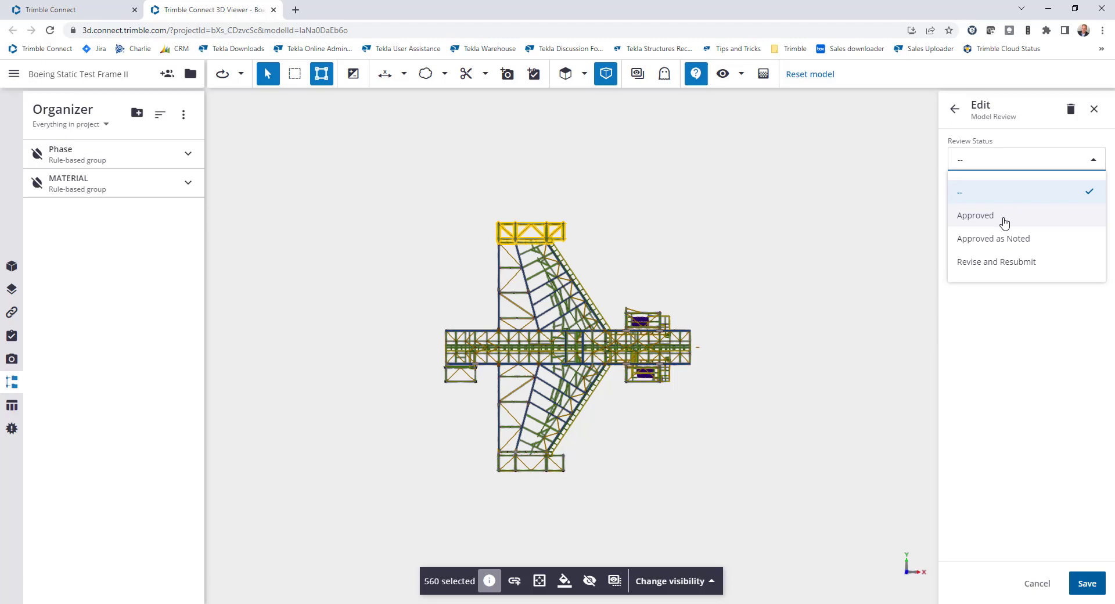
{"action": "mouse_move", "coordinate": [1002, 221]}
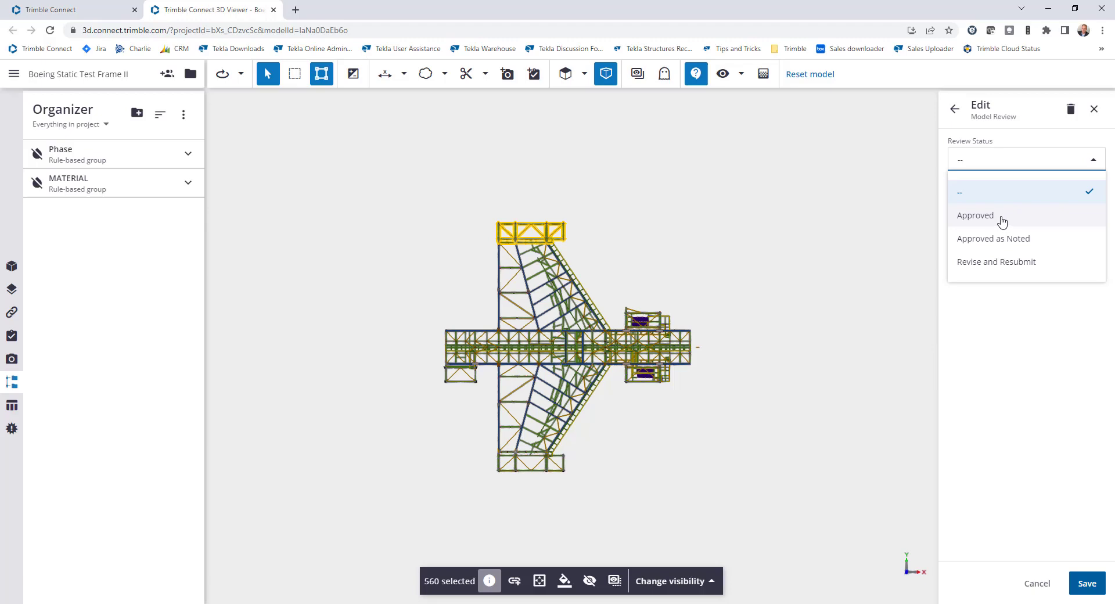
{"action": "left_click", "coordinate": [975, 216]}
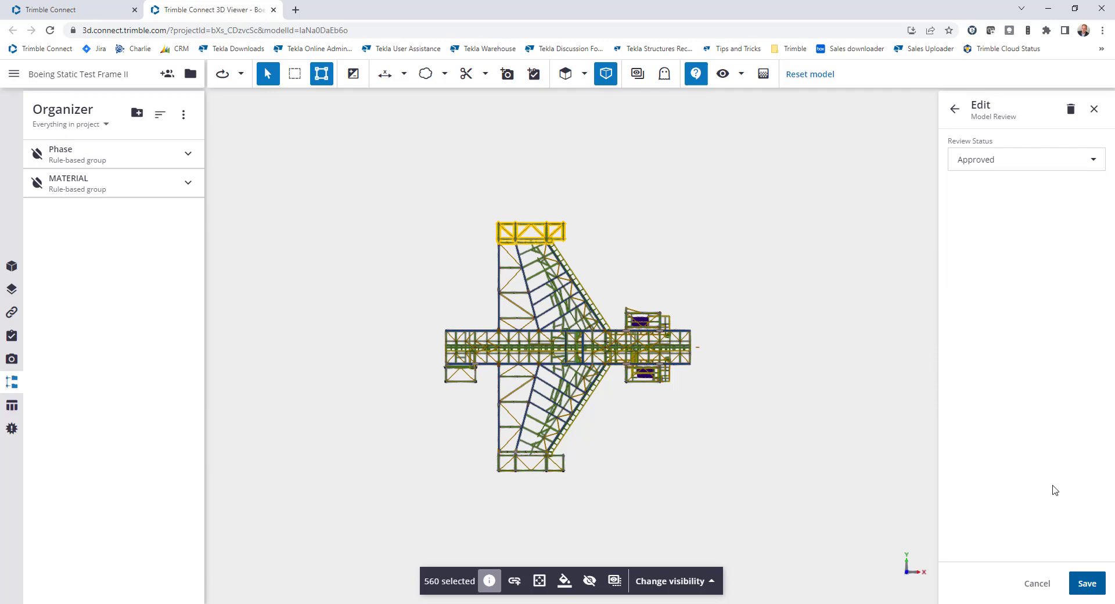
{"action": "left_click", "coordinate": [1087, 583]}
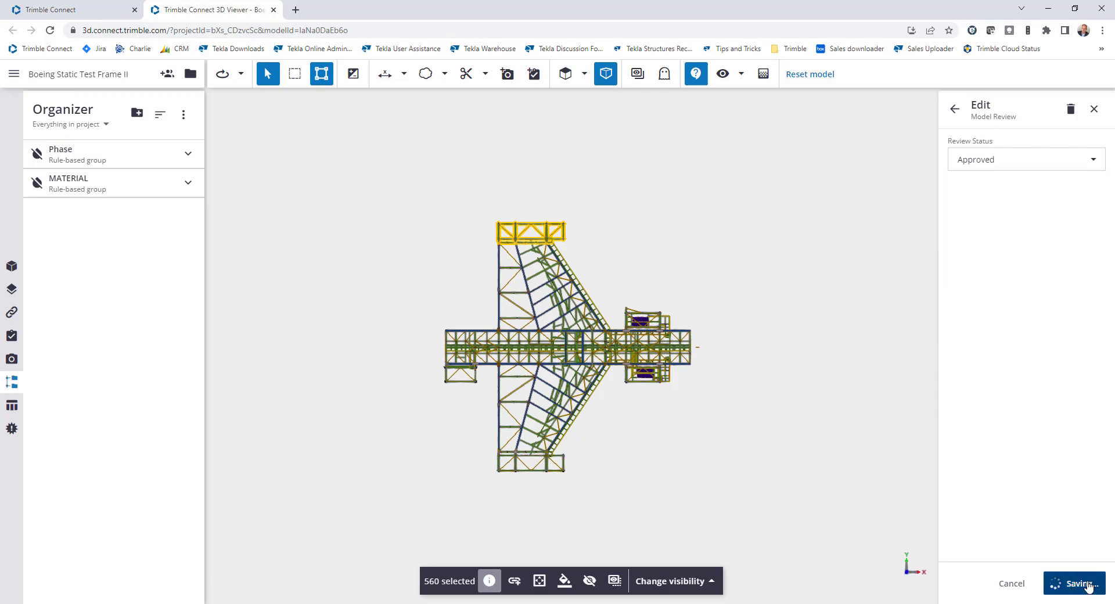
{"action": "left_click", "coordinate": [1080, 583]}
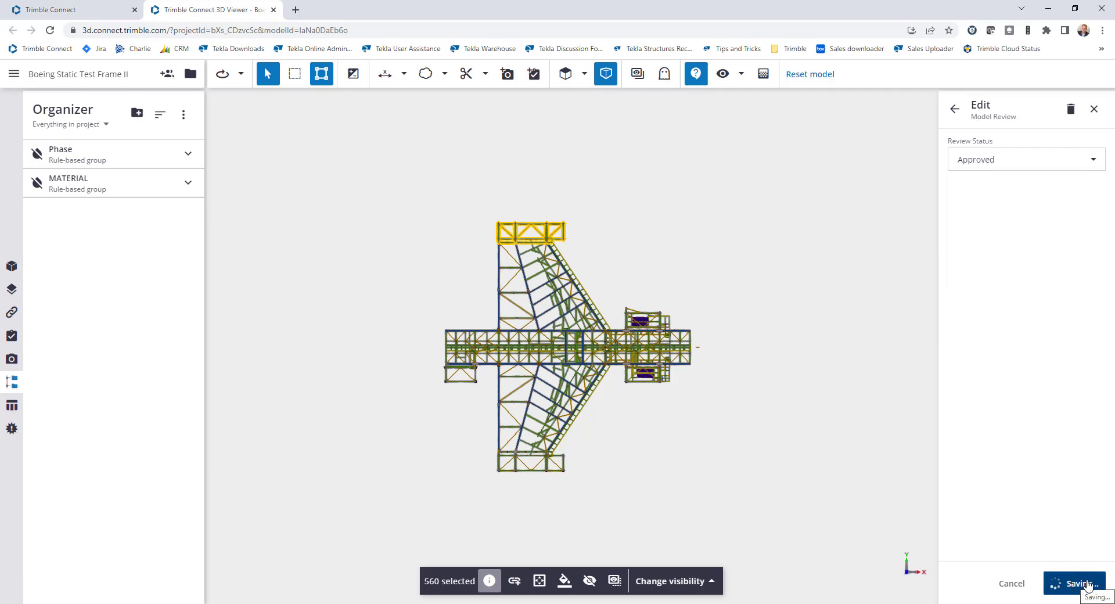
{"action": "left_click", "coordinate": [1075, 583]}
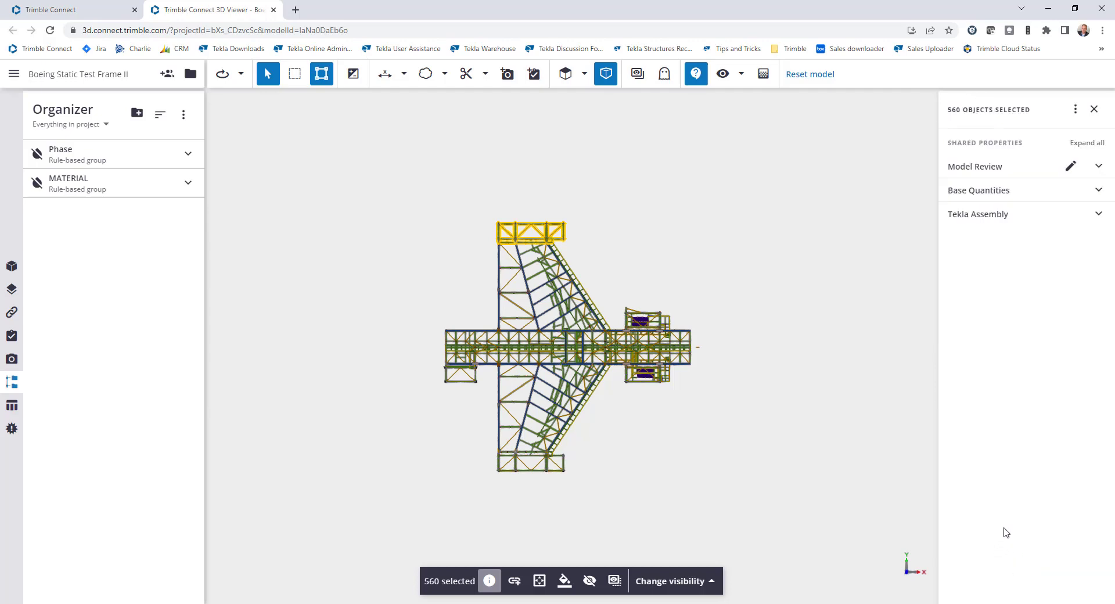
{"action": "mouse_move", "coordinate": [290, 79]}
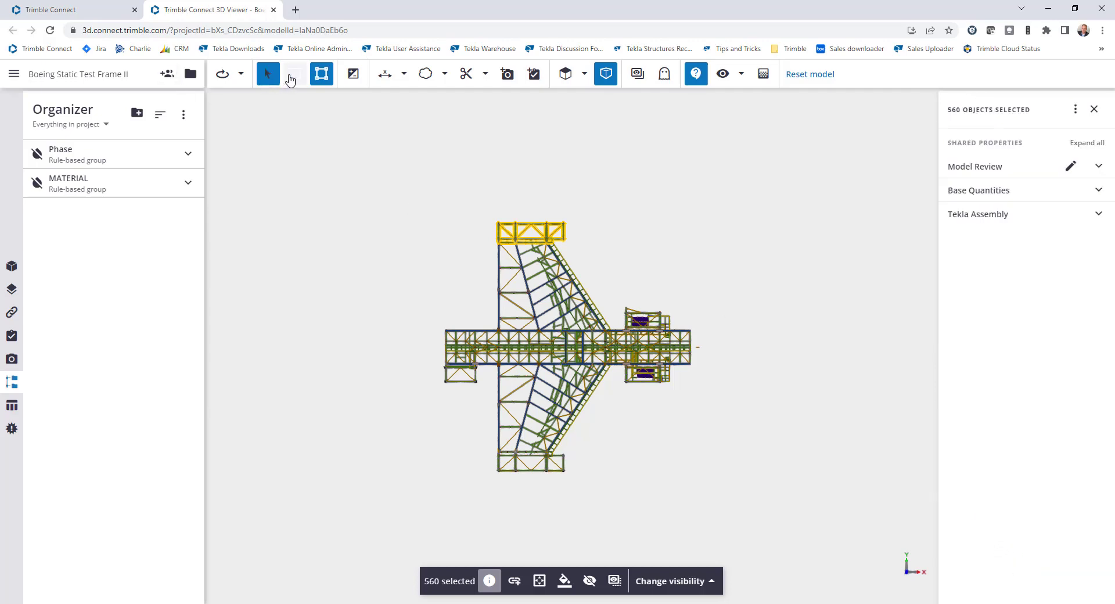
- Mark the bottom-end framing as Approved as Noted and save it
{"action": "left_click", "coordinate": [295, 74]}
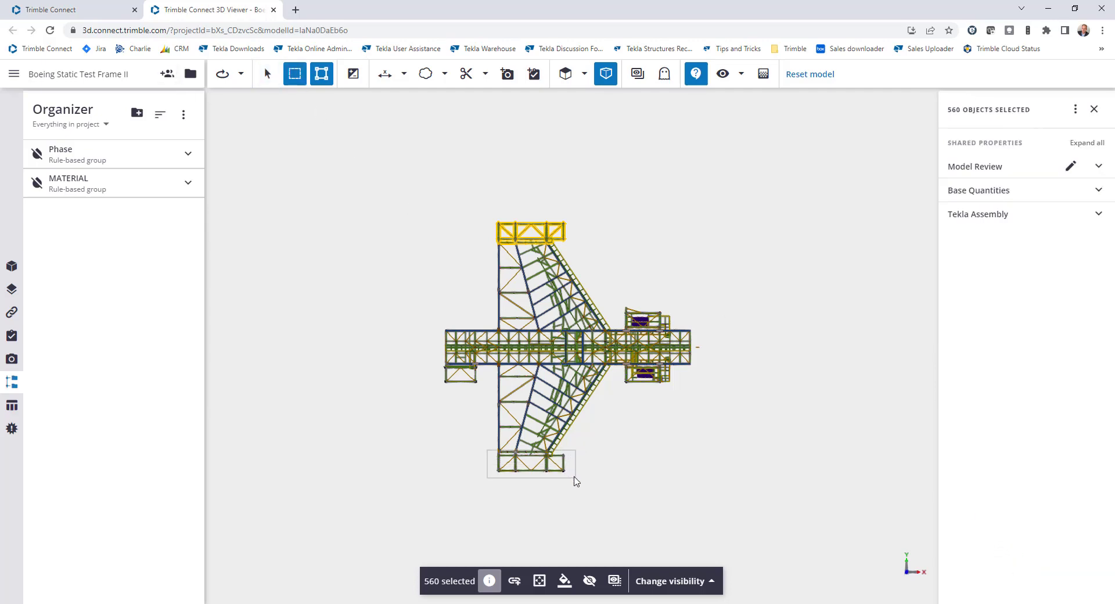
{"action": "left_click", "coordinate": [1070, 167]}
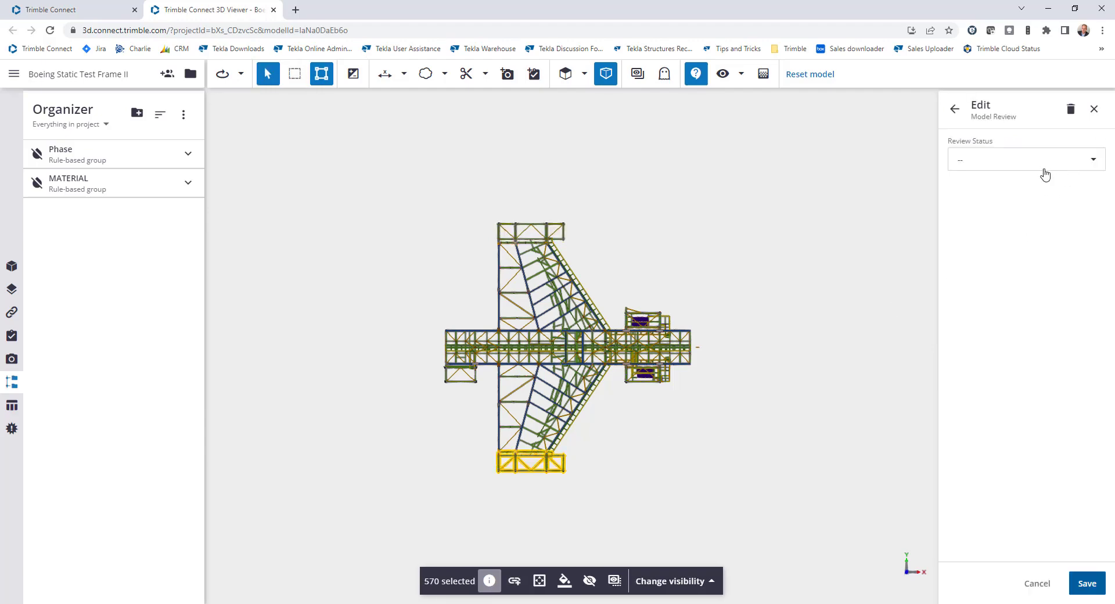
{"action": "left_click", "coordinate": [1025, 159]}
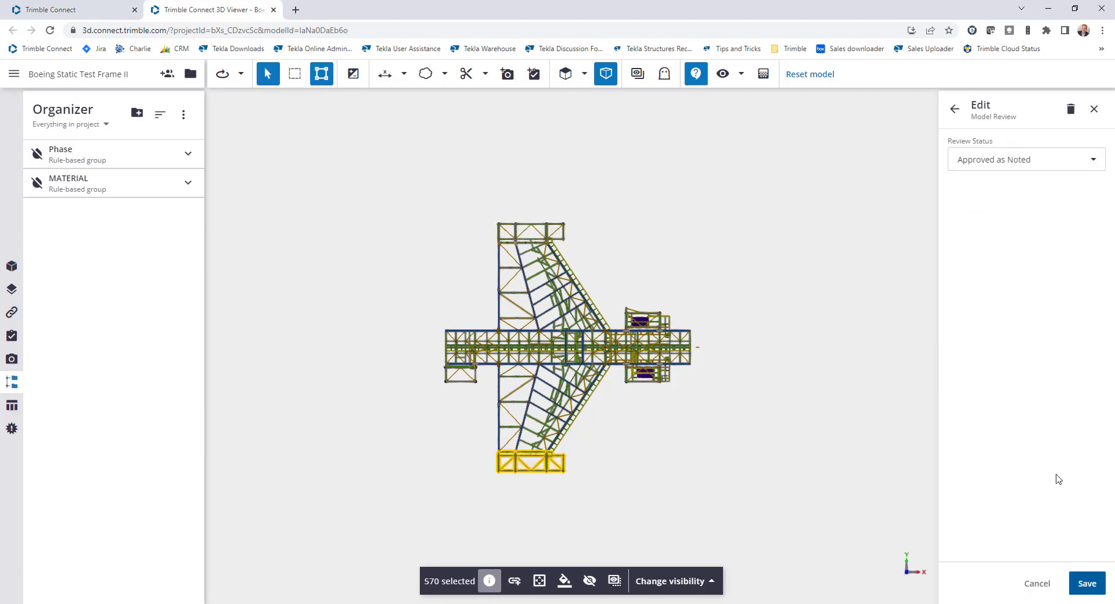
{"action": "left_click", "coordinate": [1087, 583]}
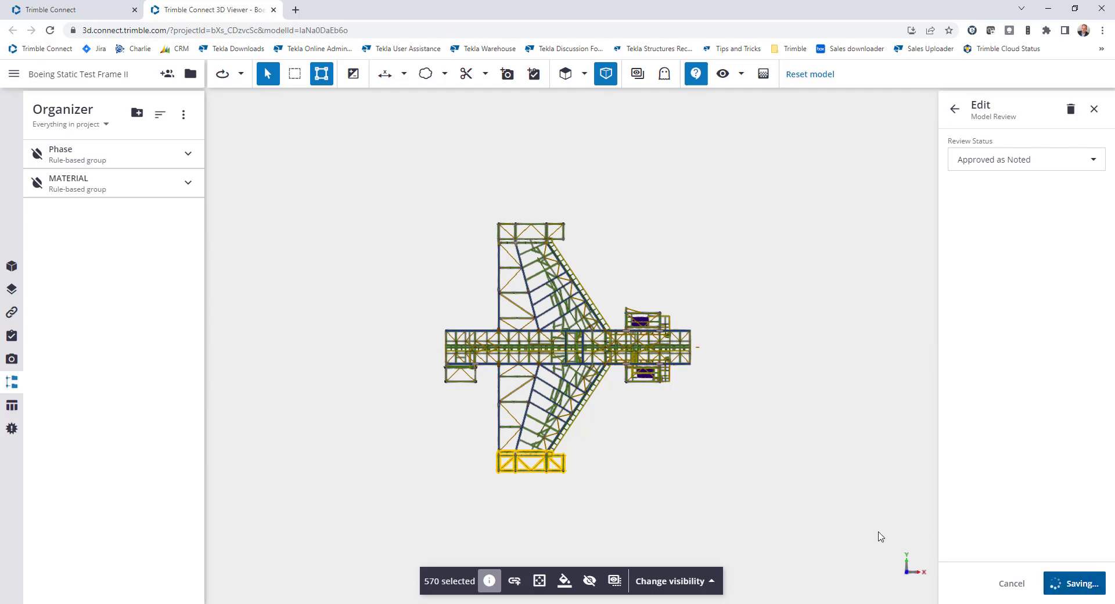
{"action": "mouse_move", "coordinate": [316, 123]}
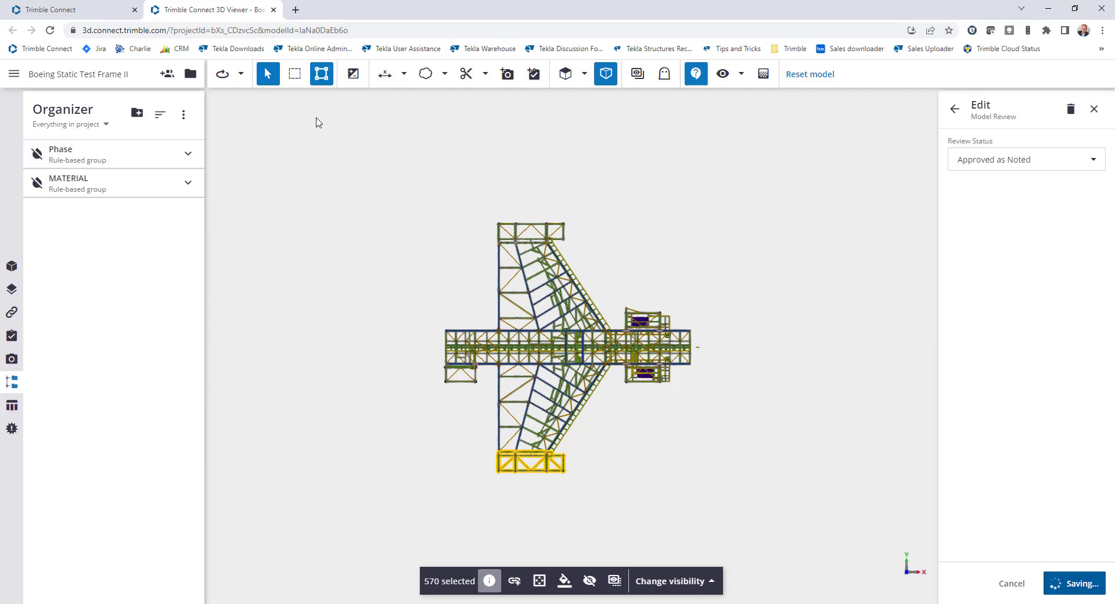
- Mark the 430 left-end frame members as Revise and Resubmit and save it
{"action": "left_click", "coordinate": [1094, 109]}
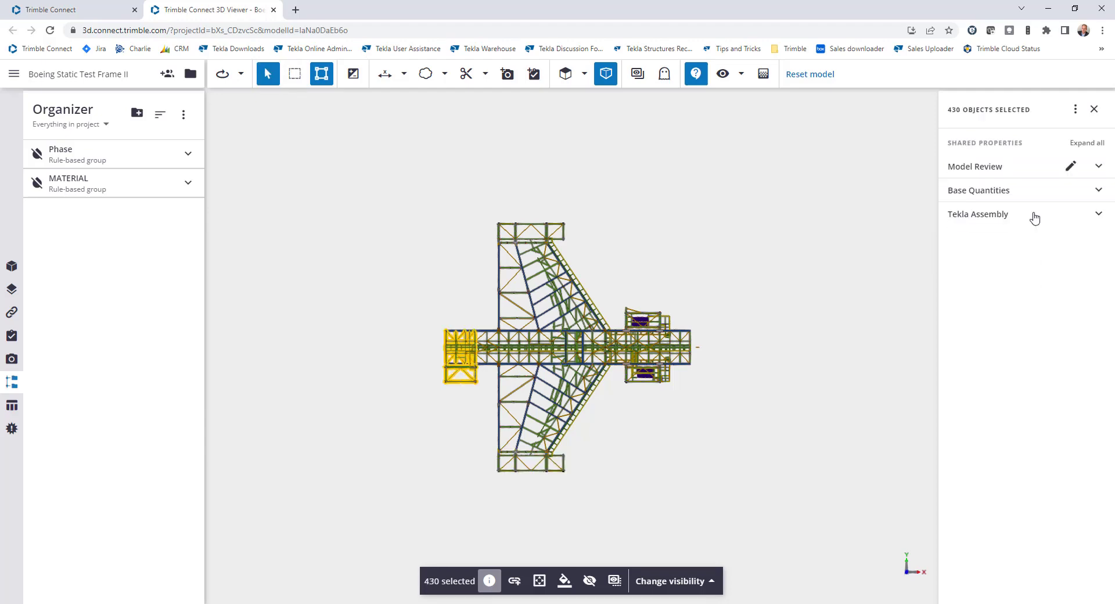
{"action": "left_click", "coordinate": [1071, 166]}
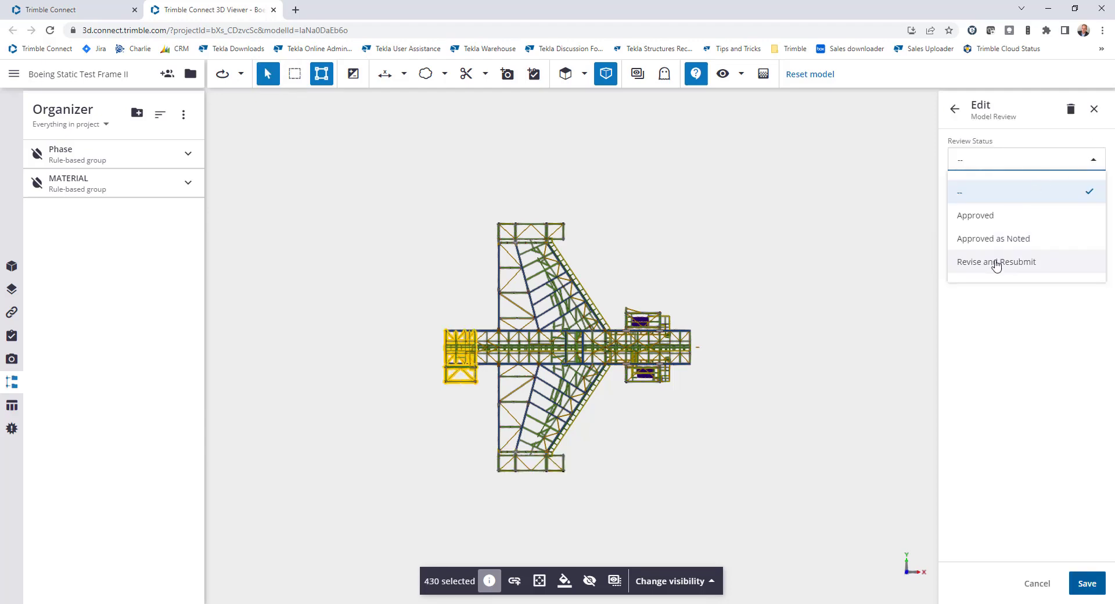
{"action": "left_click", "coordinate": [997, 262]}
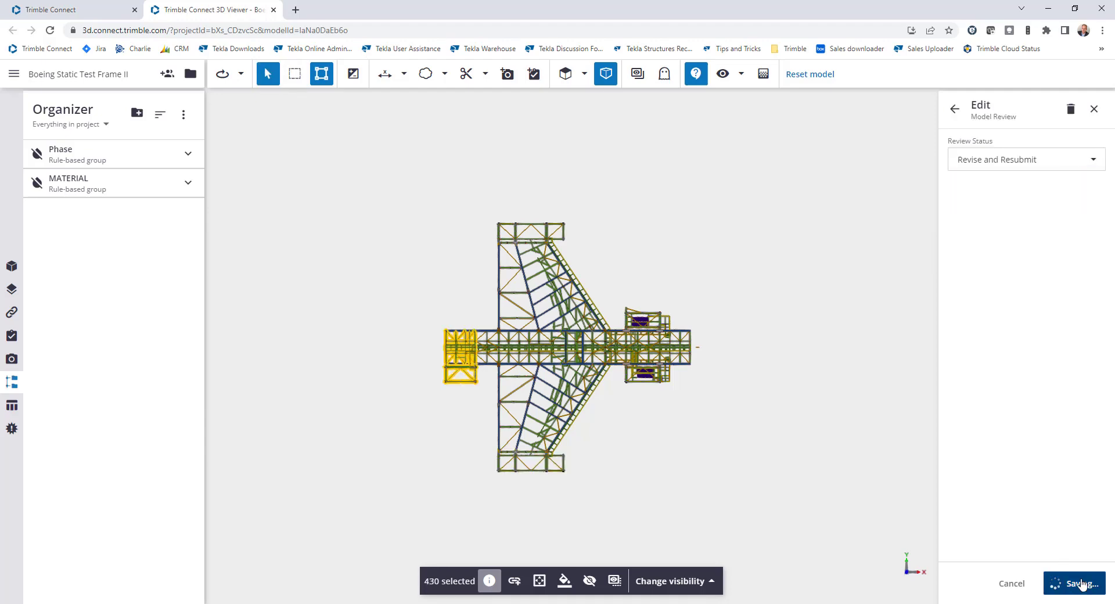
{"action": "left_click", "coordinate": [1075, 583]}
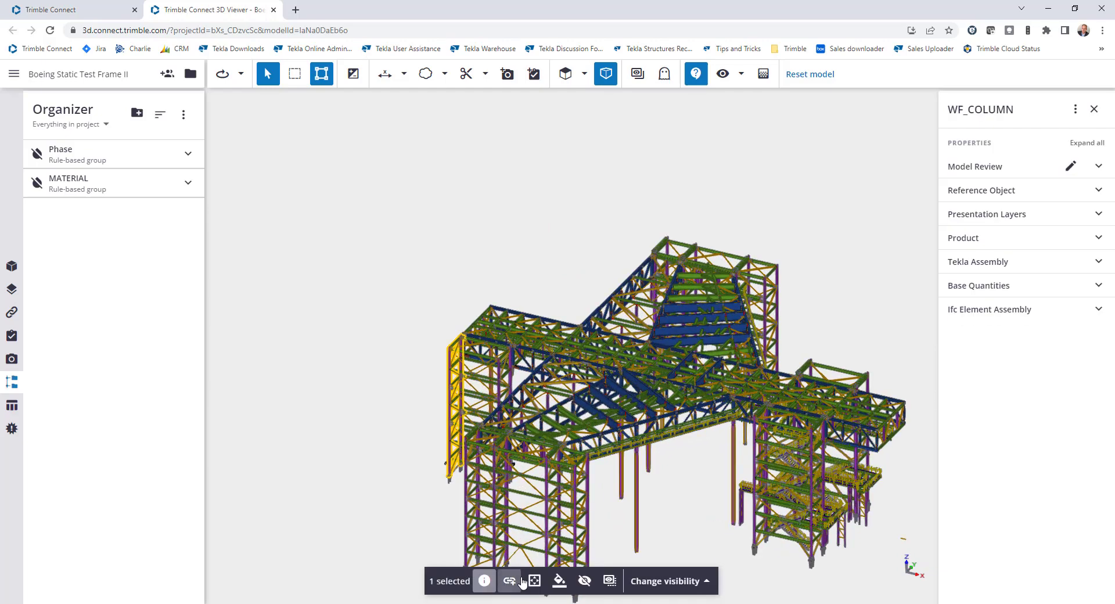
{"action": "left_click", "coordinate": [1099, 167]}
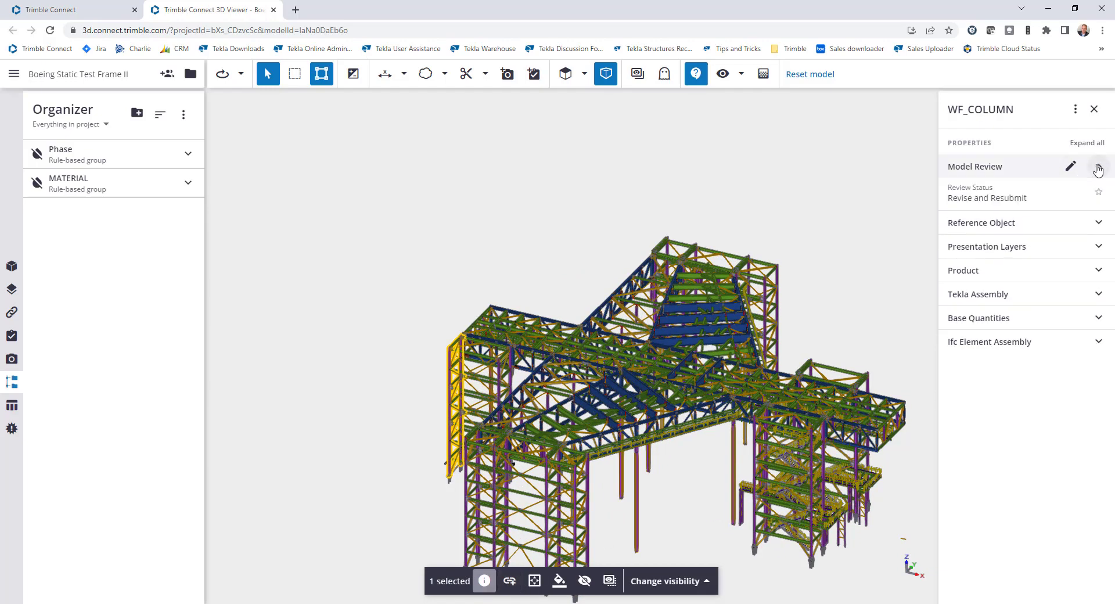
{"action": "left_click", "coordinate": [1099, 168]}
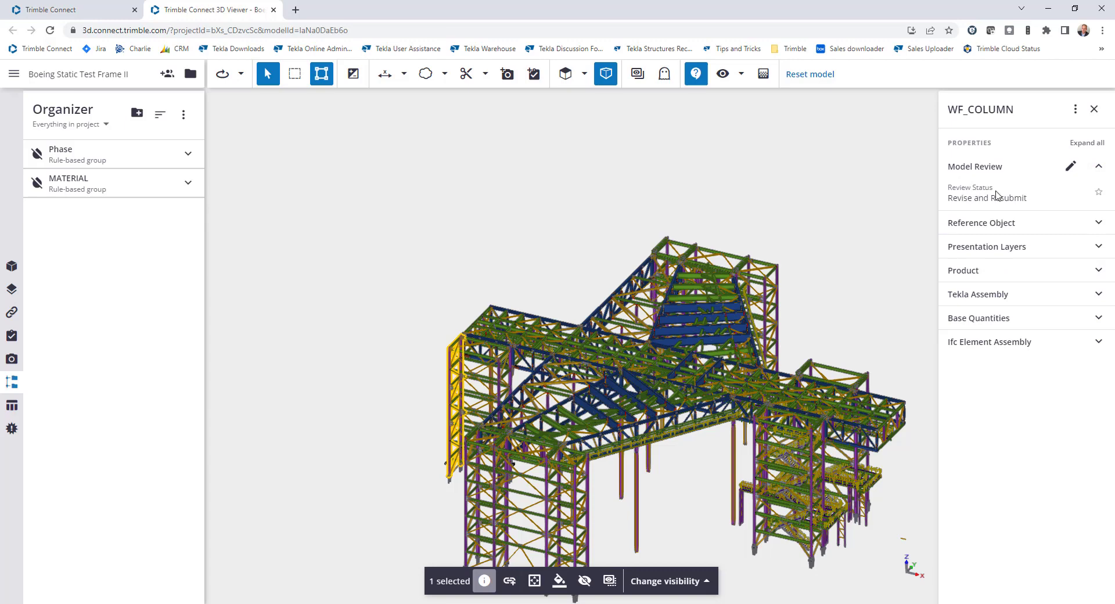
{"action": "mouse_move", "coordinate": [536, 227]}
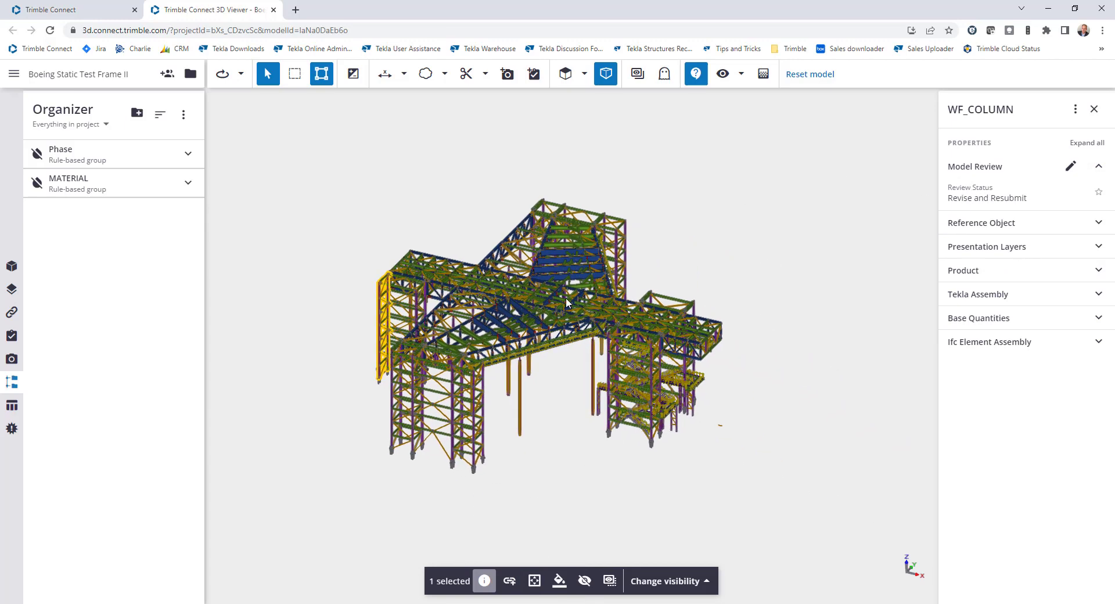
{"action": "left_click_drag", "start_coordinate": [565, 302], "coordinate": [560, 297]}
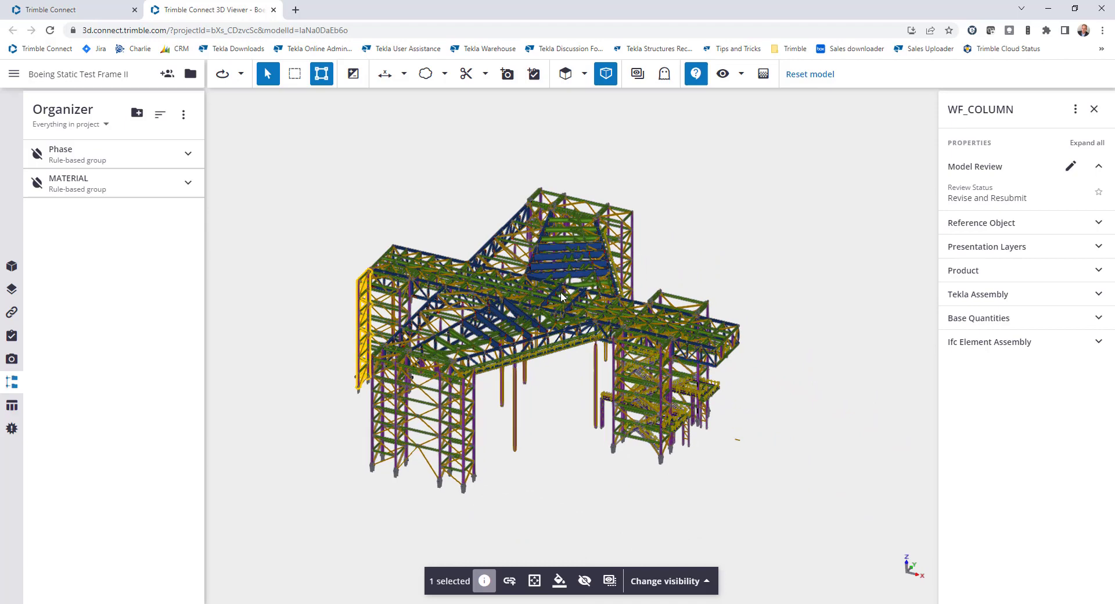
{"action": "mouse_move", "coordinate": [546, 267]}
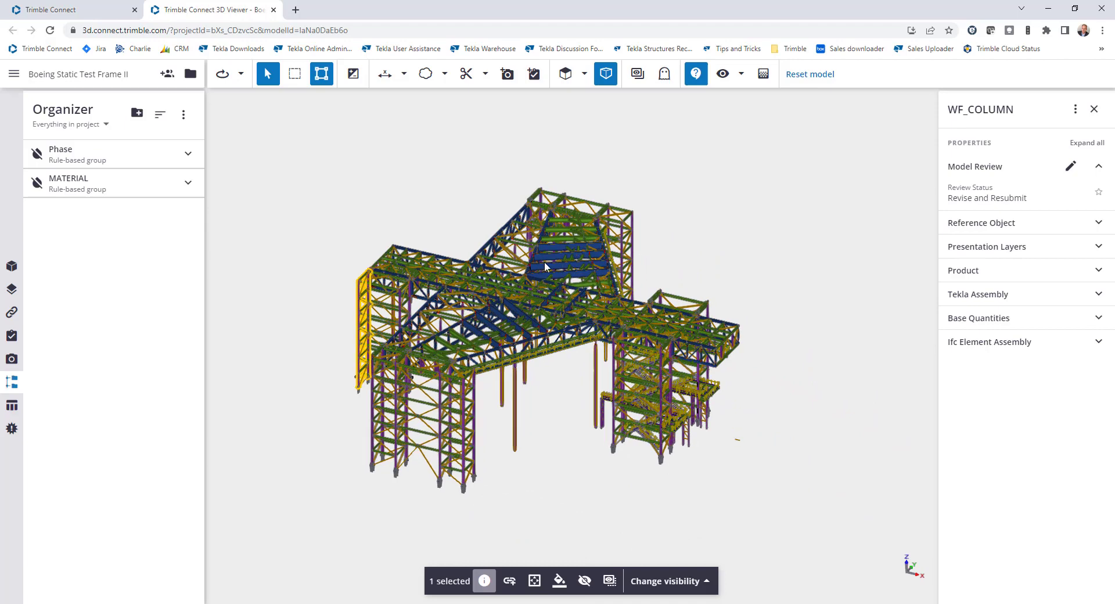
{"action": "left_click", "coordinate": [686, 198]}
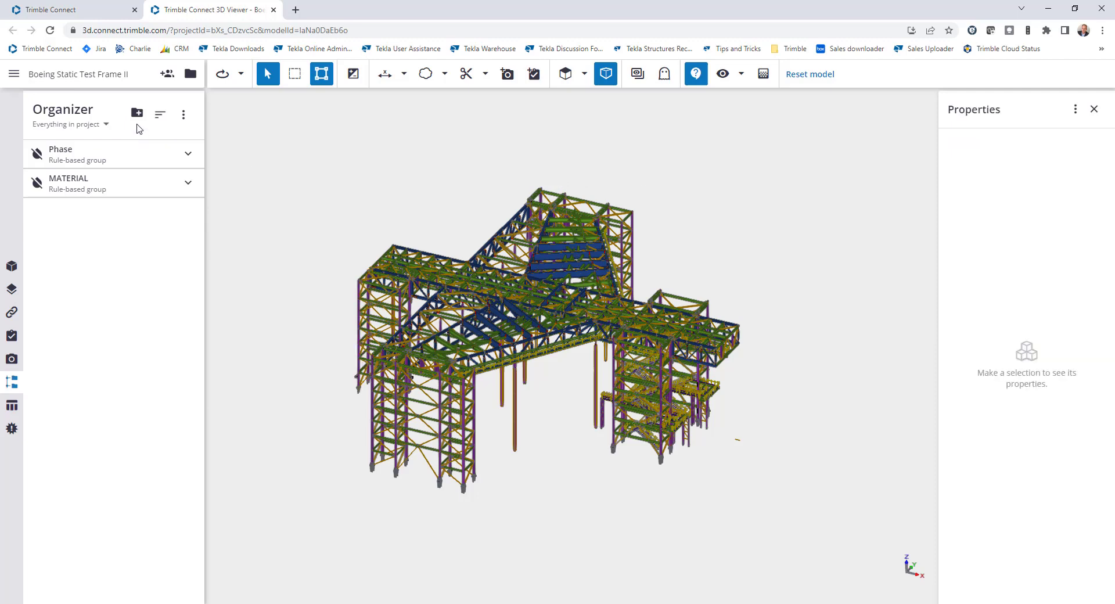
- Start a new rule-based group that includes the steel frame model
{"action": "left_click", "coordinate": [137, 114]}
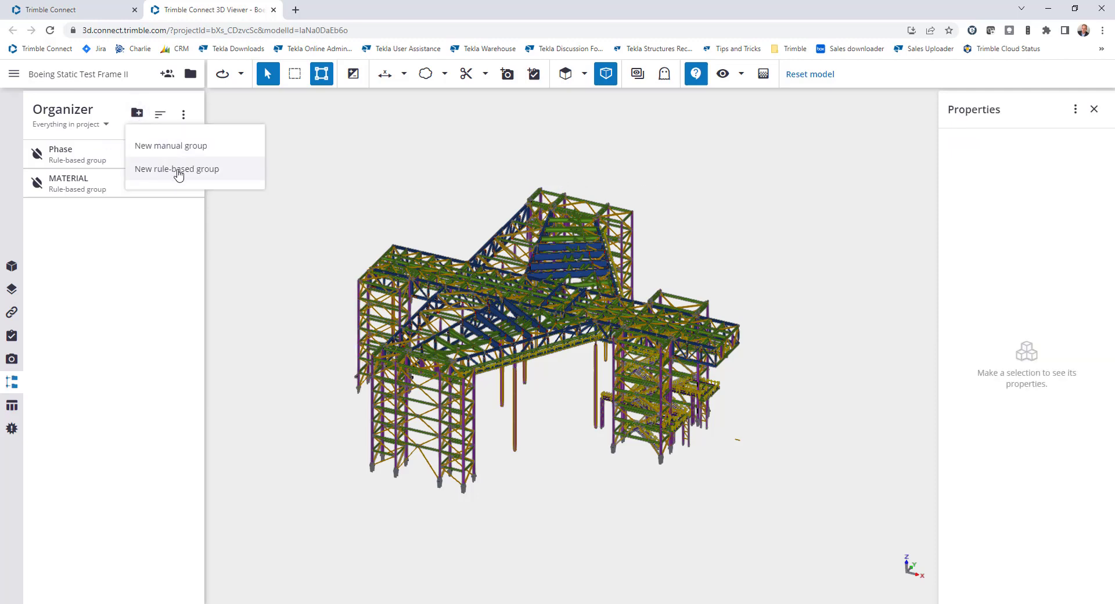
{"action": "left_click", "coordinate": [176, 168]}
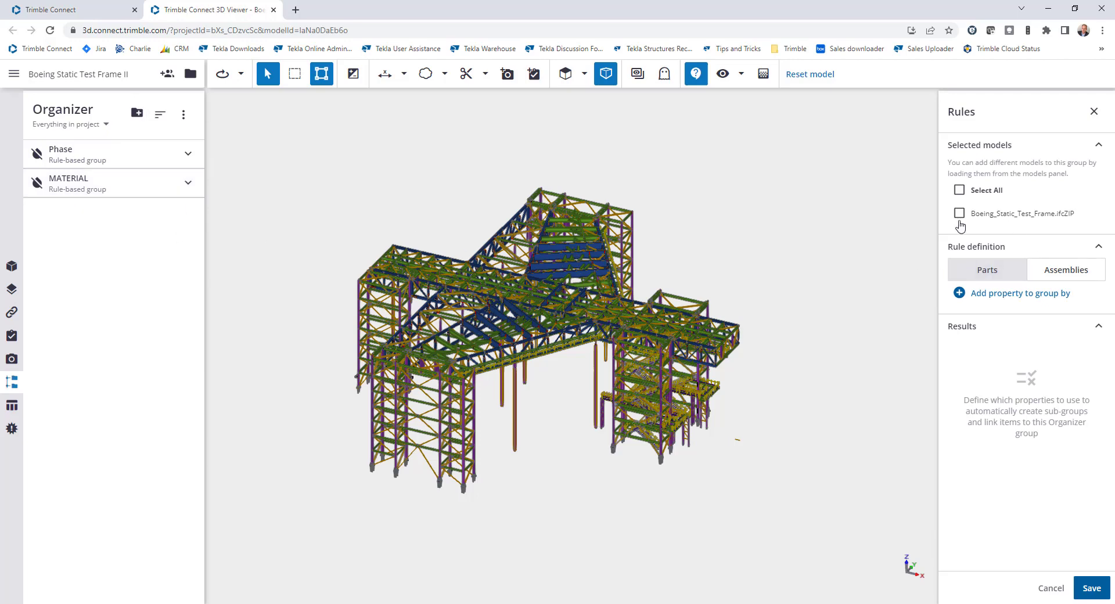
{"action": "left_click", "coordinate": [960, 214]}
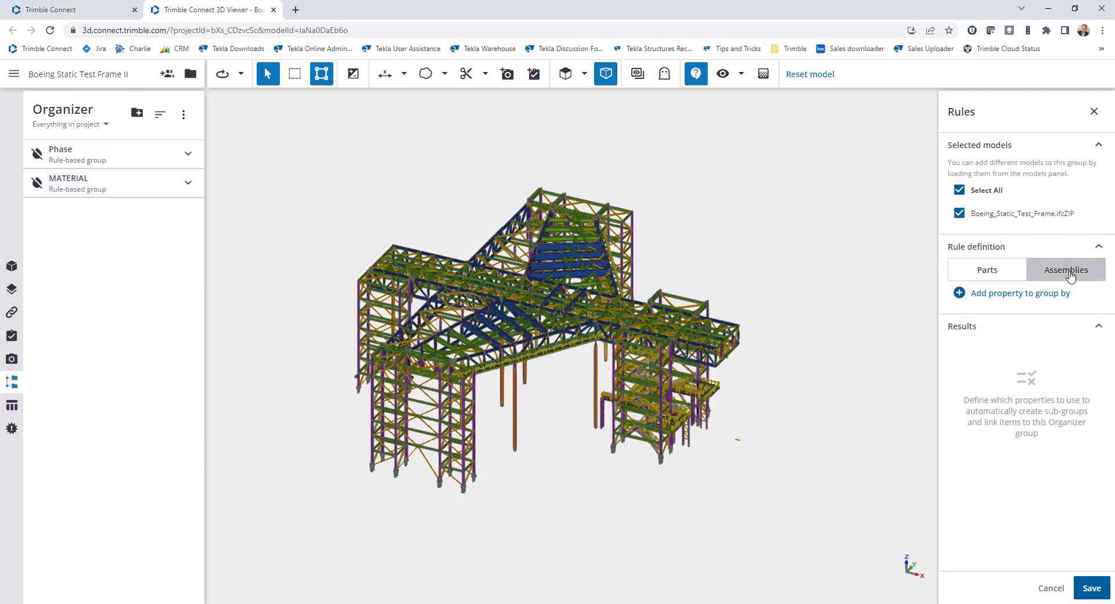
- Group the assemblies by the Model Review Status property, found by searching 'model'
{"action": "left_click", "coordinate": [1019, 293]}
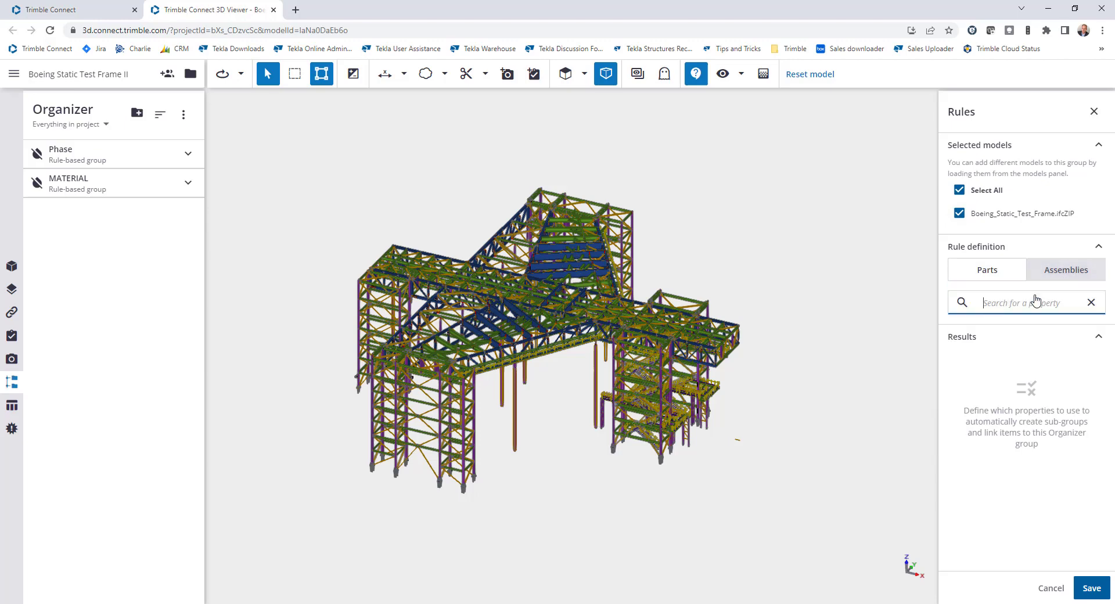
{"action": "type", "text": "model"}
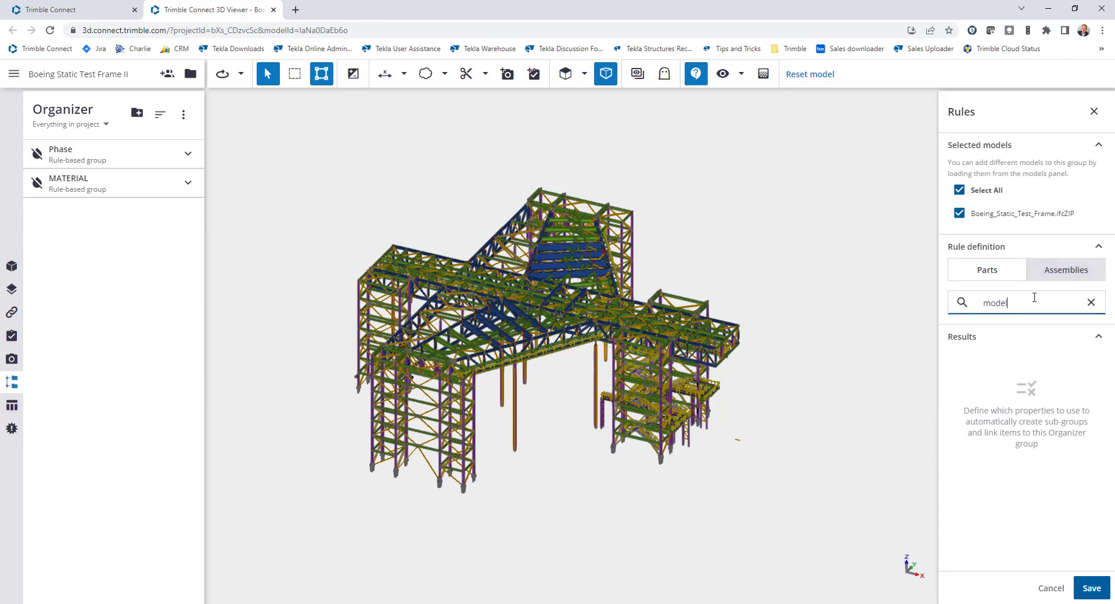
{"action": "left_click", "coordinate": [1026, 303]}
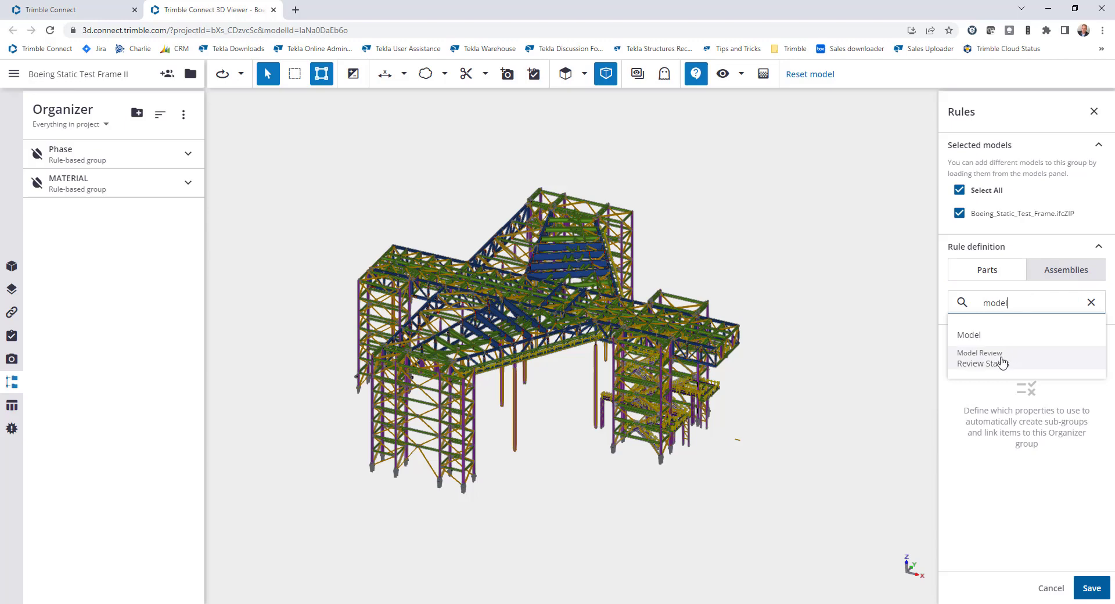
{"action": "left_click", "coordinate": [1000, 359]}
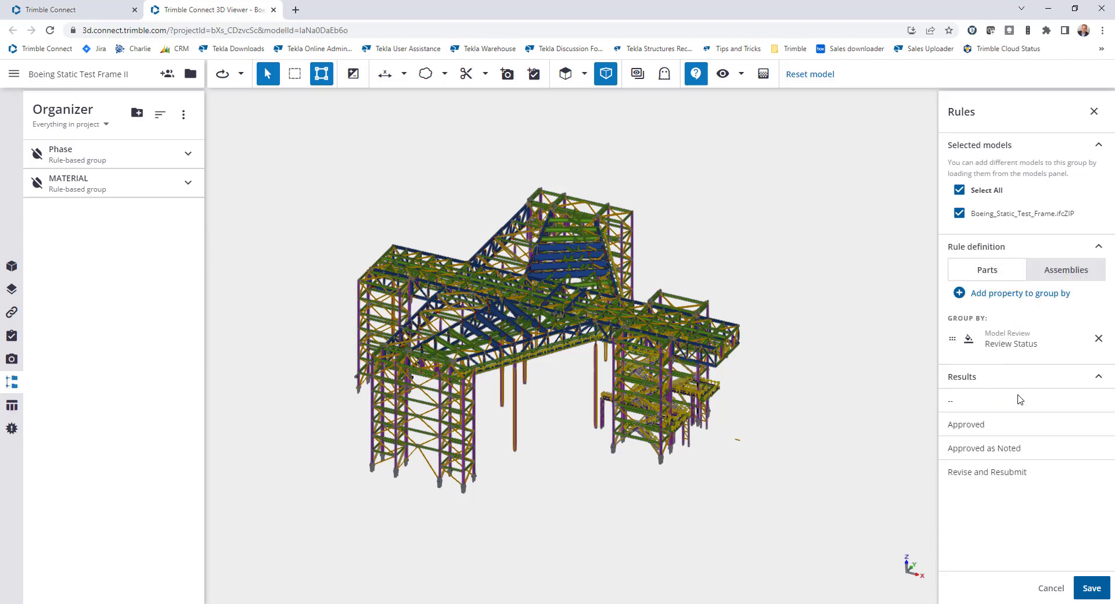
{"action": "mouse_move", "coordinate": [1042, 440]}
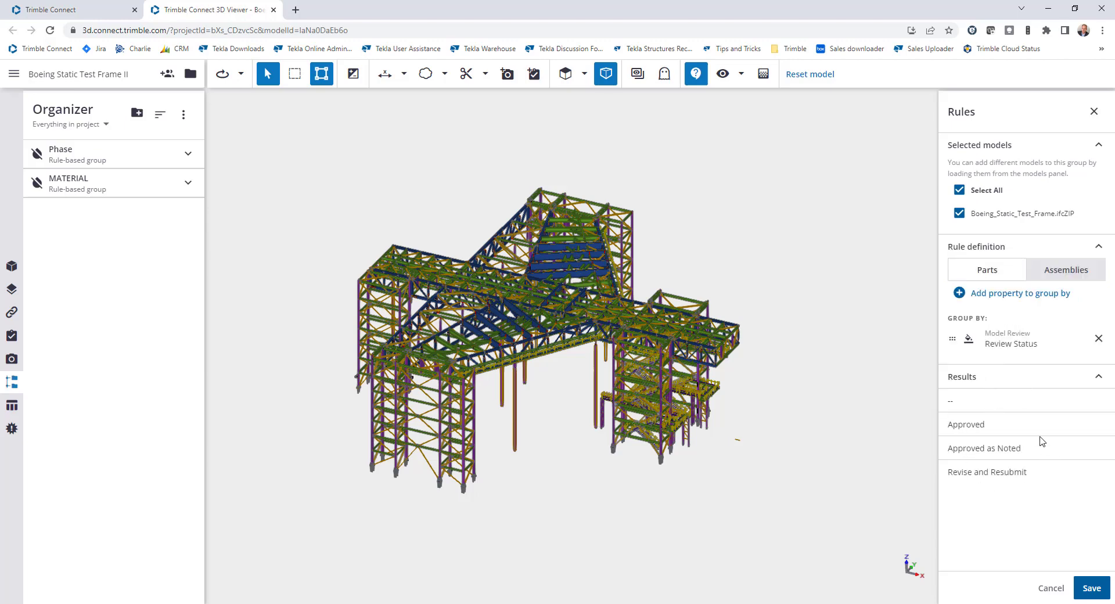
{"action": "mouse_move", "coordinate": [1034, 476]}
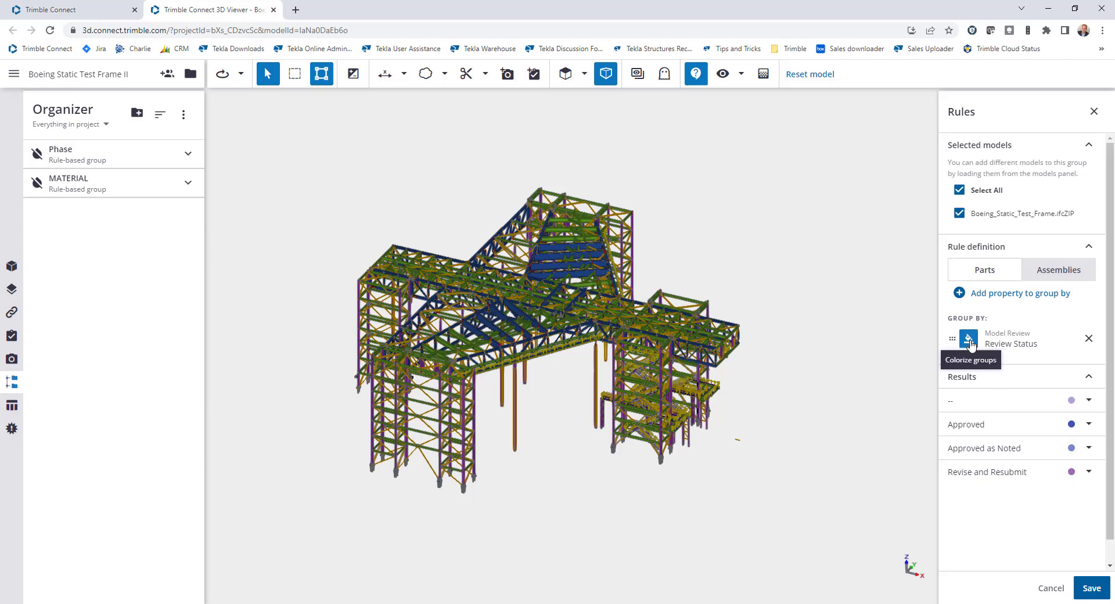
- Colorize the results with unset grey and Approved as Noted yellow, then save the group
{"action": "left_click", "coordinate": [1088, 401]}
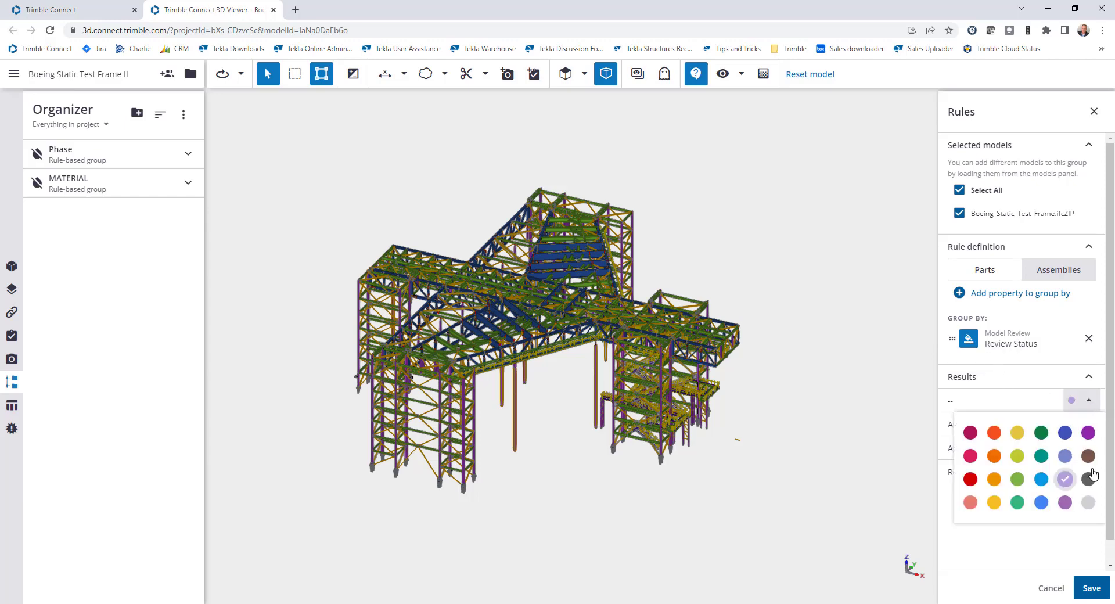
{"action": "left_click", "coordinate": [1064, 478]}
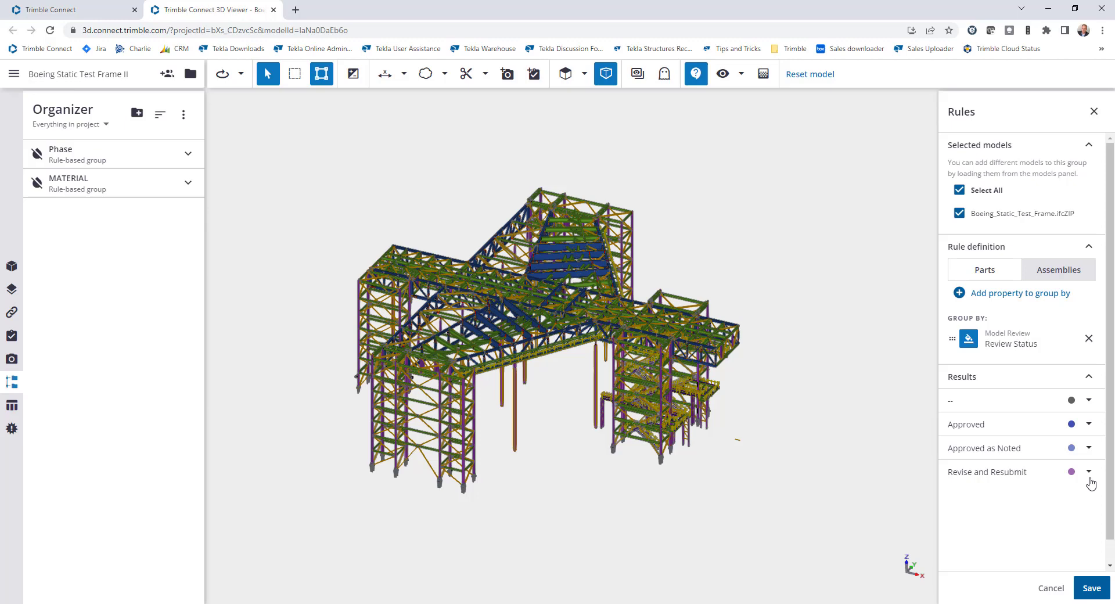
{"action": "left_click", "coordinate": [1089, 424]}
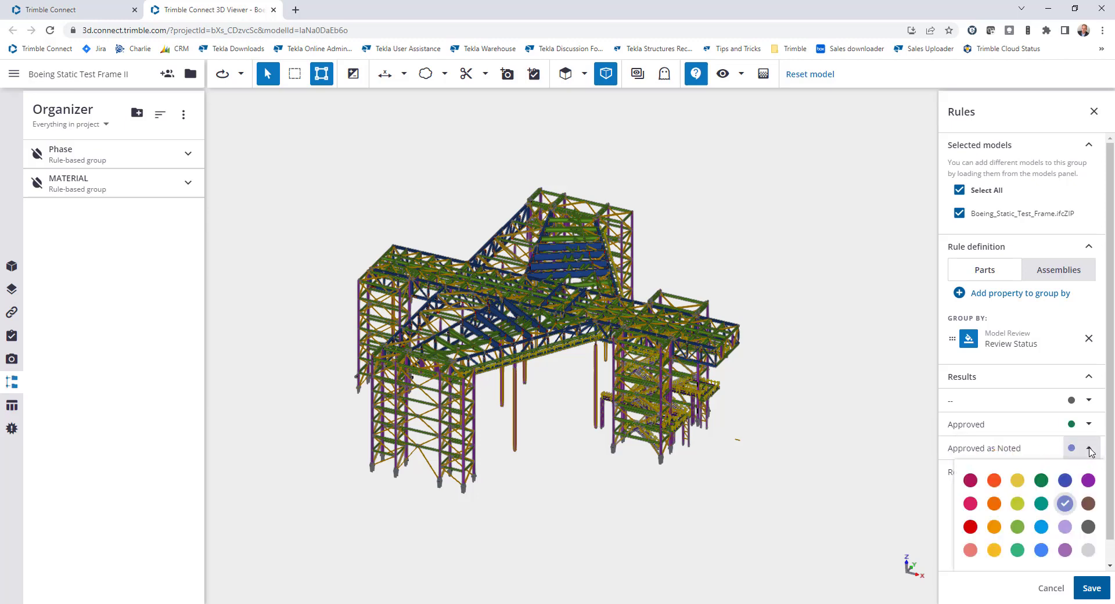
{"action": "left_click", "coordinate": [1018, 503]}
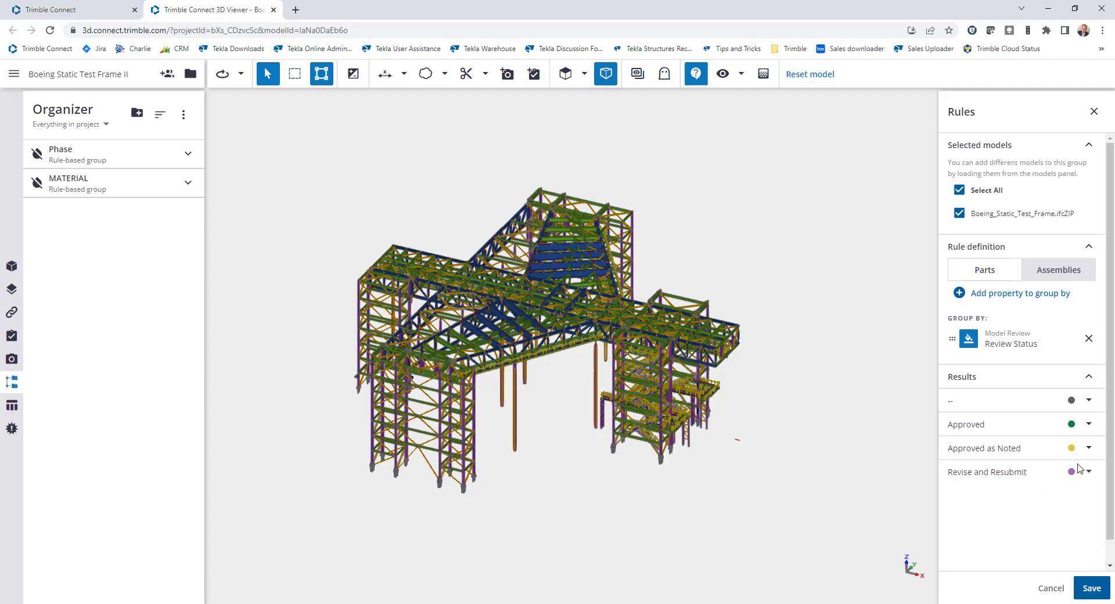
{"action": "left_click", "coordinate": [1089, 472]}
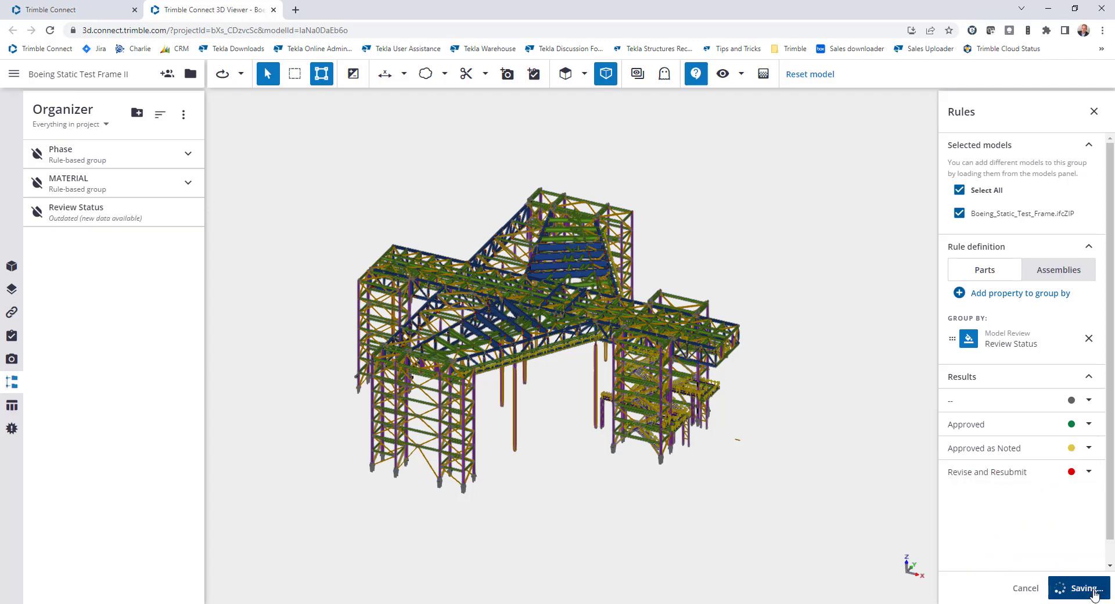
{"action": "left_click", "coordinate": [1081, 587]}
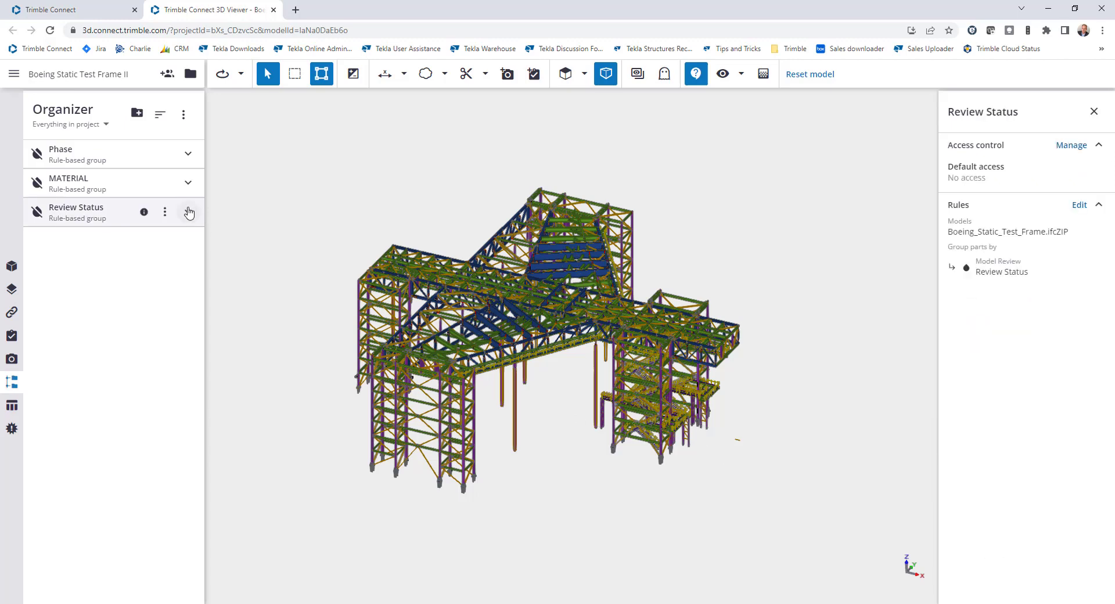
- Expand the Review Status group and colour the model by its review statuses
{"action": "left_click", "coordinate": [188, 212]}
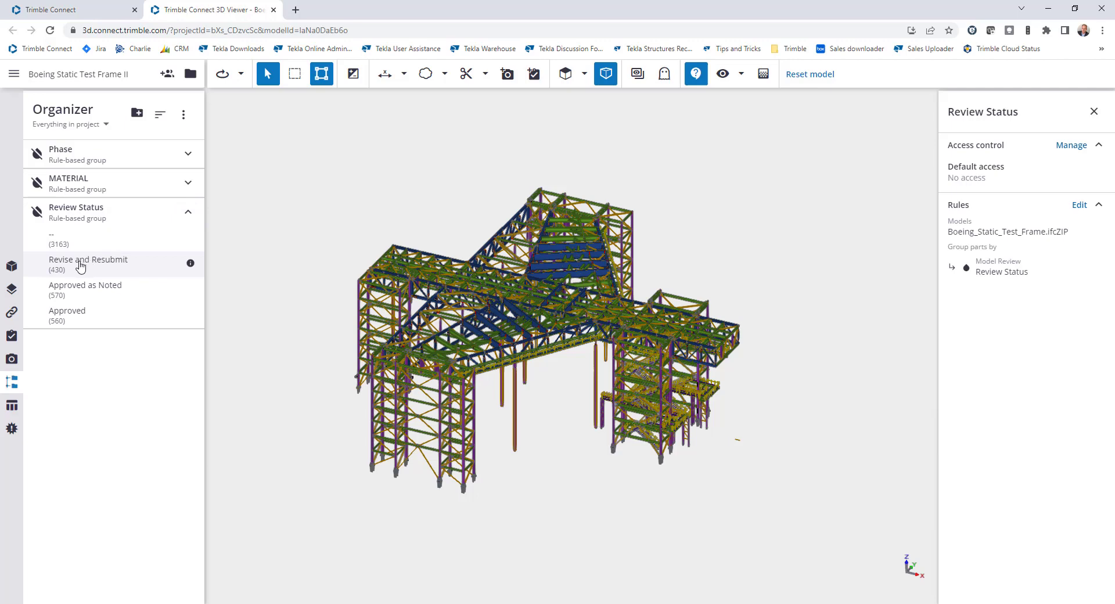
{"action": "left_click", "coordinate": [88, 264]}
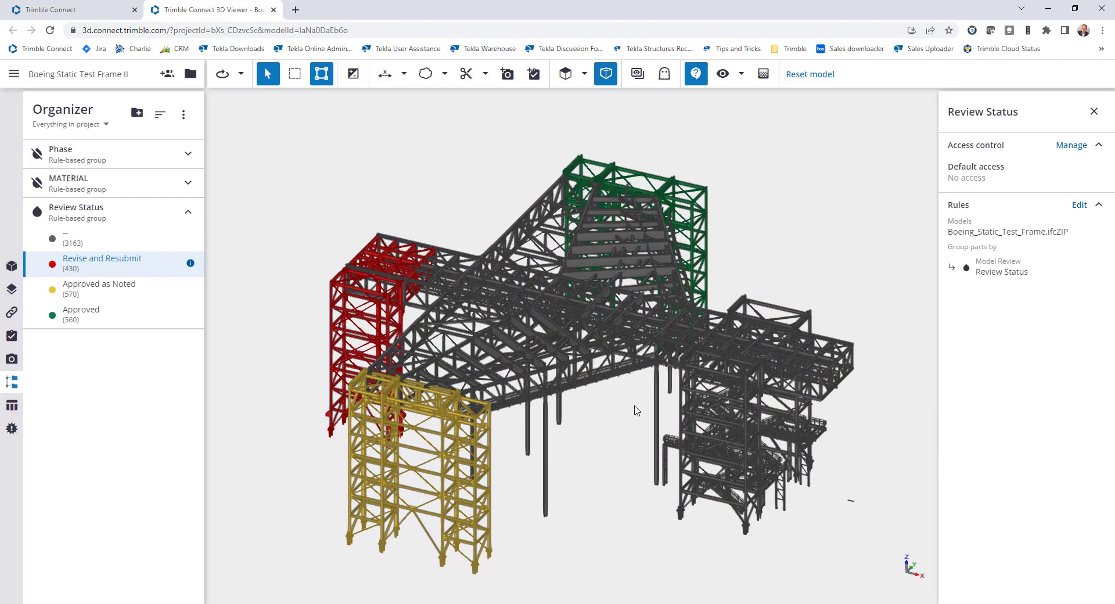
{"action": "mouse_move", "coordinate": [610, 434]}
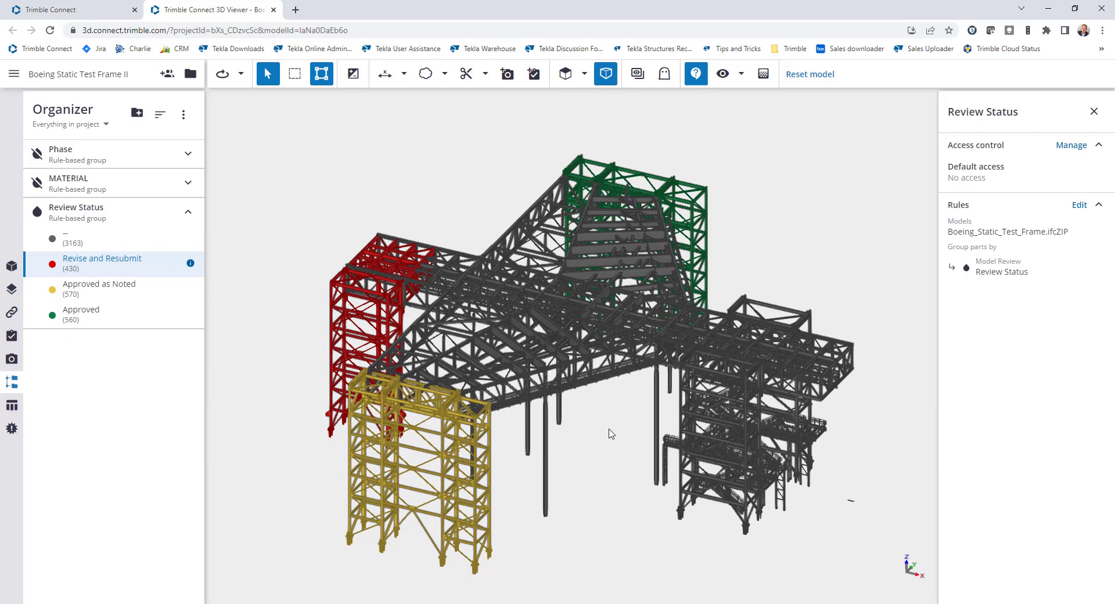
{"action": "mouse_move", "coordinate": [611, 382]}
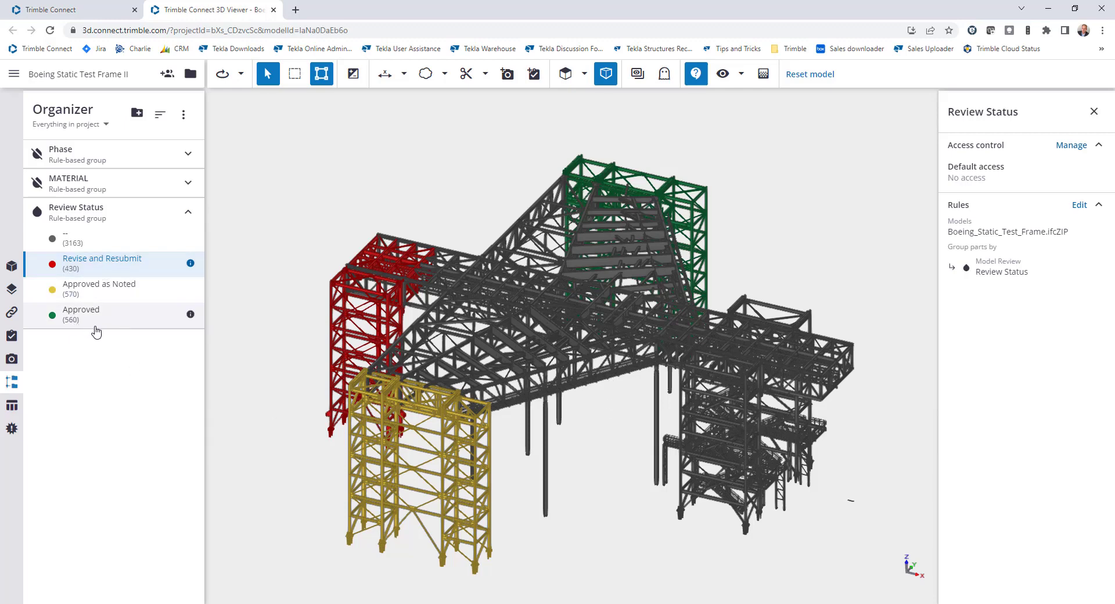
{"action": "mouse_move", "coordinate": [101, 322]}
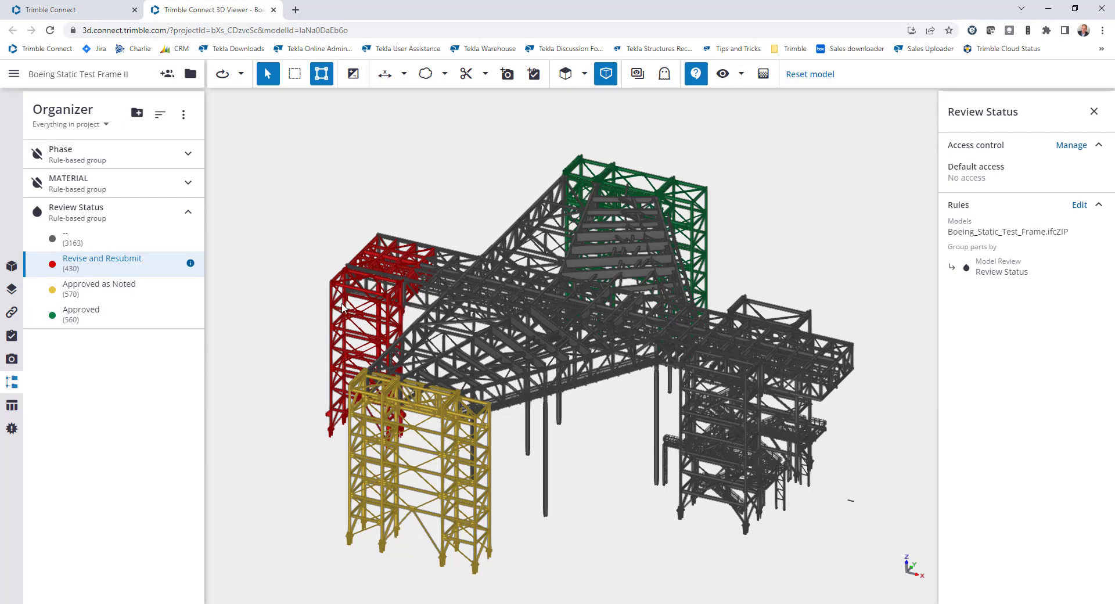
{"action": "mouse_move", "coordinate": [343, 314]}
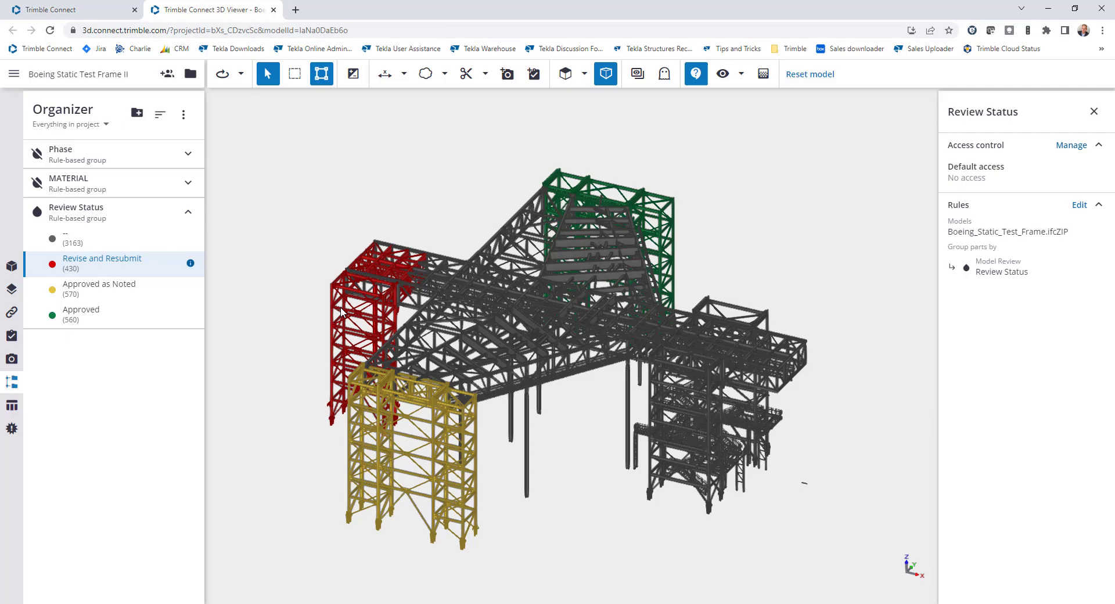
{"action": "mouse_move", "coordinate": [35, 214]}
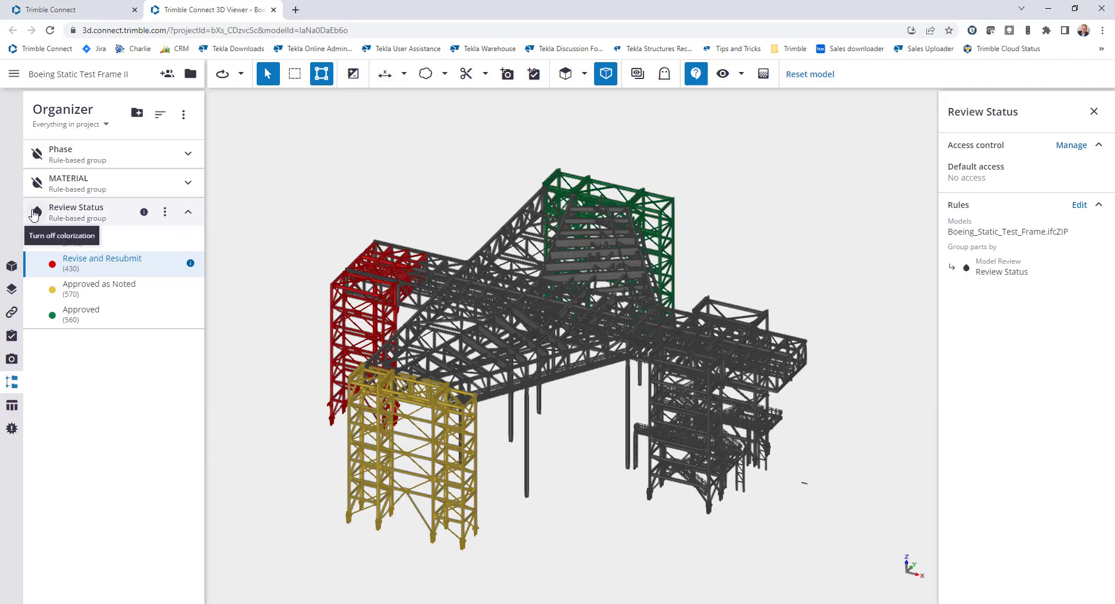
- Switch off review-status colouring and go to the project's file explorer for the upload
{"action": "left_click", "coordinate": [35, 213]}
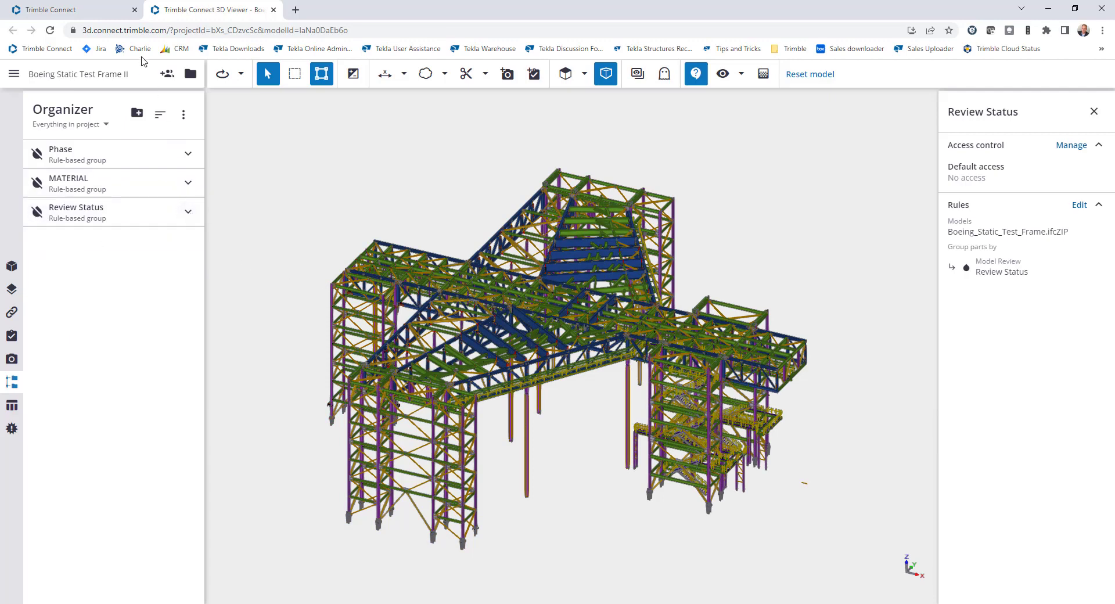
{"action": "left_click", "coordinate": [58, 9]}
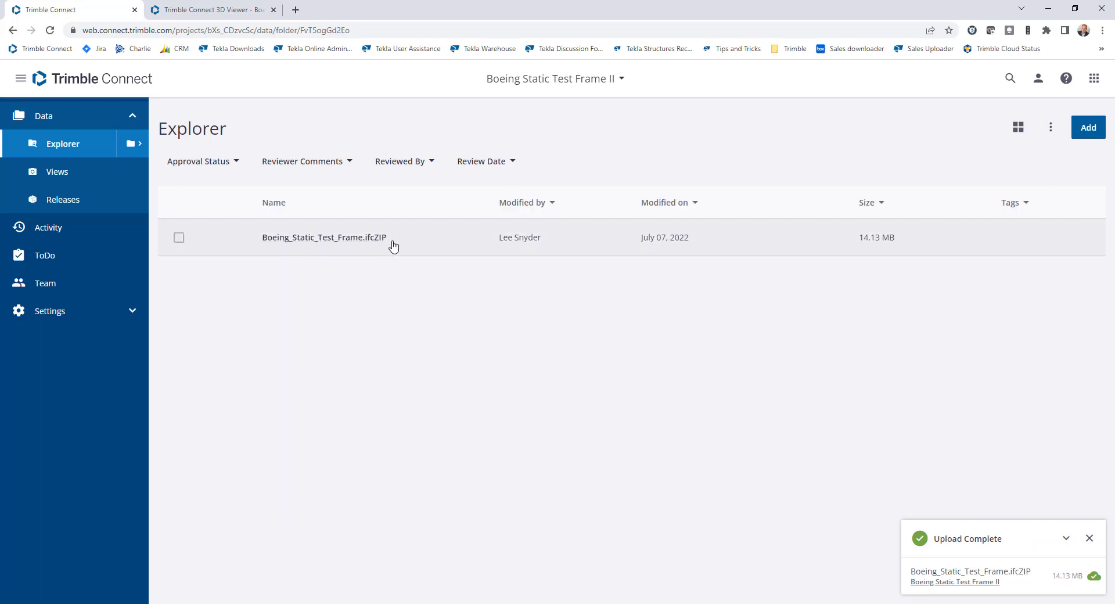
- Return to the 3D Viewer so the updated frame version with added framing loads
{"action": "left_click", "coordinate": [209, 9]}
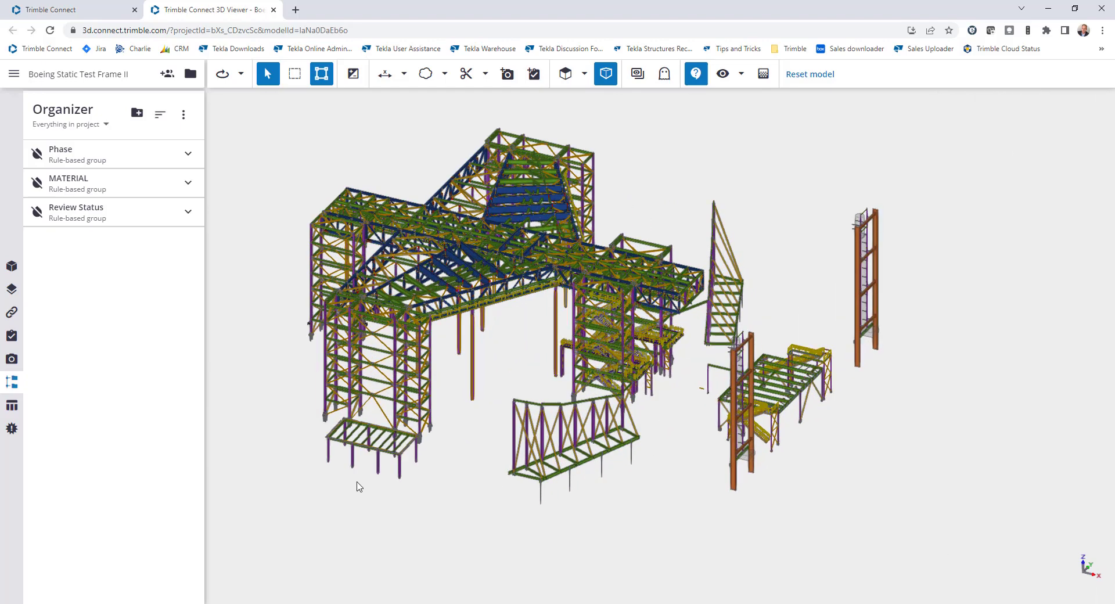
{"action": "mouse_move", "coordinate": [758, 234]}
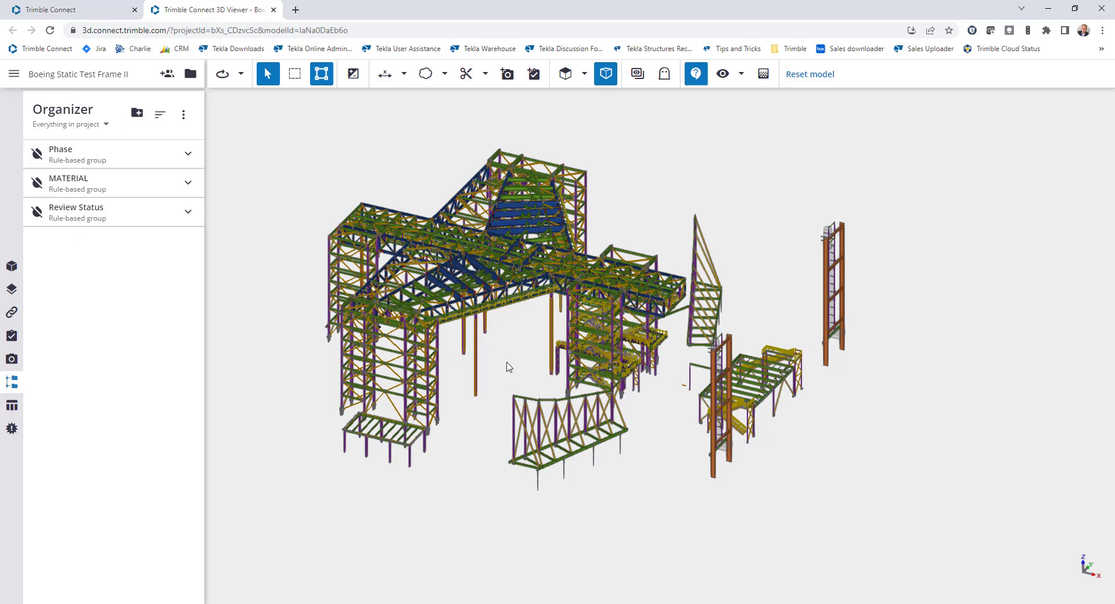
{"action": "mouse_move", "coordinate": [497, 358]}
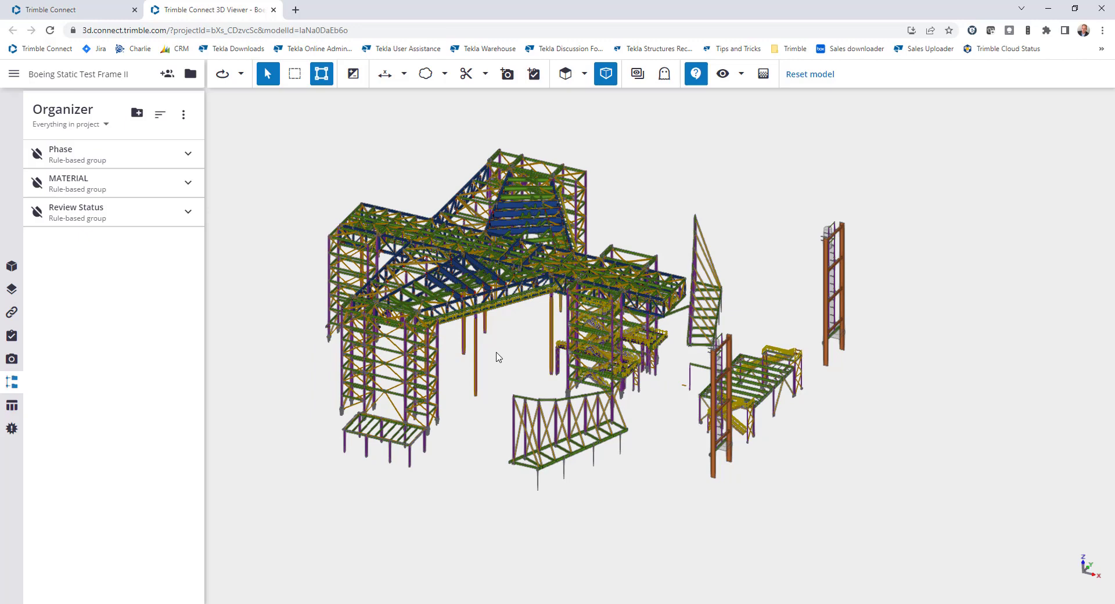
{"action": "mouse_move", "coordinate": [36, 213]}
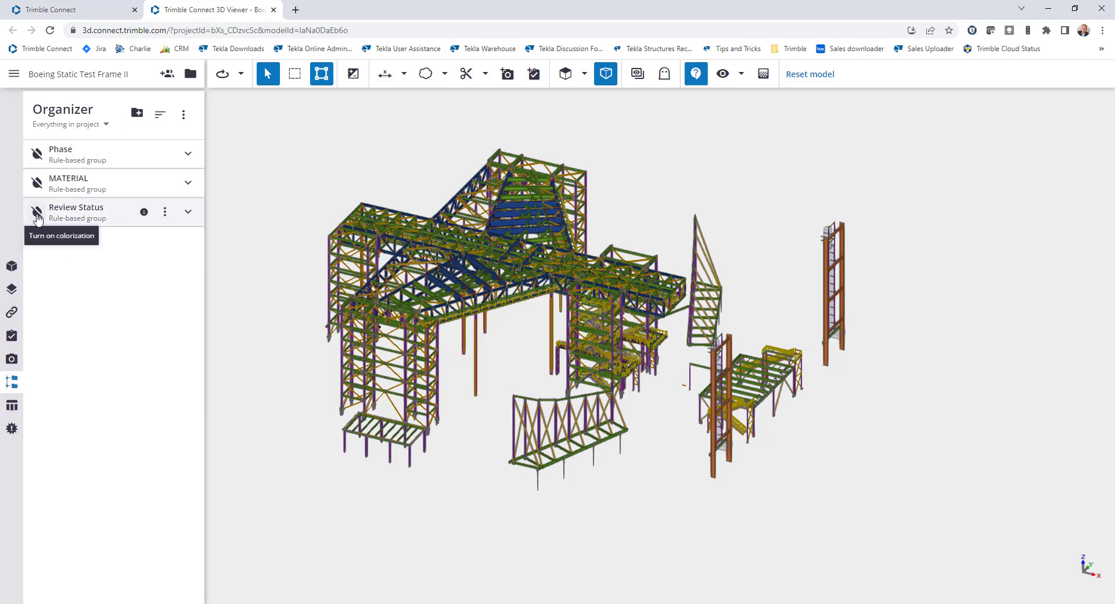
- Colour the updated model by Review Status and look over the recoloured frame
{"action": "left_click", "coordinate": [36, 212]}
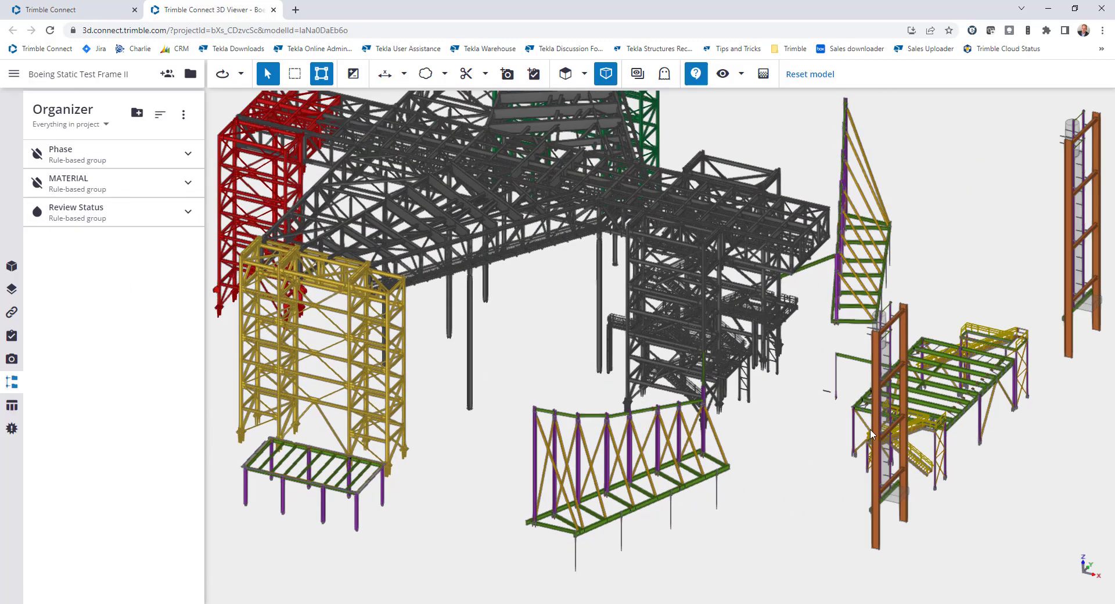
{"action": "left_click_drag", "start_coordinate": [871, 434], "coordinate": [721, 459]}
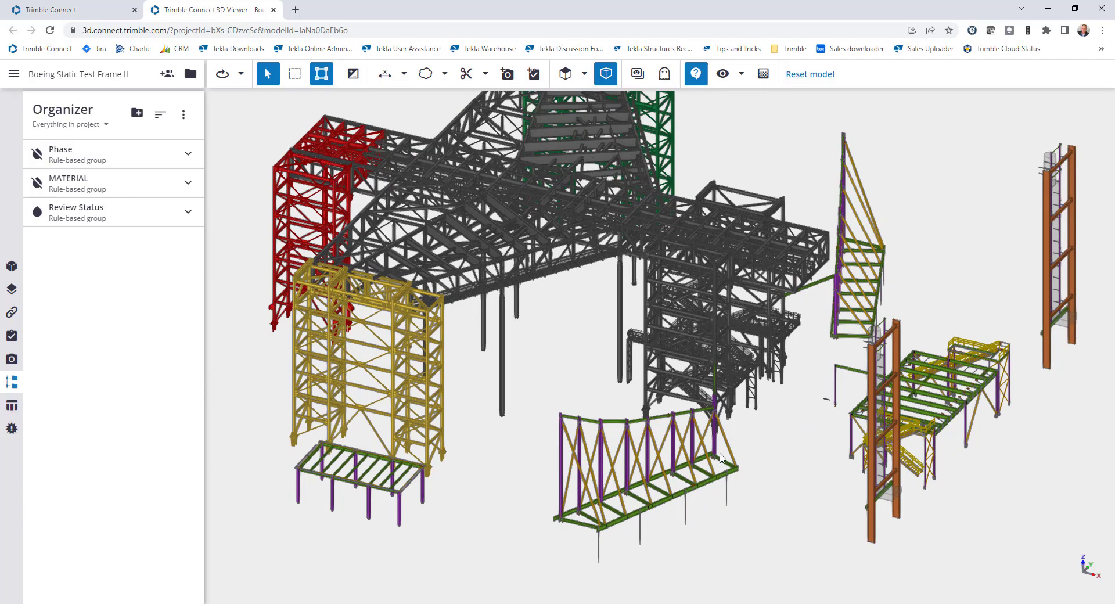
{"action": "left_click_drag", "start_coordinate": [722, 459], "coordinate": [640, 409]}
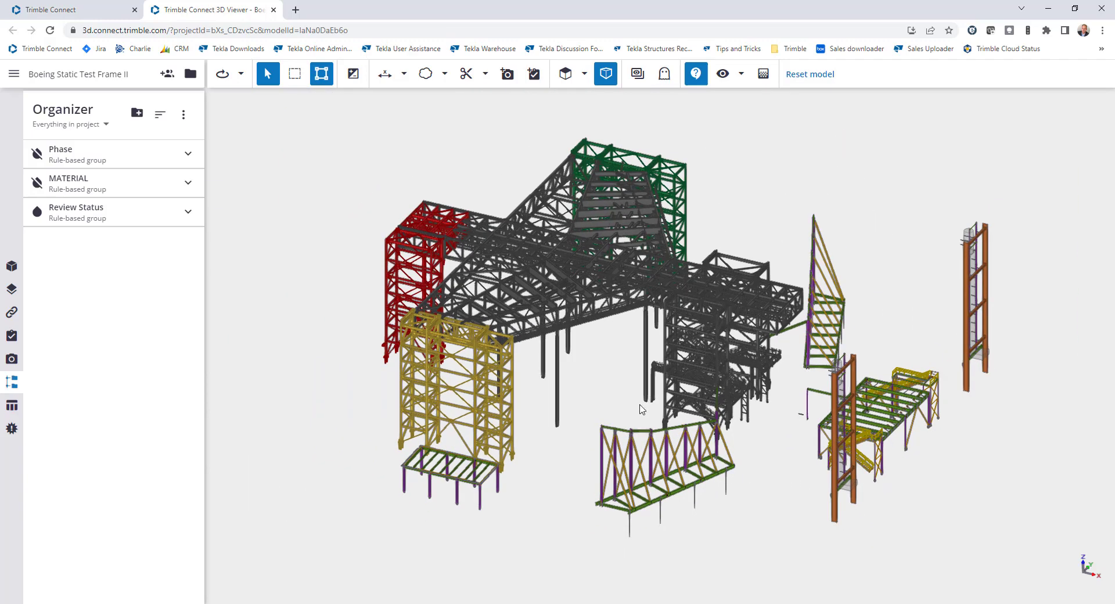
{"action": "mouse_move", "coordinate": [279, 274]}
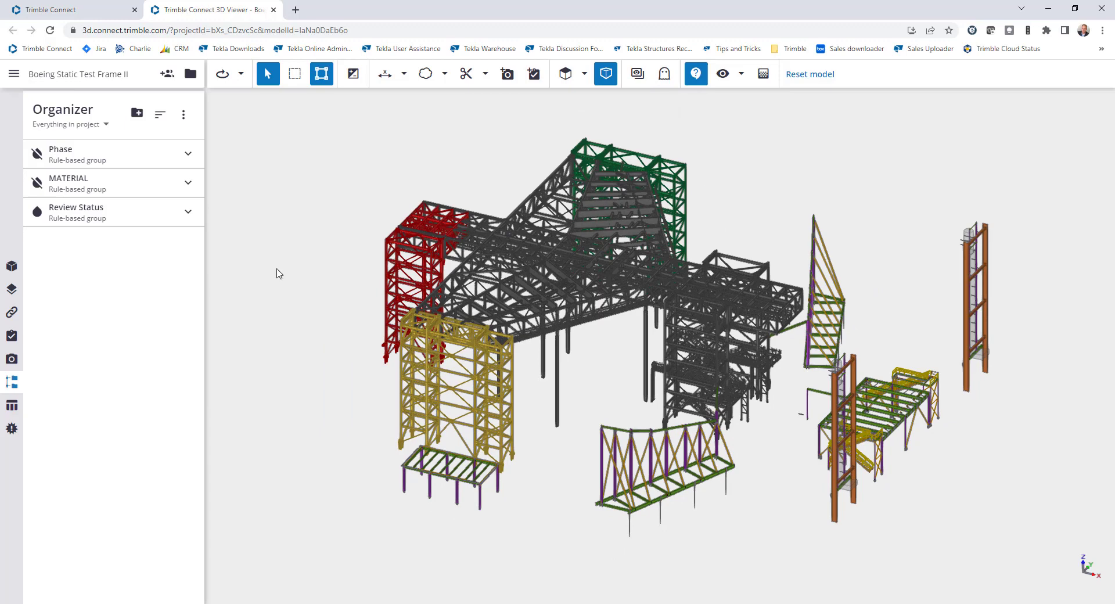
- Update the Review Status group and select the 4798 parts with no status
{"action": "left_click", "coordinate": [166, 213]}
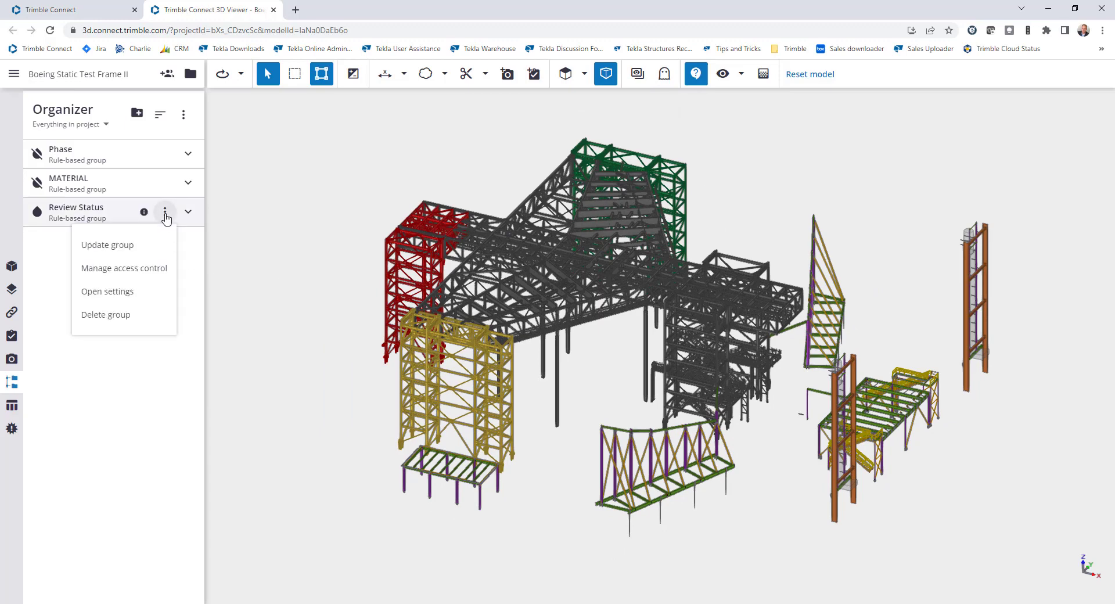
{"action": "left_click", "coordinate": [107, 245]}
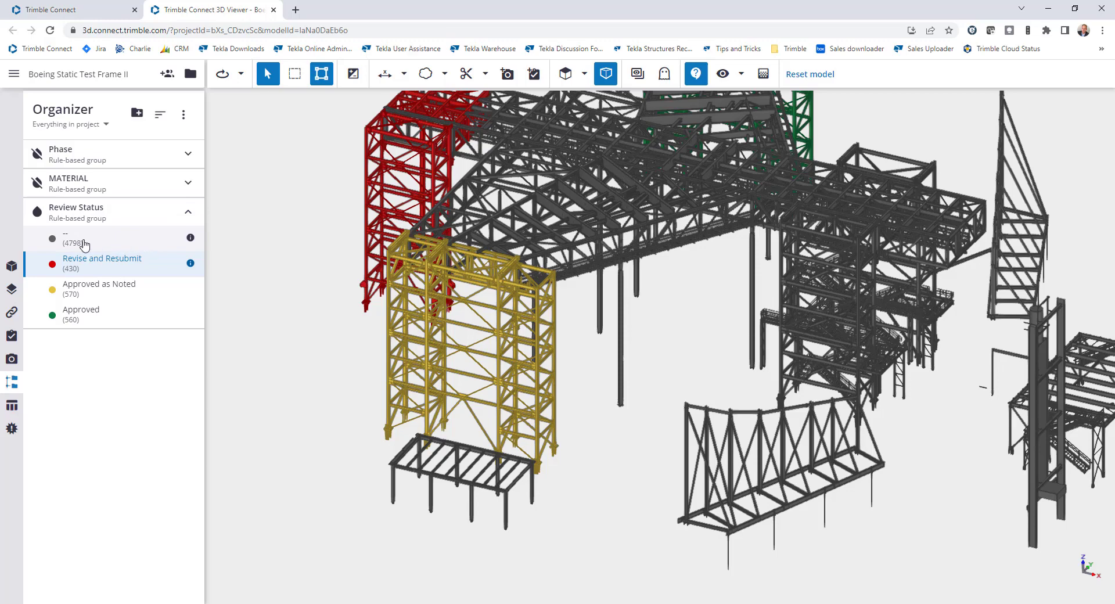
{"action": "left_click", "coordinate": [76, 238]}
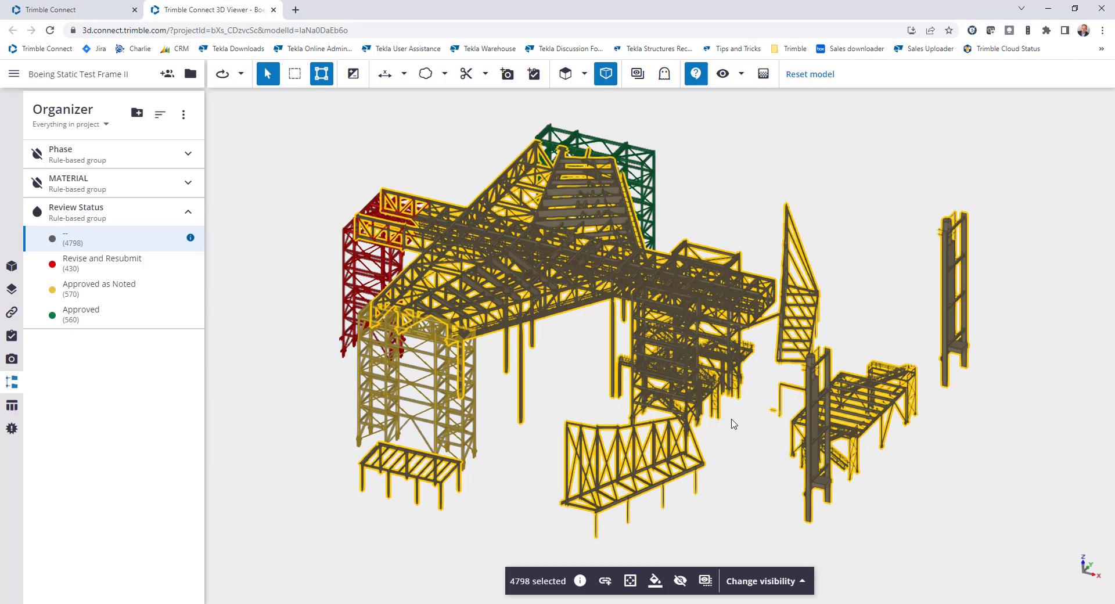
{"action": "mouse_move", "coordinate": [736, 426]}
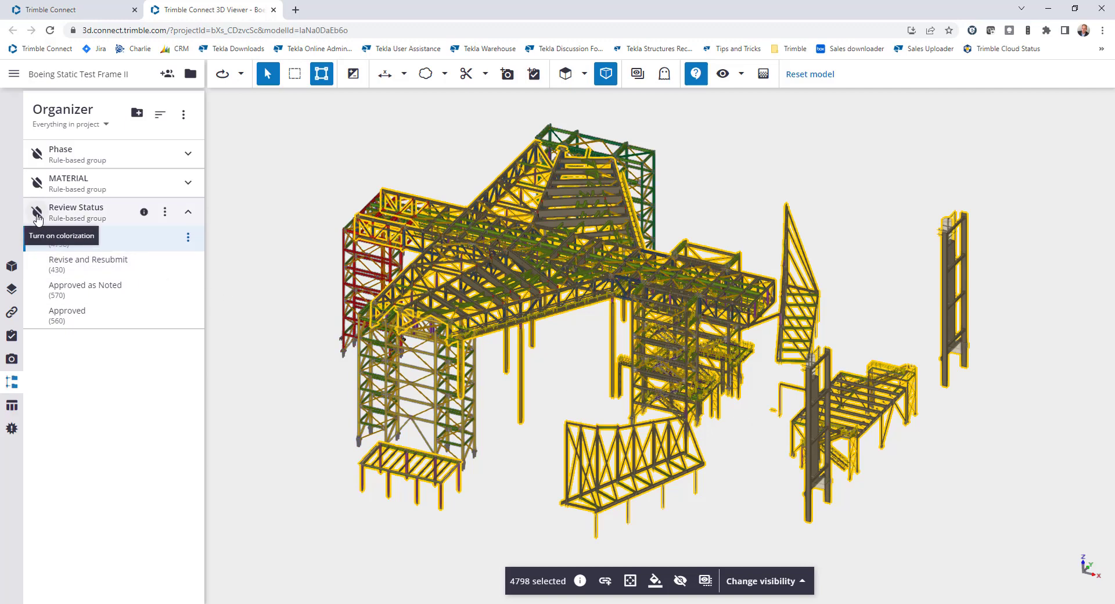
- Update the Phase group with the new framing and select the parts in phase 21
{"action": "left_click", "coordinate": [36, 212]}
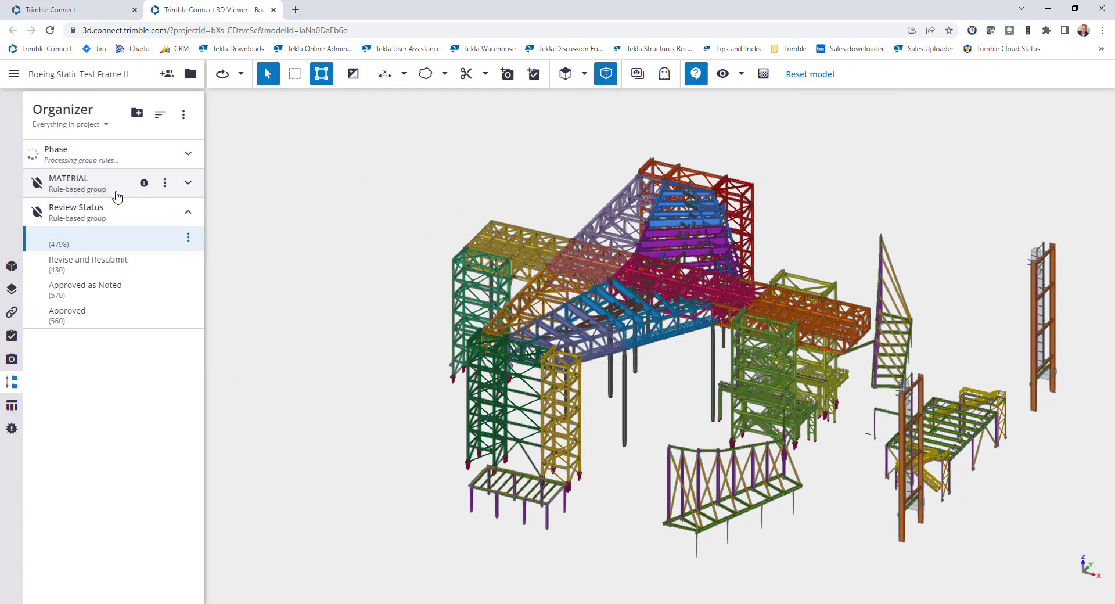
{"action": "left_click", "coordinate": [25, 153]}
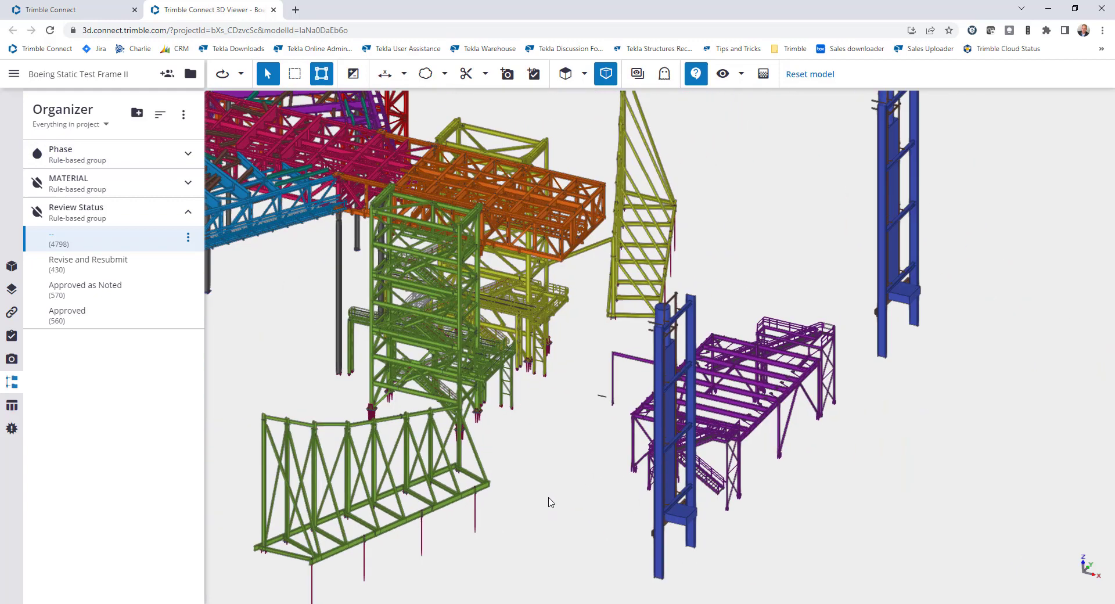
{"action": "left_click", "coordinate": [187, 154]}
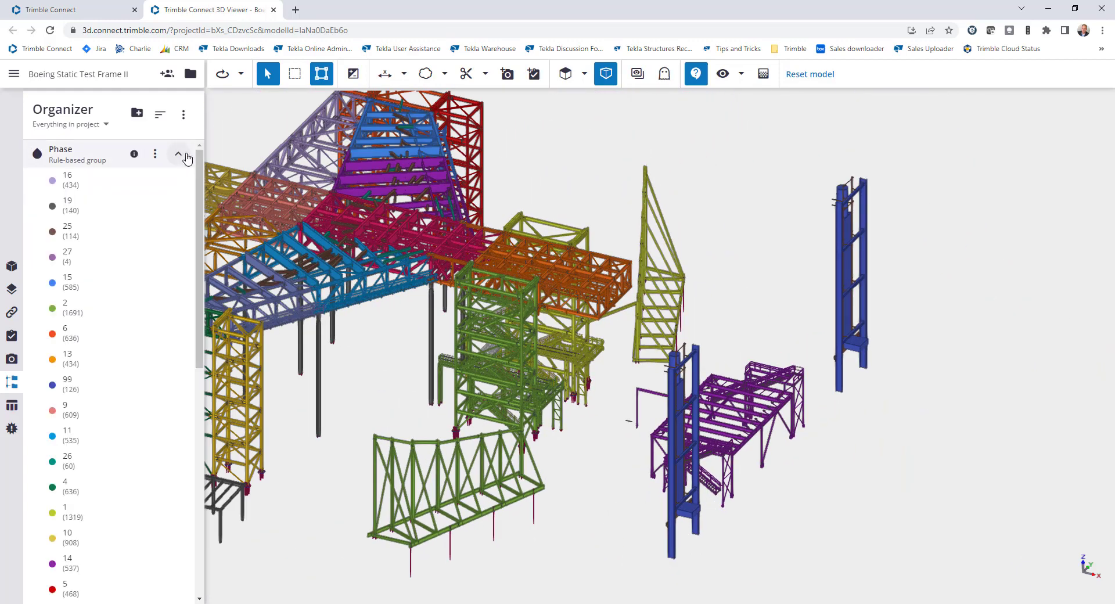
{"action": "scroll", "scroll_direction": "down", "scroll_amount": 3}
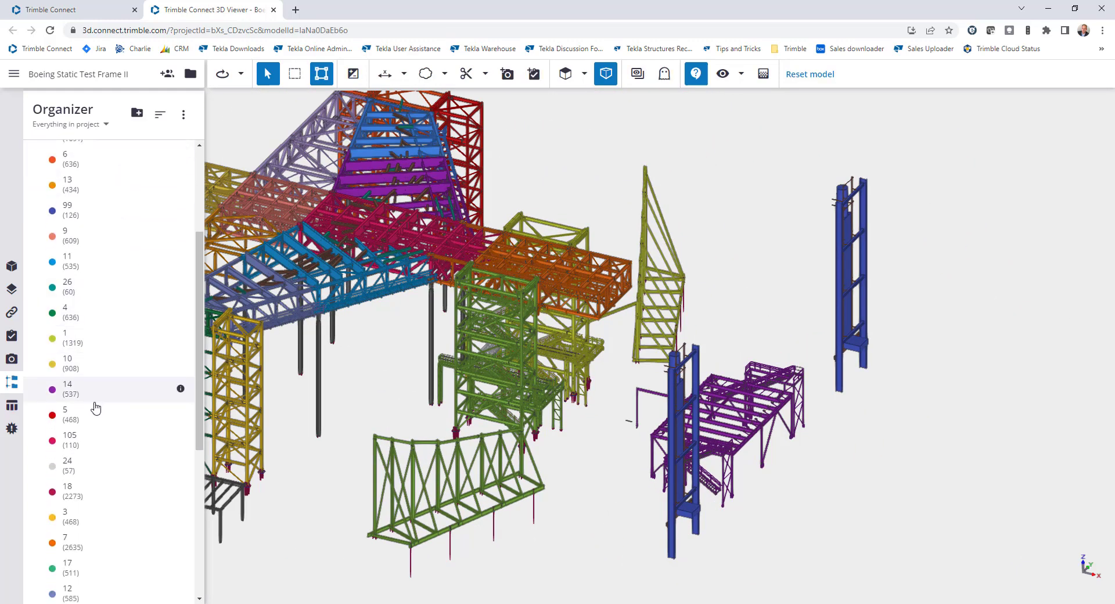
{"action": "scroll", "scroll_direction": "down", "scroll_amount": 3}
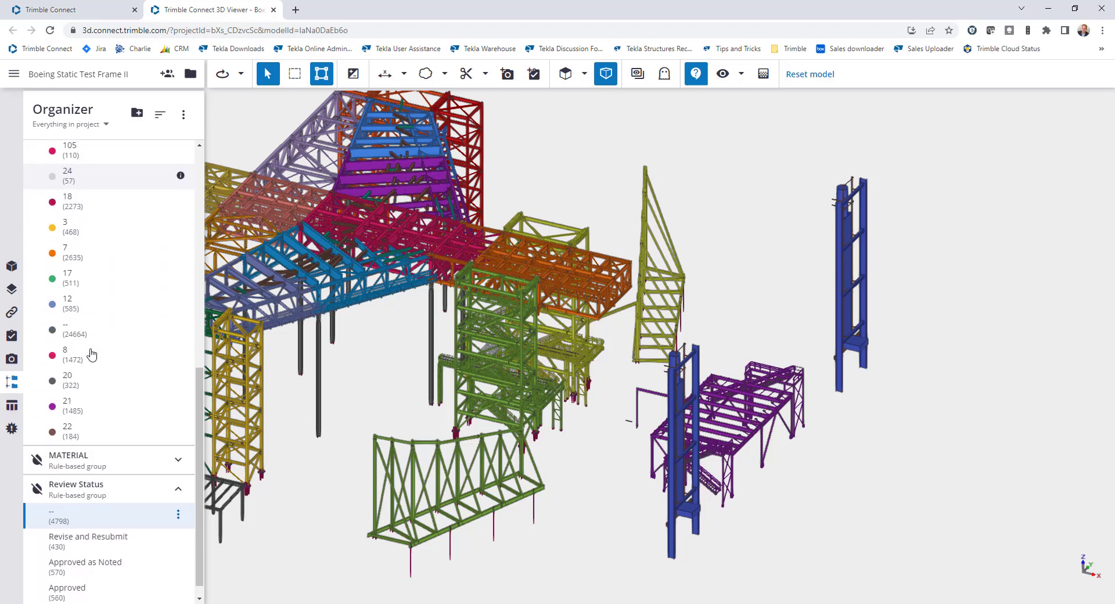
{"action": "left_click", "coordinate": [68, 406]}
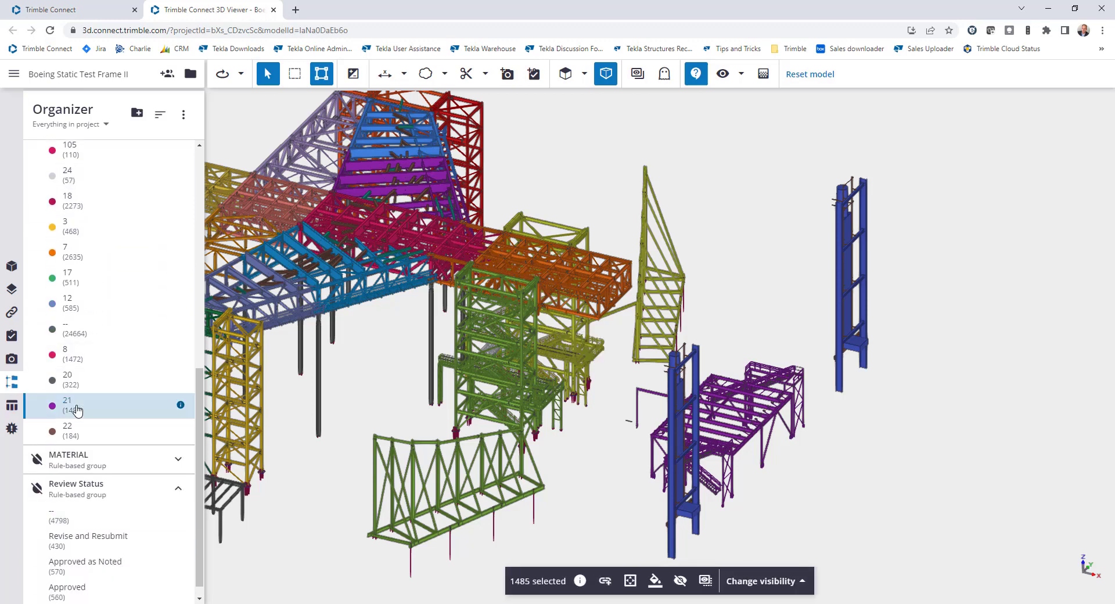
{"action": "left_click", "coordinate": [67, 399]}
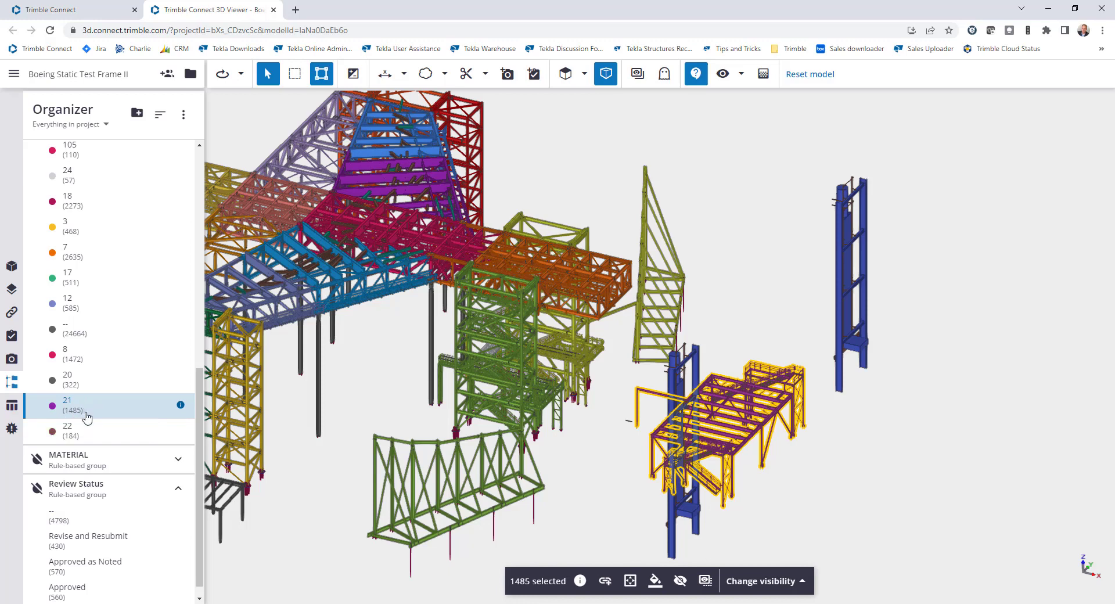
{"action": "mouse_move", "coordinate": [86, 416]}
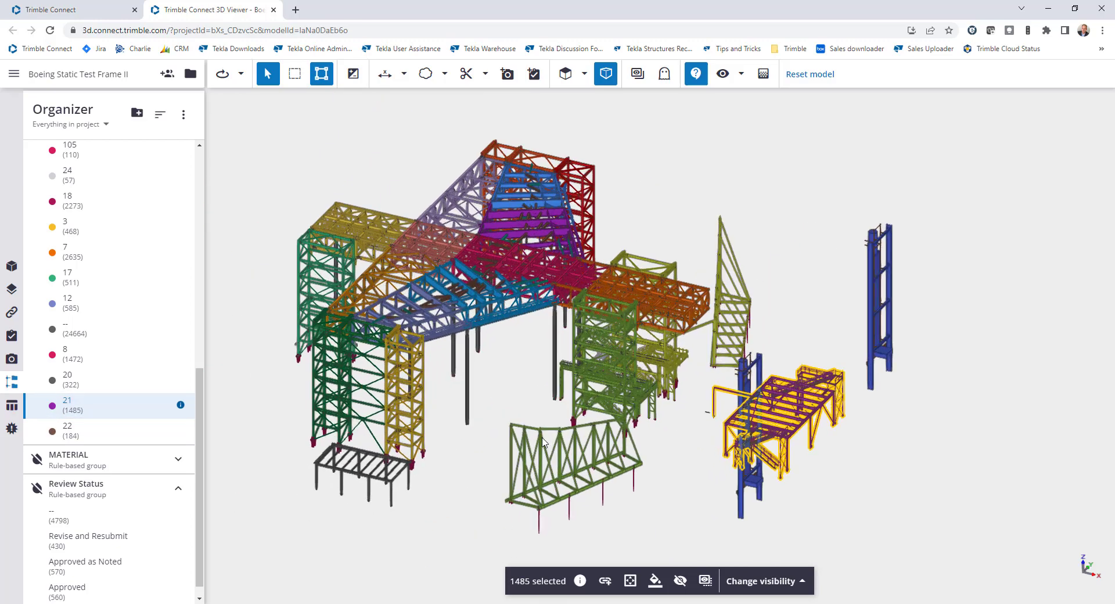
{"action": "mouse_move", "coordinate": [519, 384]}
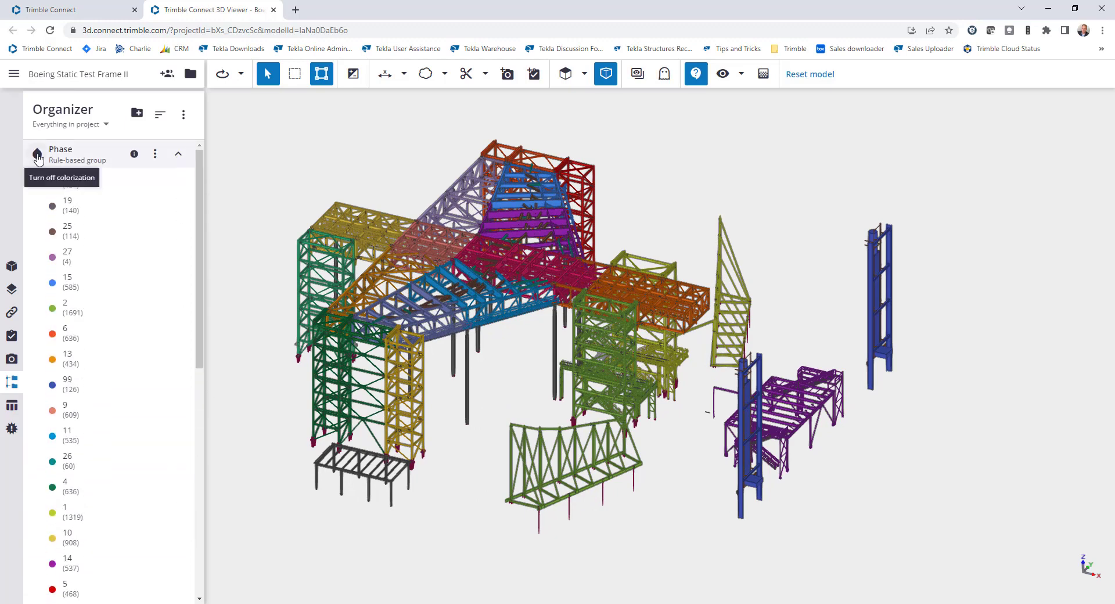
- Switch off phase colouring and collapse the group lists to restore normal colours
{"action": "left_click", "coordinate": [37, 155]}
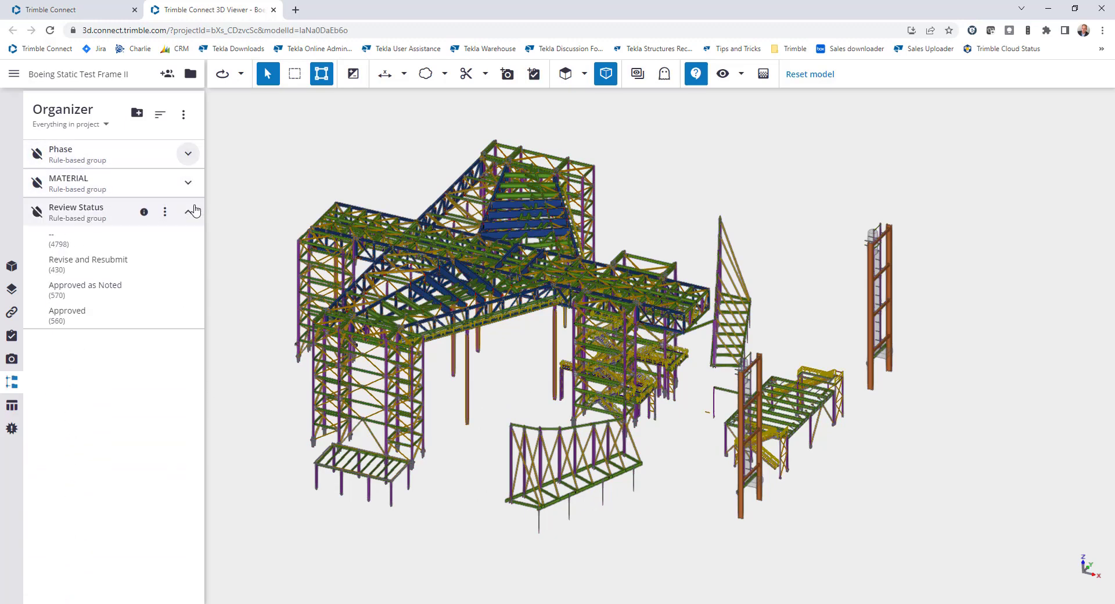
{"action": "left_click", "coordinate": [188, 212]}
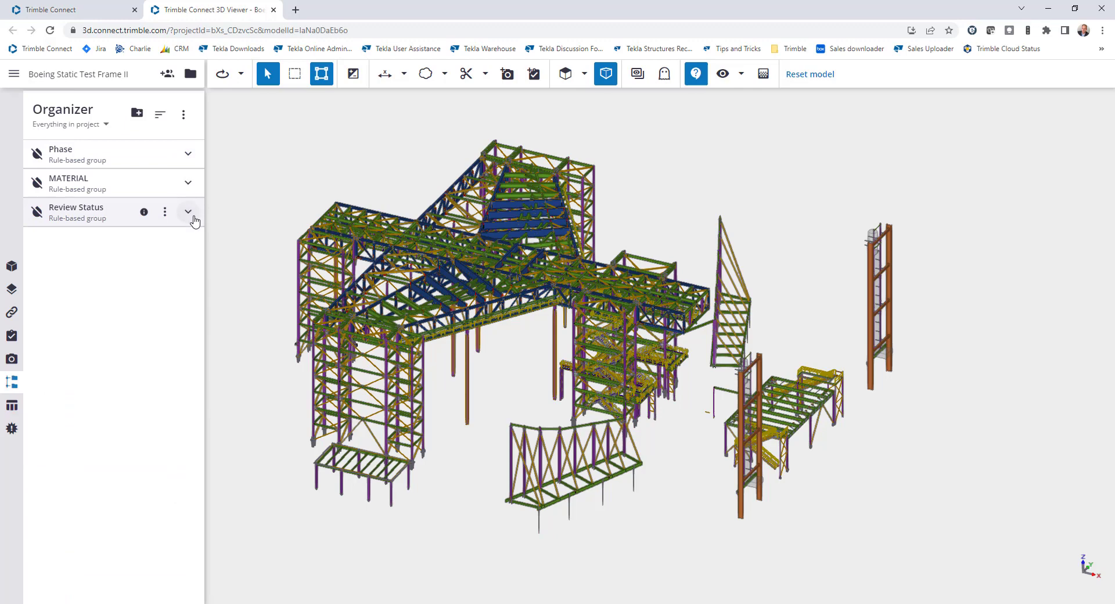